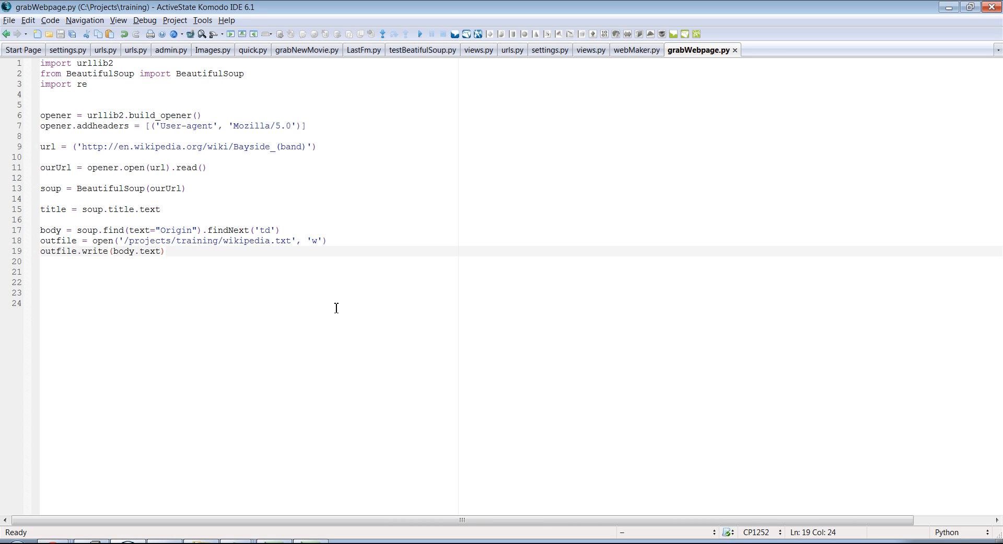
mouse_move(341, 310)
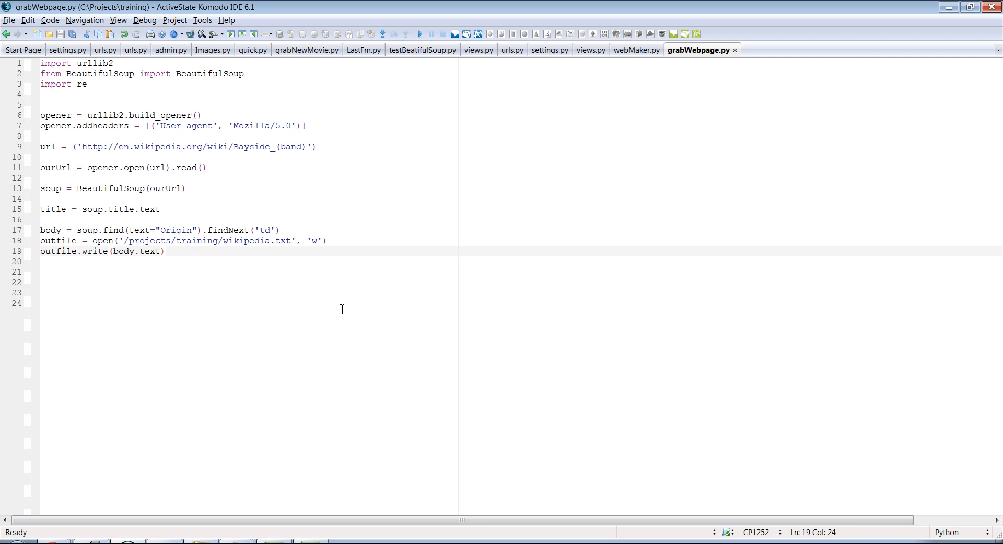
Switch from grabWebpage.py in Komodo to Chrome showing the comedy films search result
left_click(160, 251)
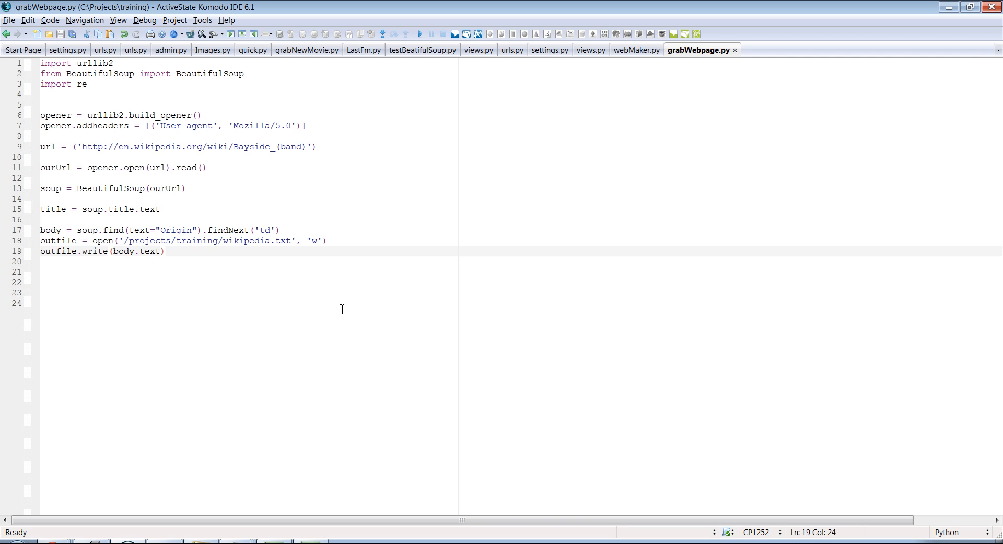
left_click(160, 250)
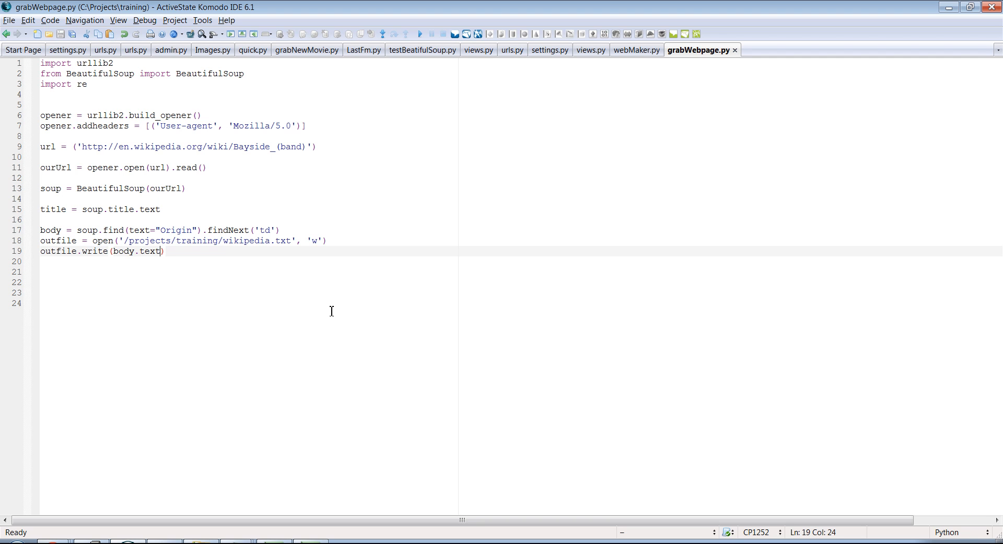
mouse_move(307, 389)
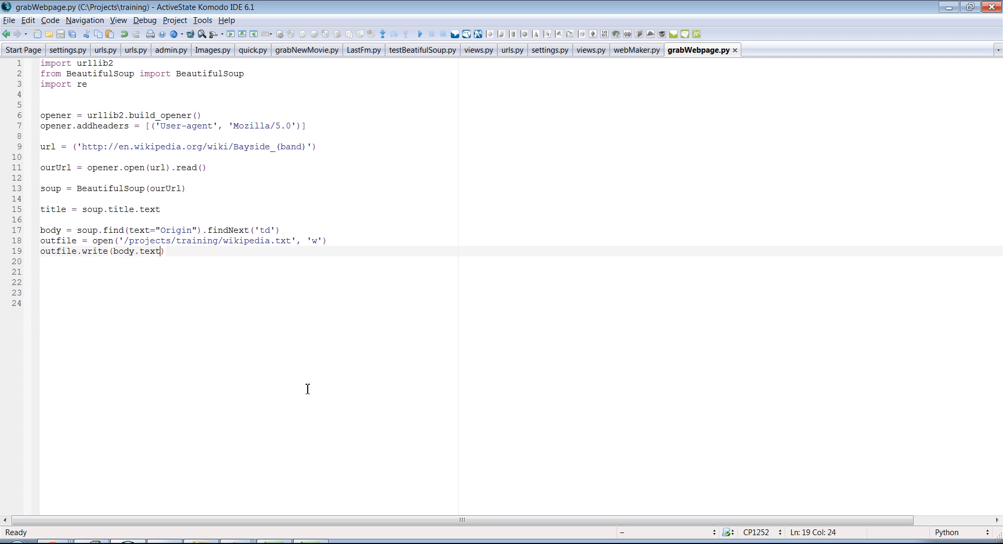
mouse_move(263, 320)
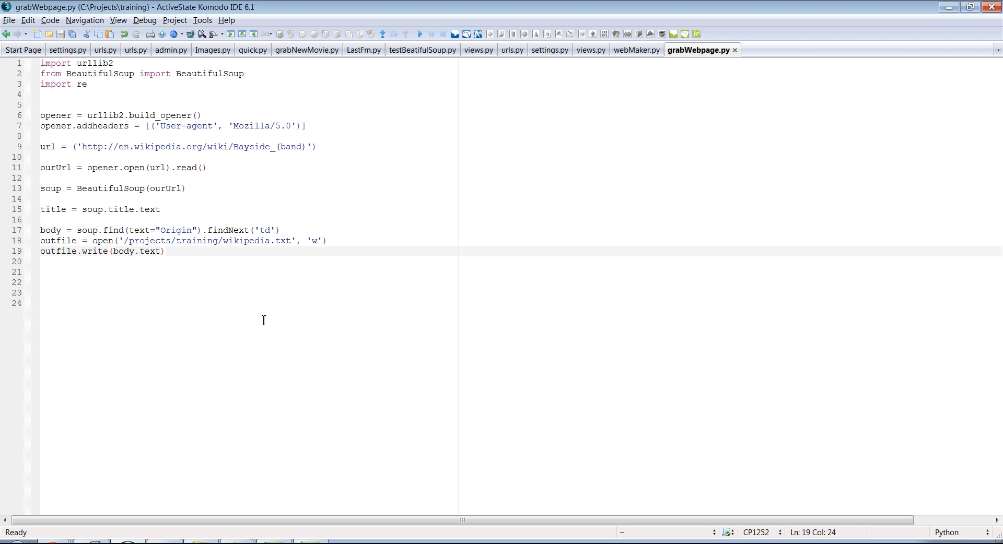
mouse_move(292, 329)
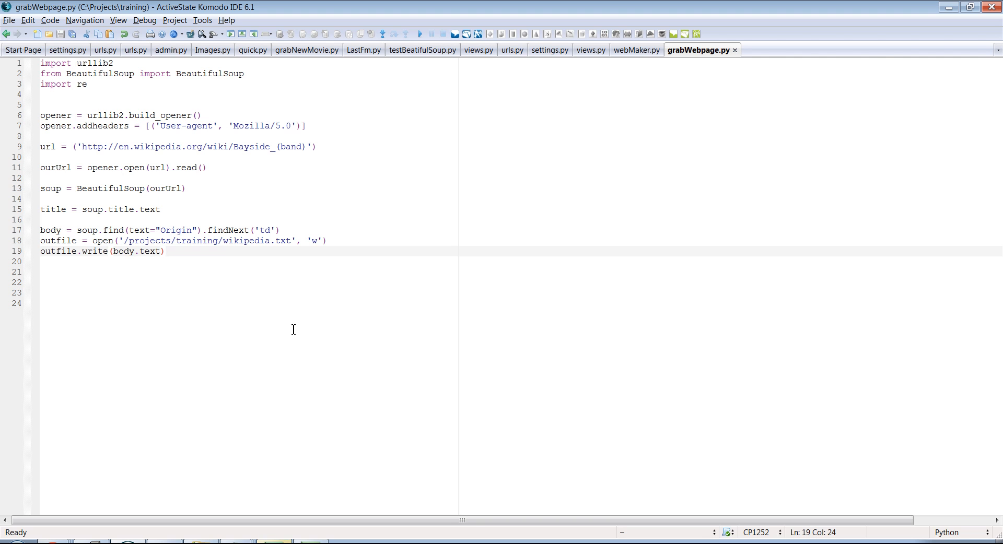
mouse_move(322, 329)
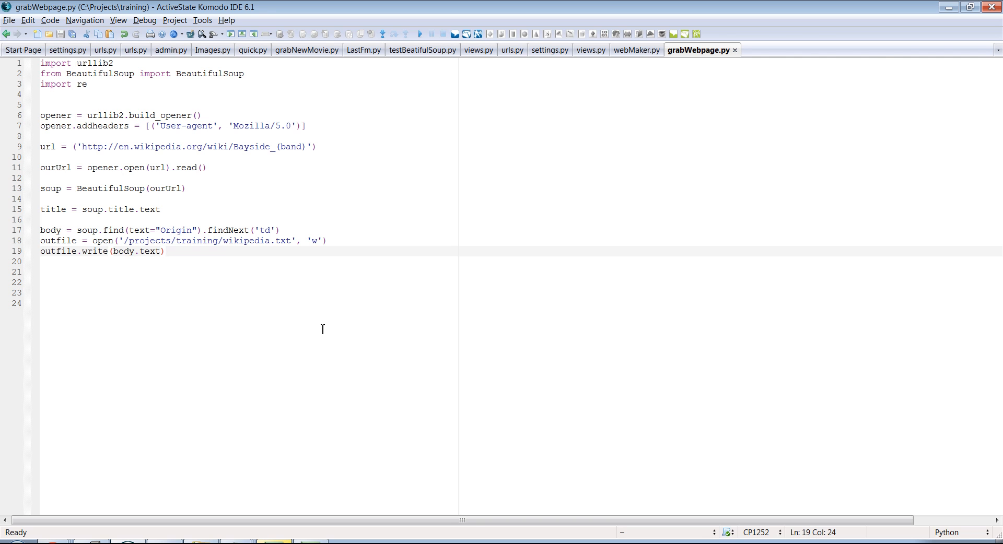
mouse_move(283, 330)
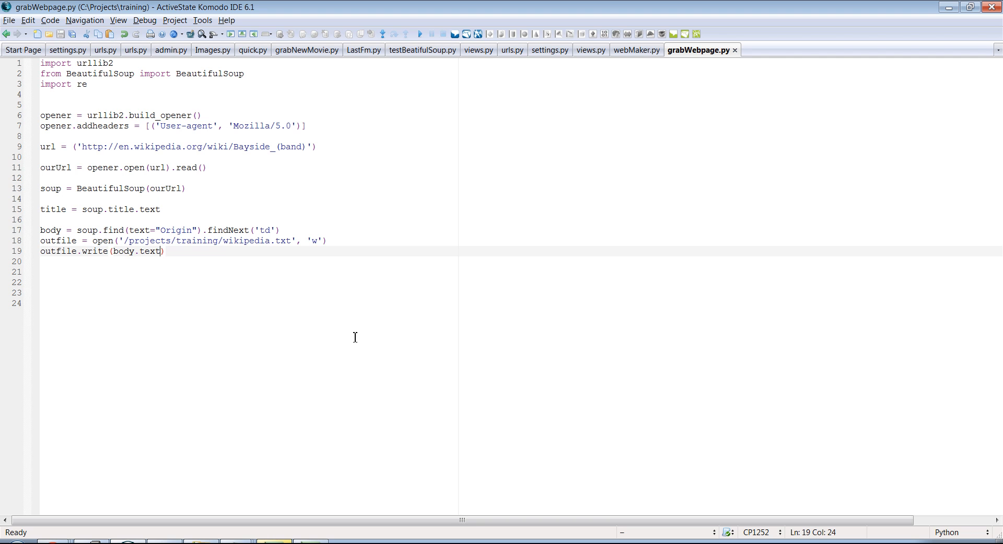
mouse_move(349, 239)
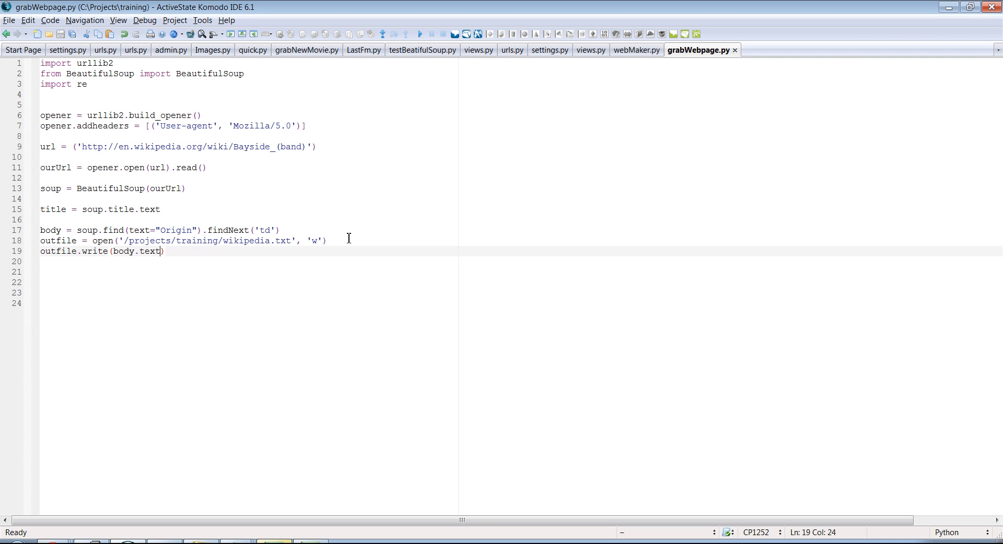
mouse_move(291, 190)
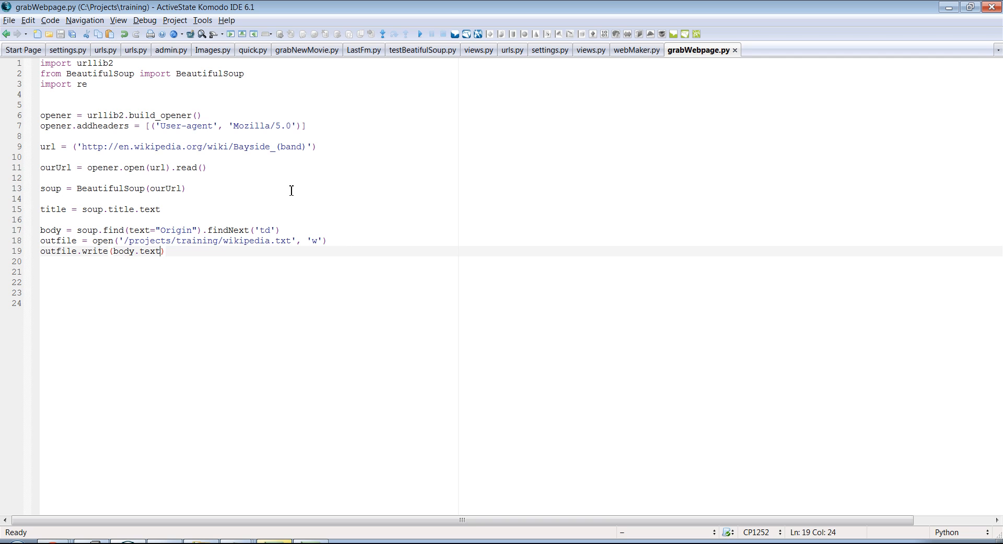
mouse_move(310, 192)
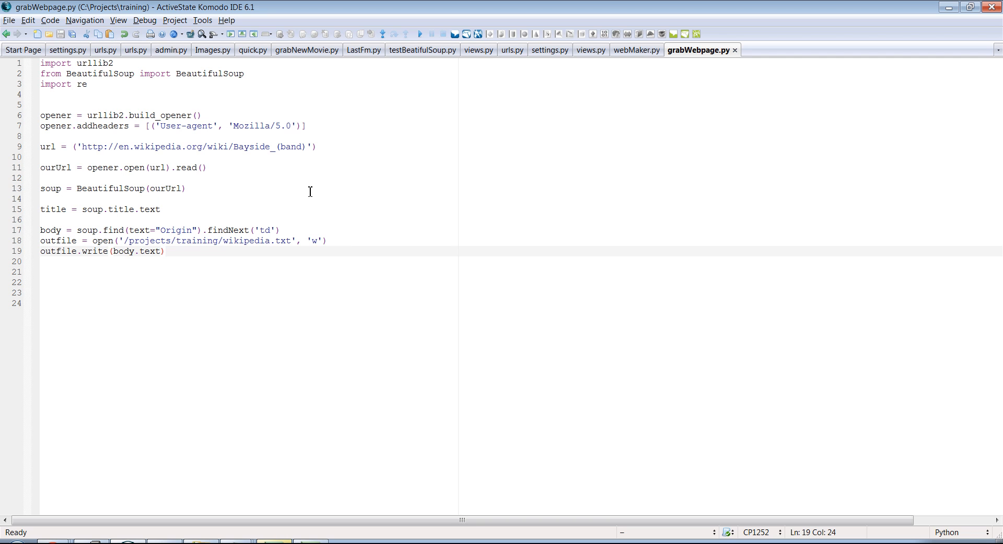
mouse_move(307, 184)
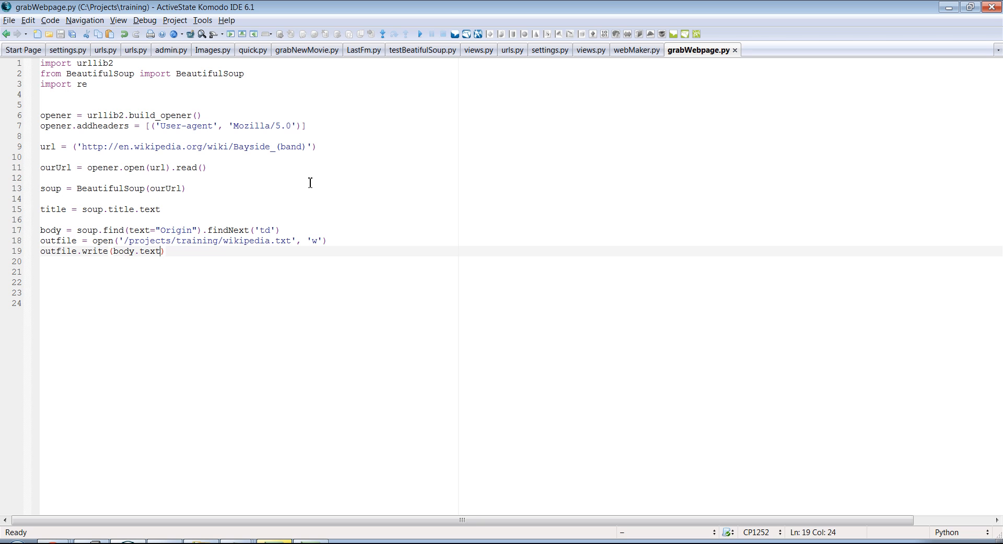
mouse_move(304, 378)
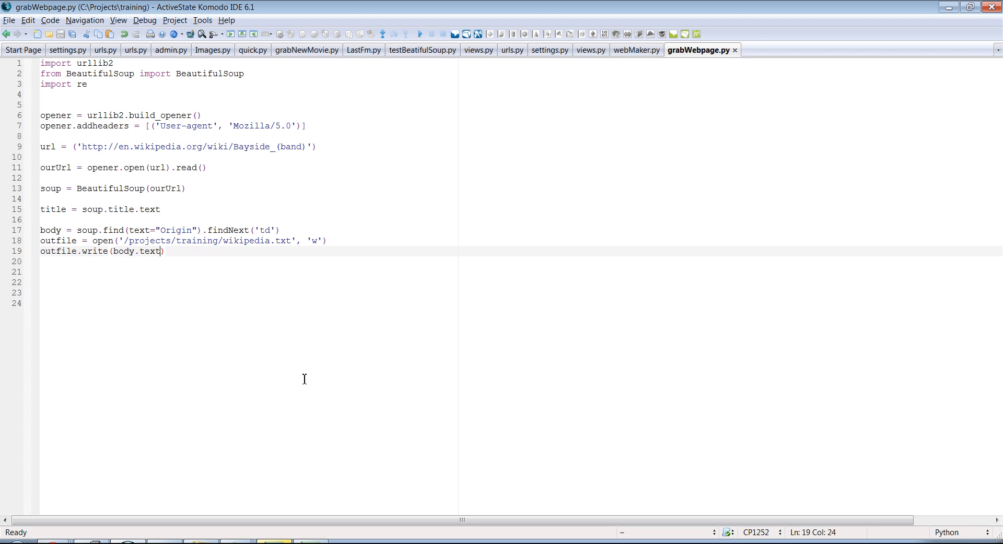
mouse_move(304, 378)
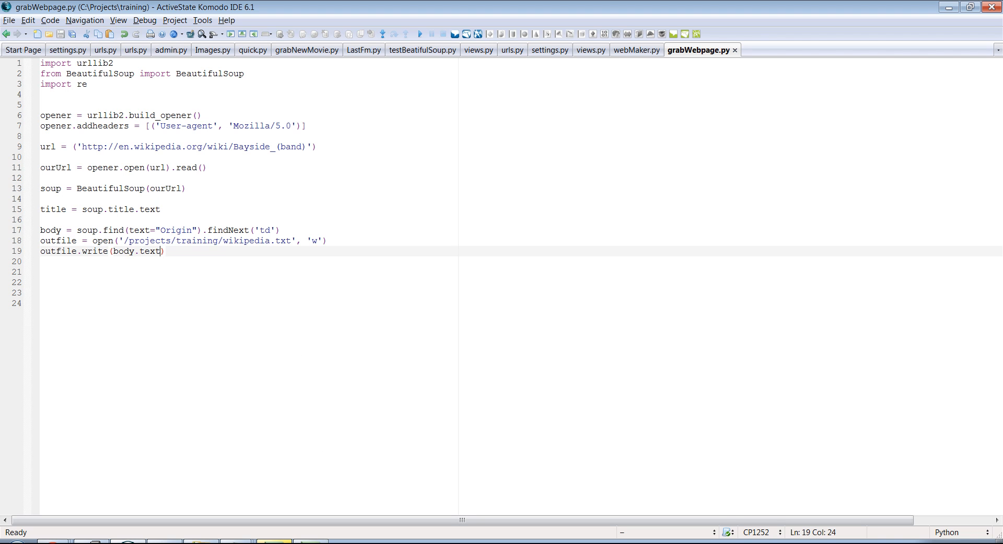
mouse_move(378, 331)
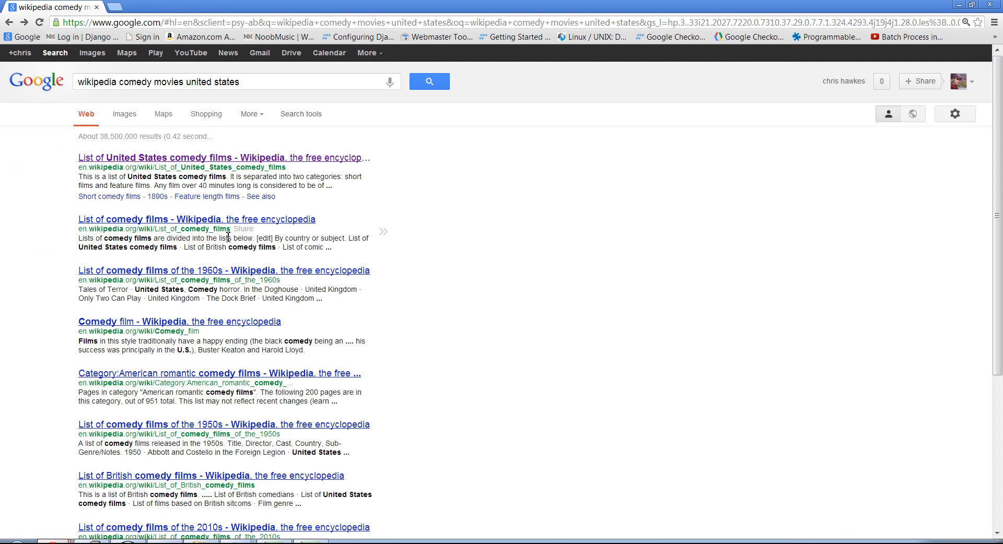
mouse_move(175, 166)
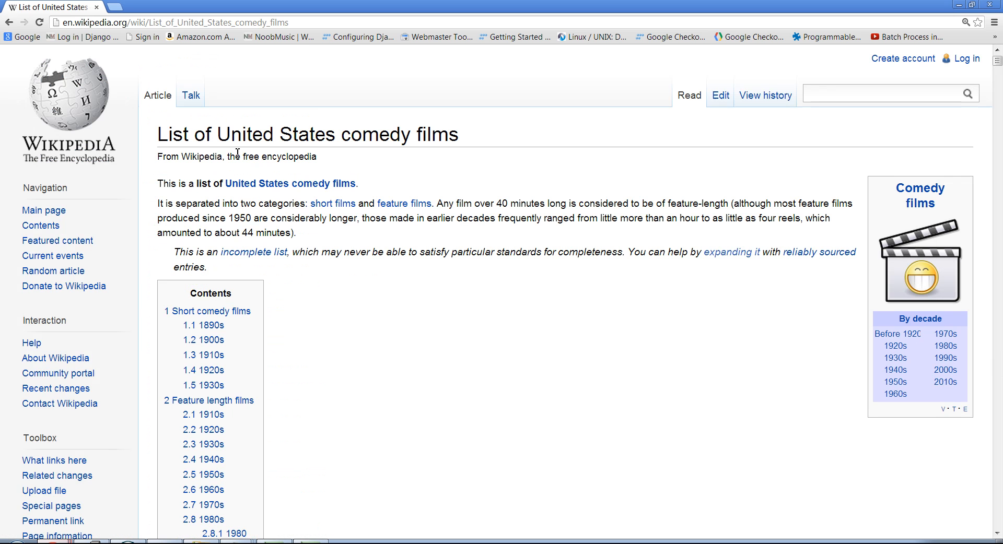
Scroll down the List of United States comedy films page through its year sections to the 2009 films
scroll("down", 3)
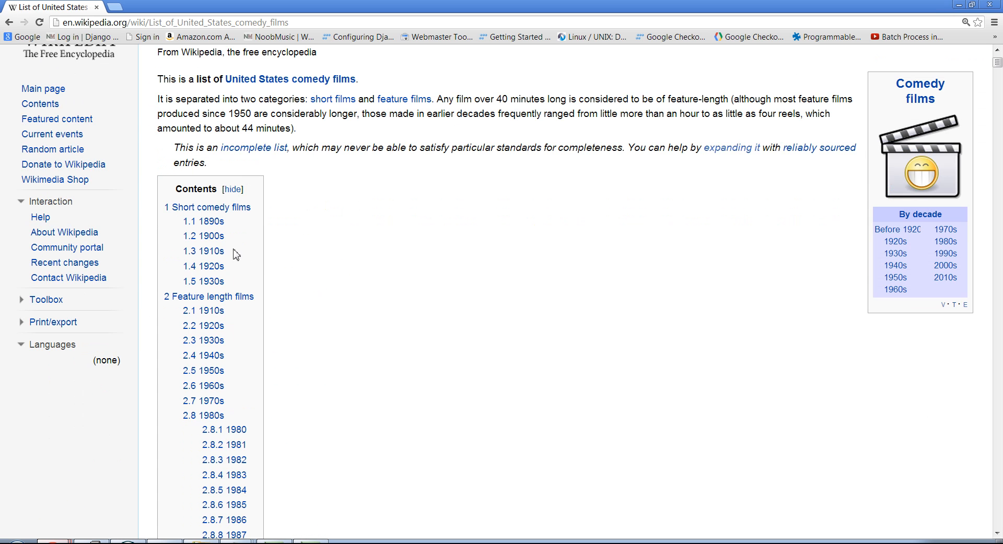
scroll("down", 3)
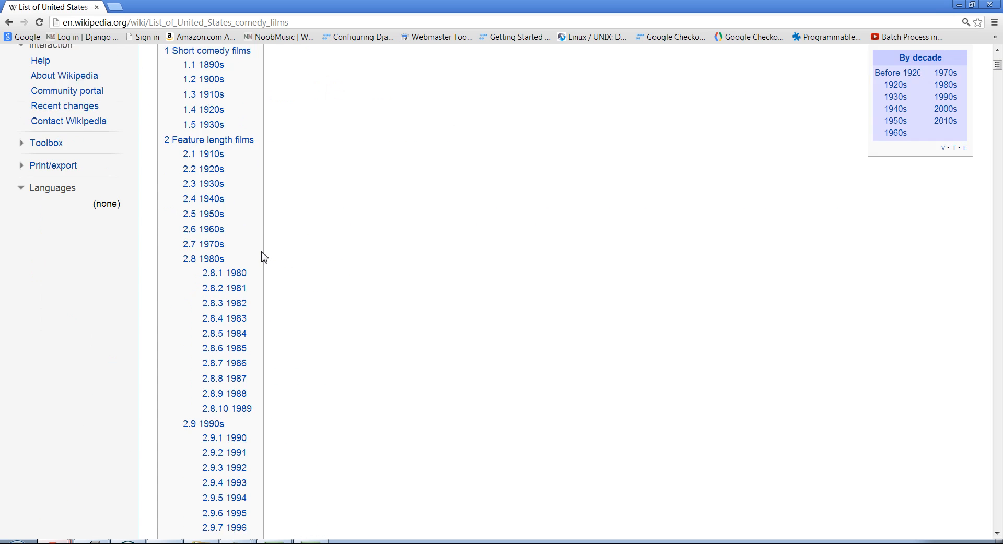
scroll("down", 3)
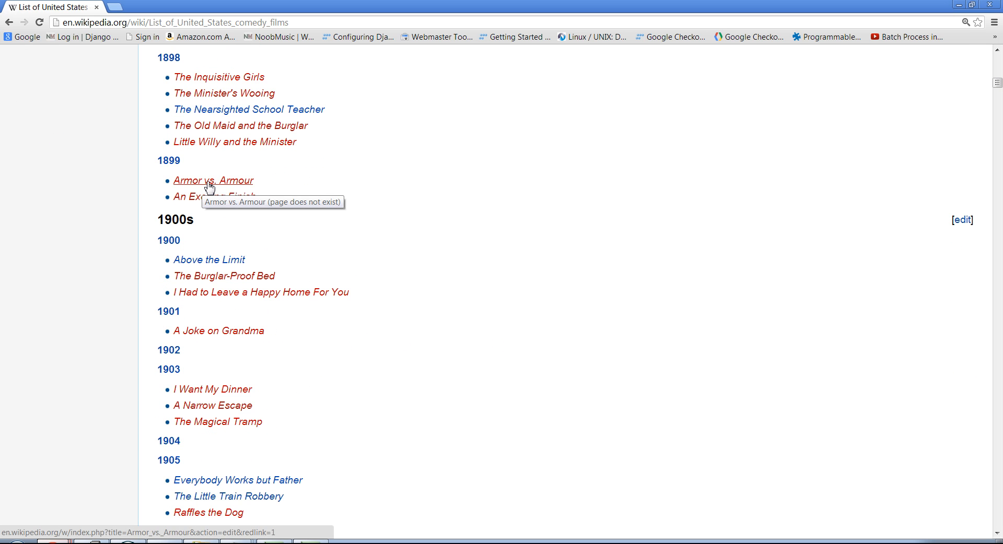
scroll("down", 3)
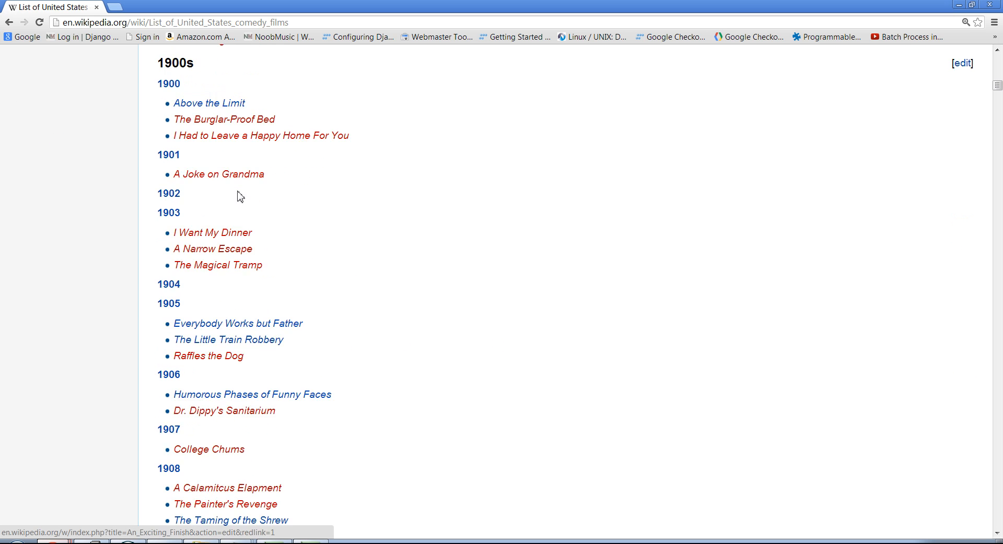
scroll("down", 3)
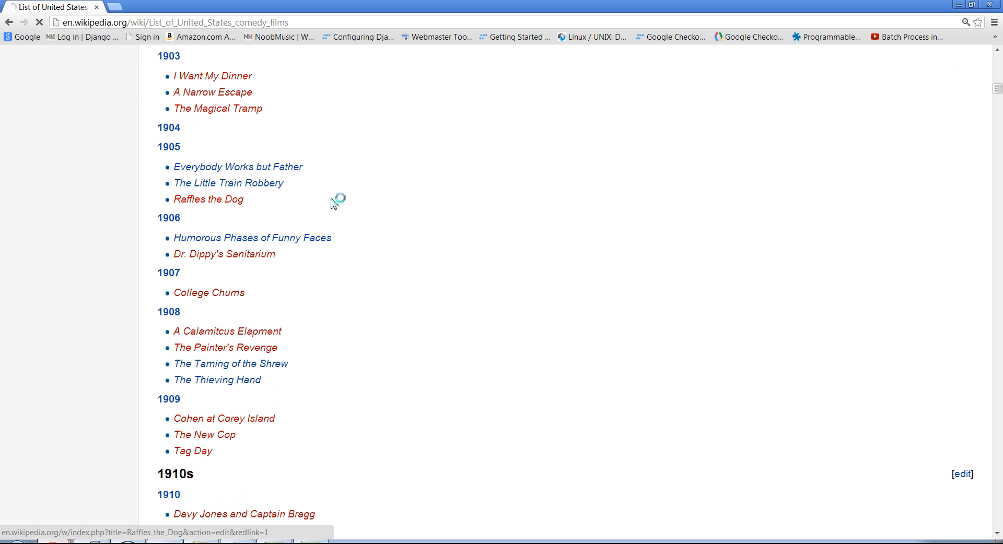
left_click(207, 198)
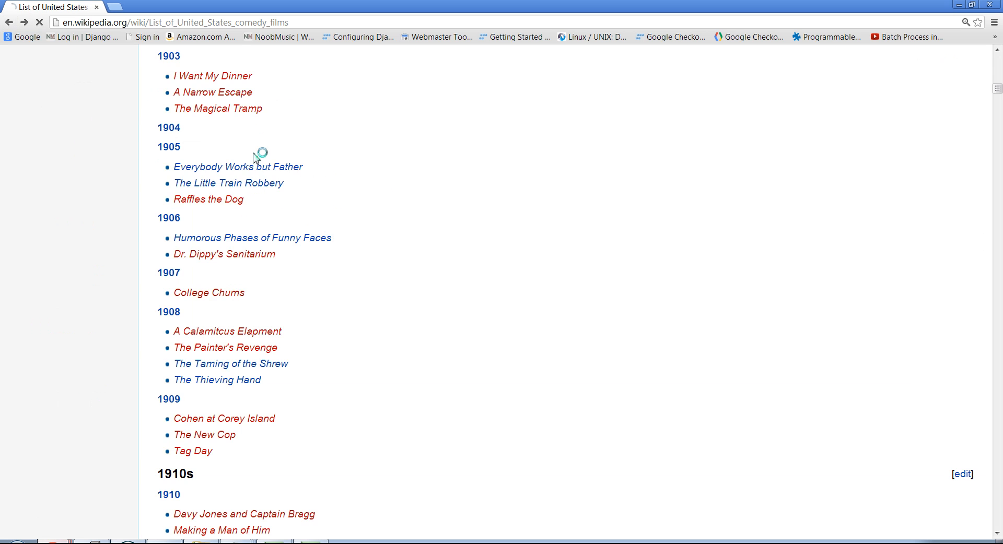
scroll("down", 3)
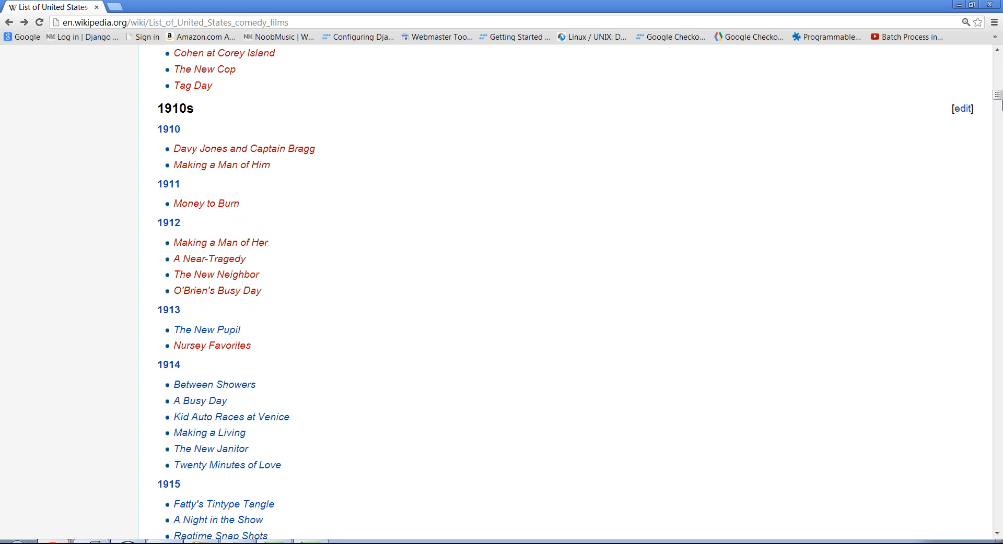
scroll("down", 3)
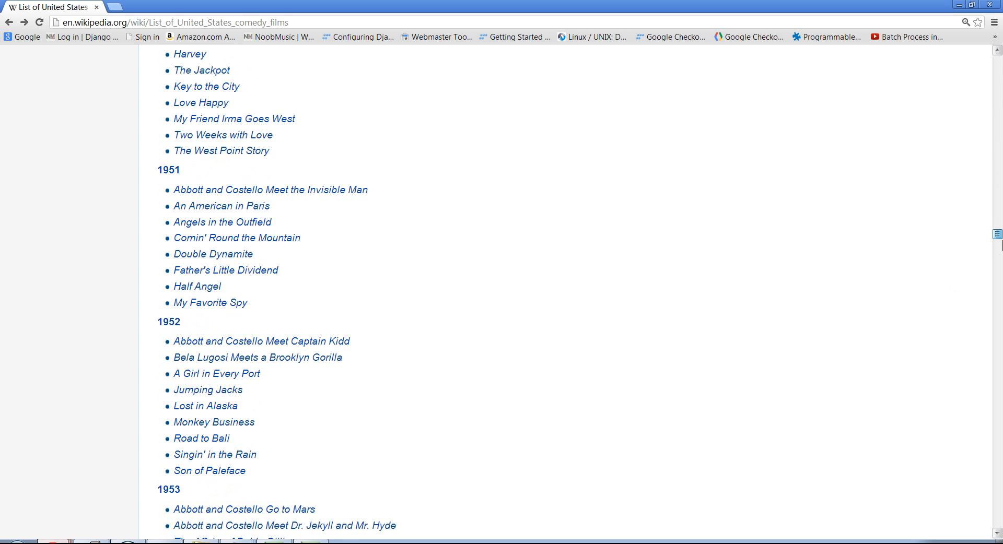
scroll("down", 3)
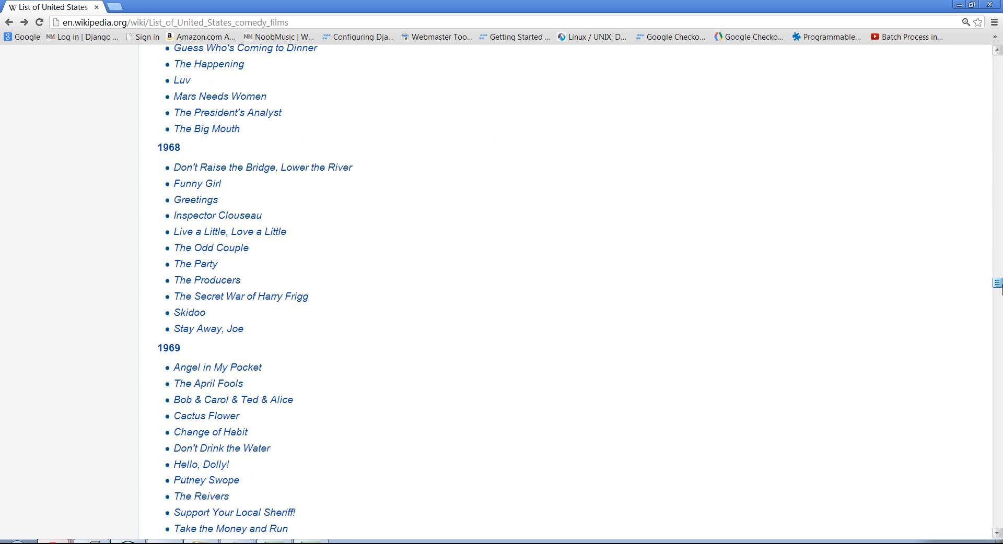
scroll("down", 3)
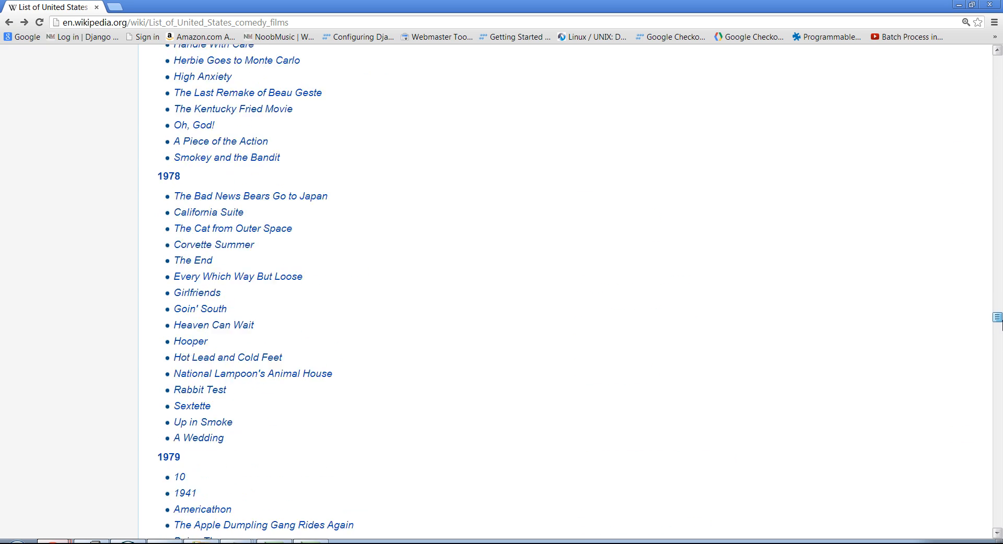
scroll("down", 3)
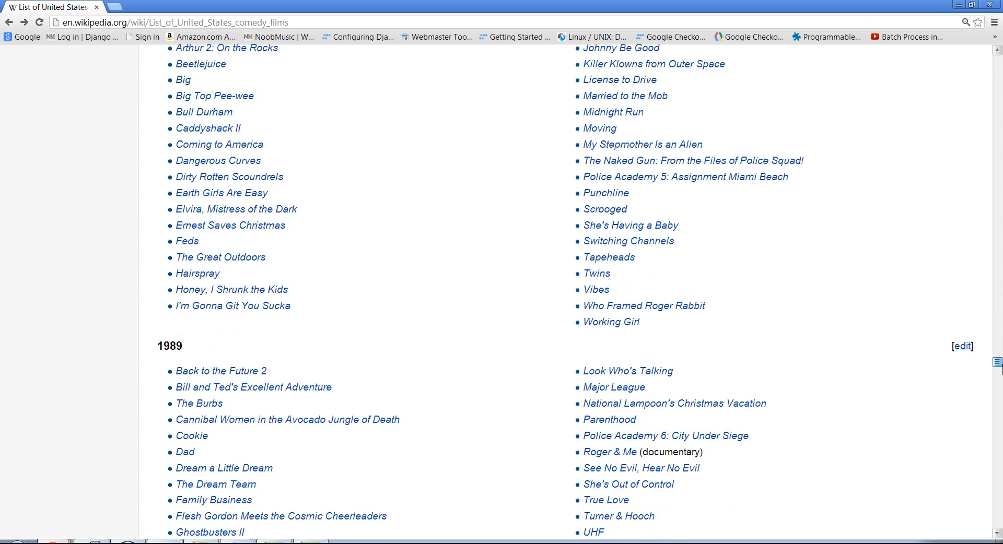
scroll("down", 3)
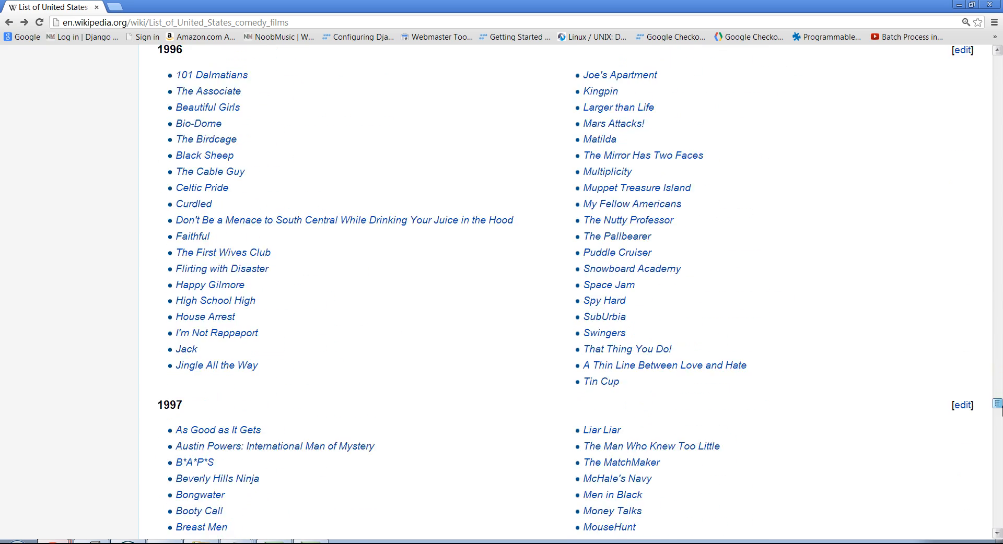
scroll("down", 3)
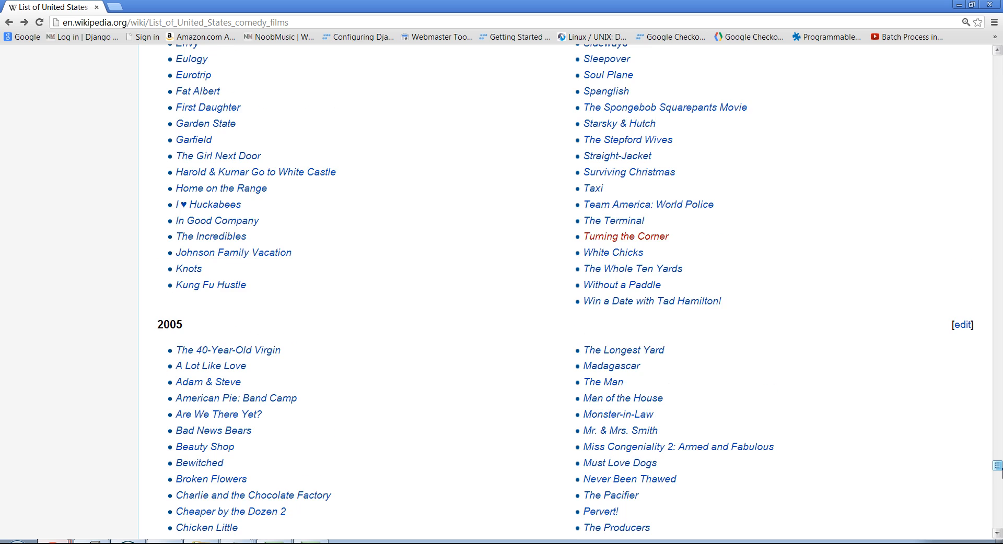
scroll("down", 3)
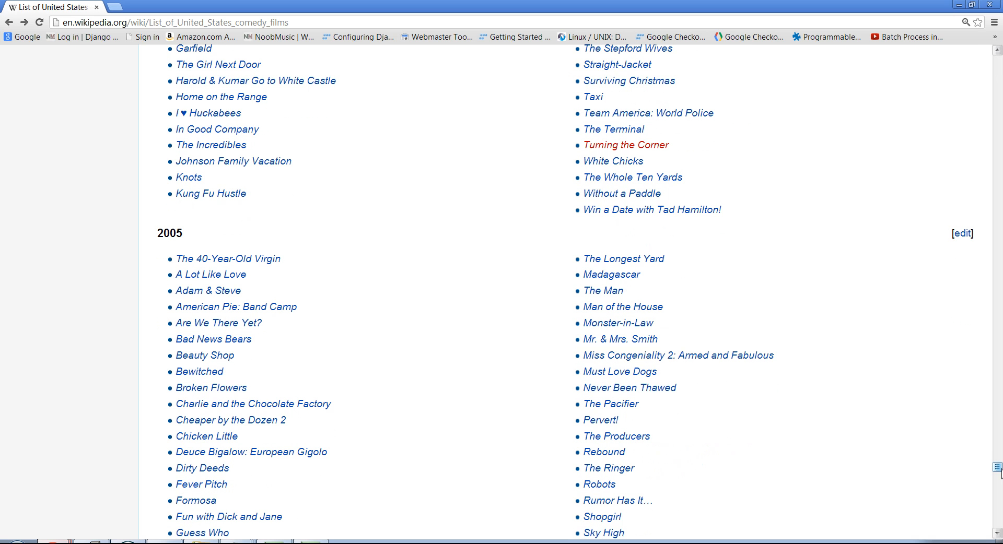
mouse_move(394, 238)
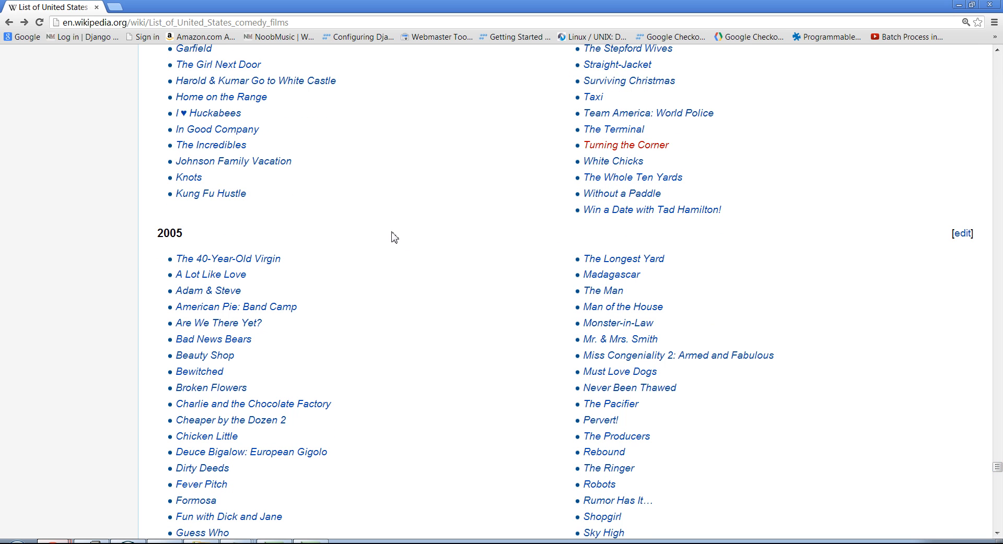
mouse_move(312, 219)
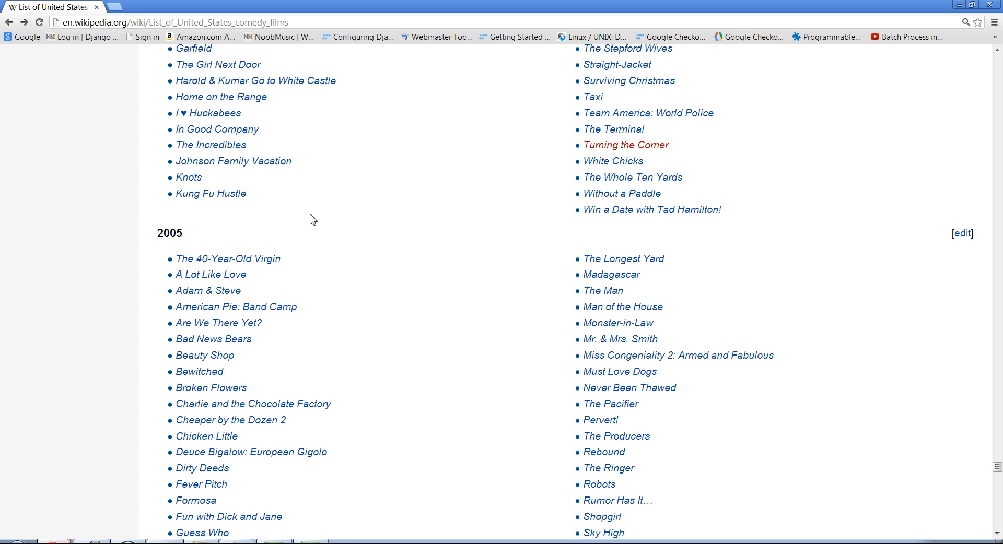
mouse_move(252, 154)
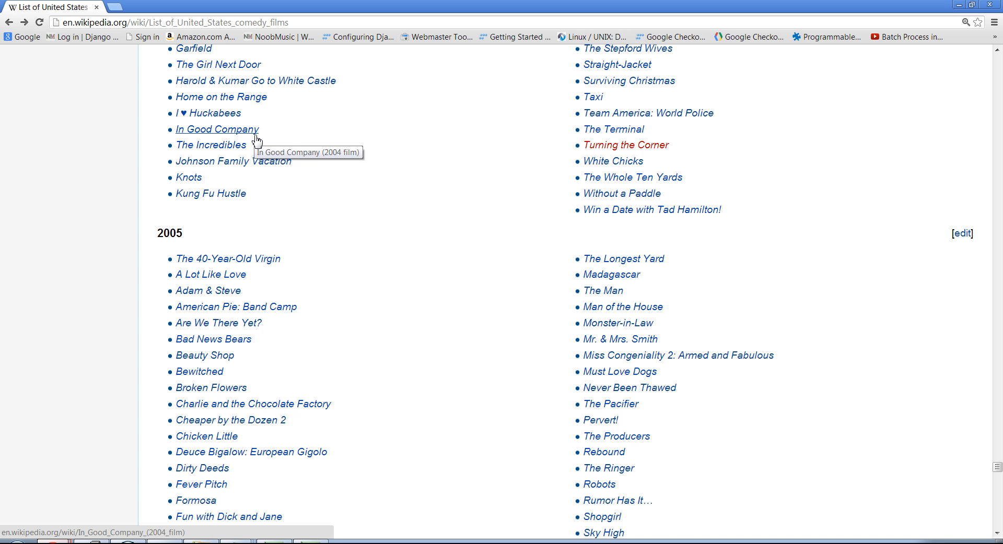
mouse_move(303, 215)
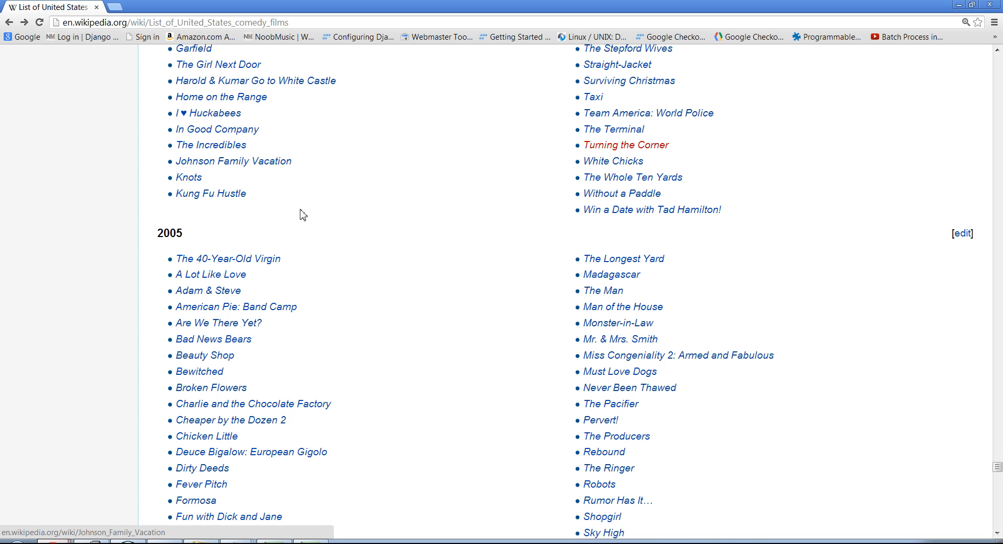
scroll("down", 3)
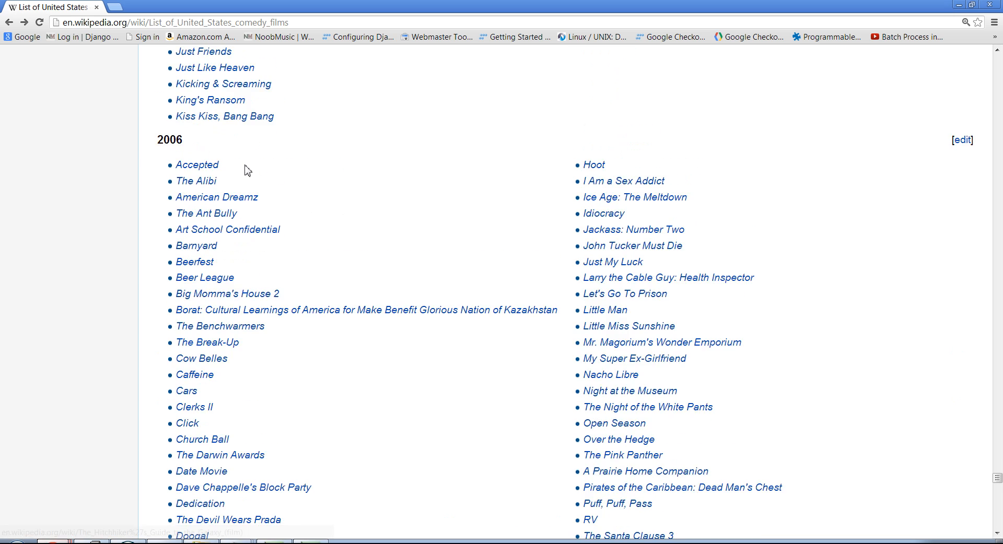
scroll("down", 3)
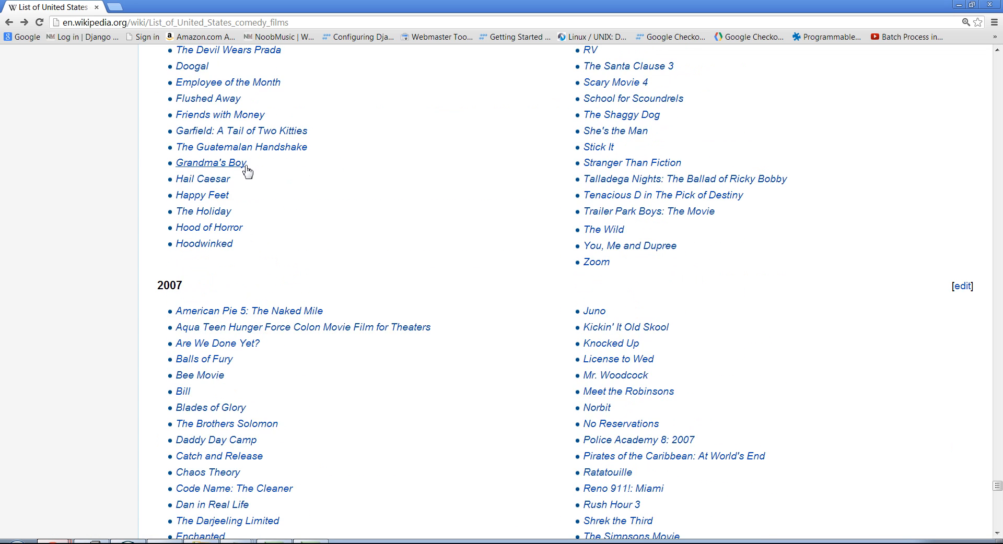
scroll("down", 3)
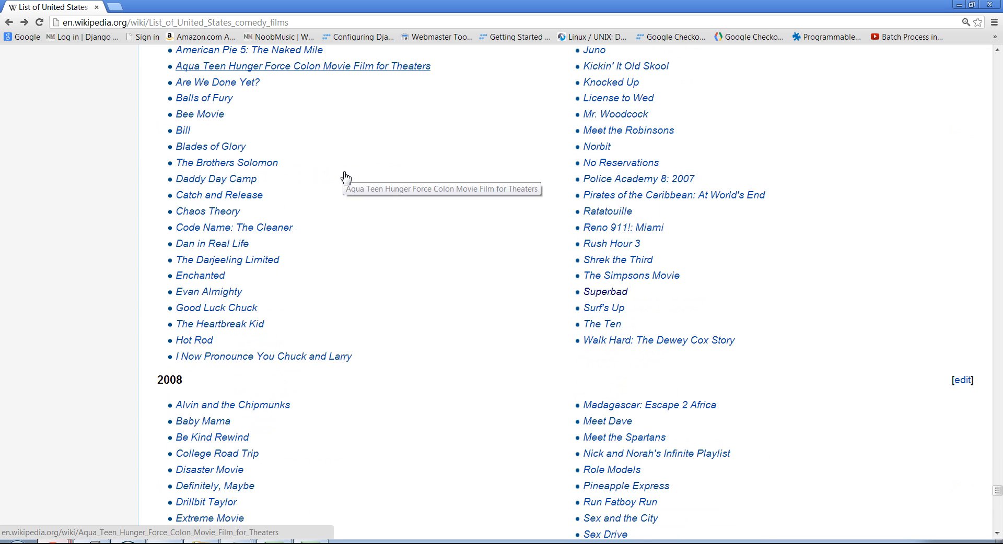
scroll("down", 3)
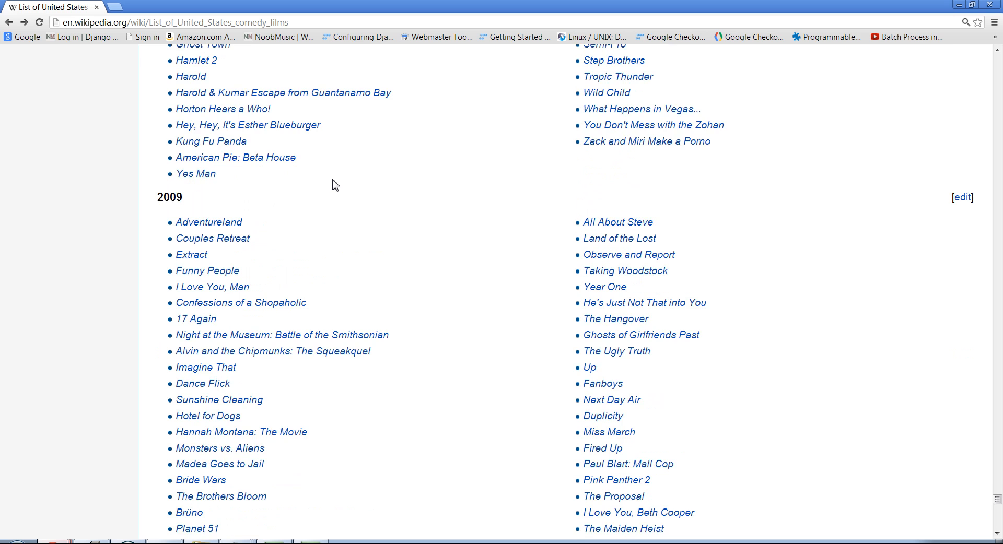
scroll("down", 3)
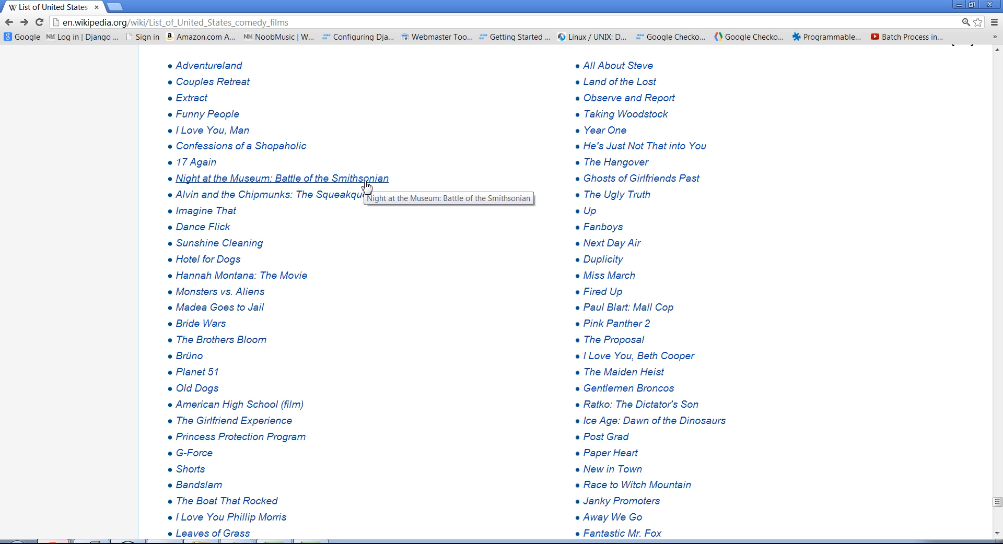
mouse_move(320, 175)
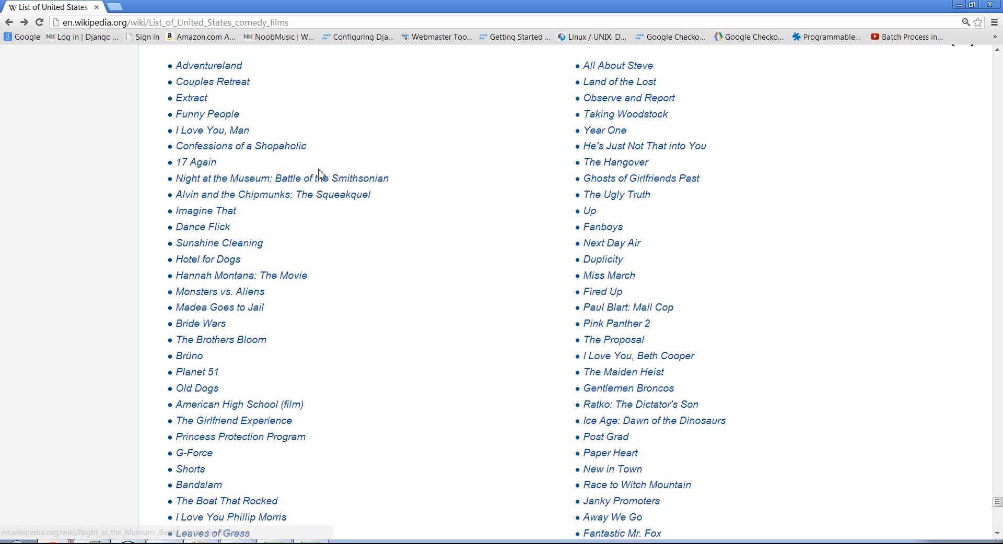
mouse_move(415, 186)
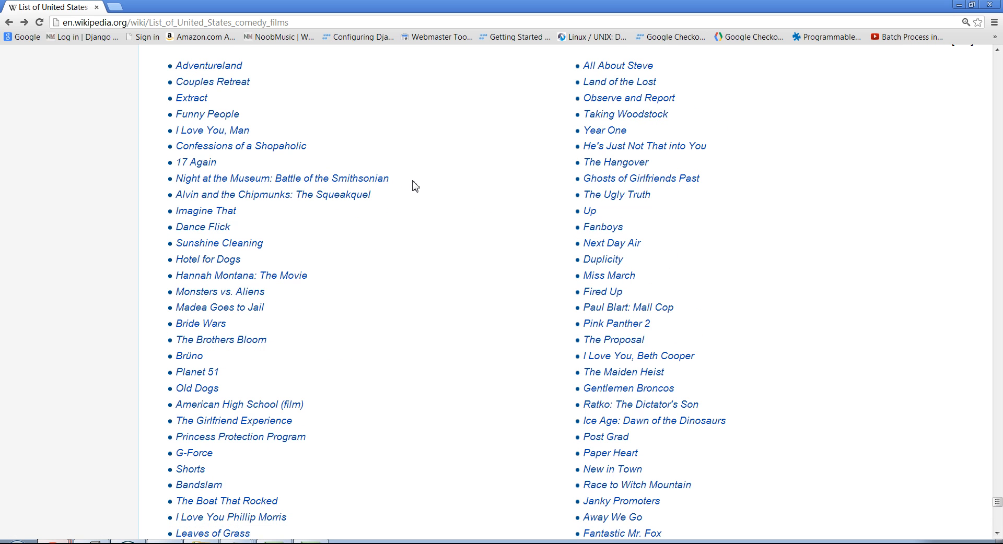
mouse_move(182, 183)
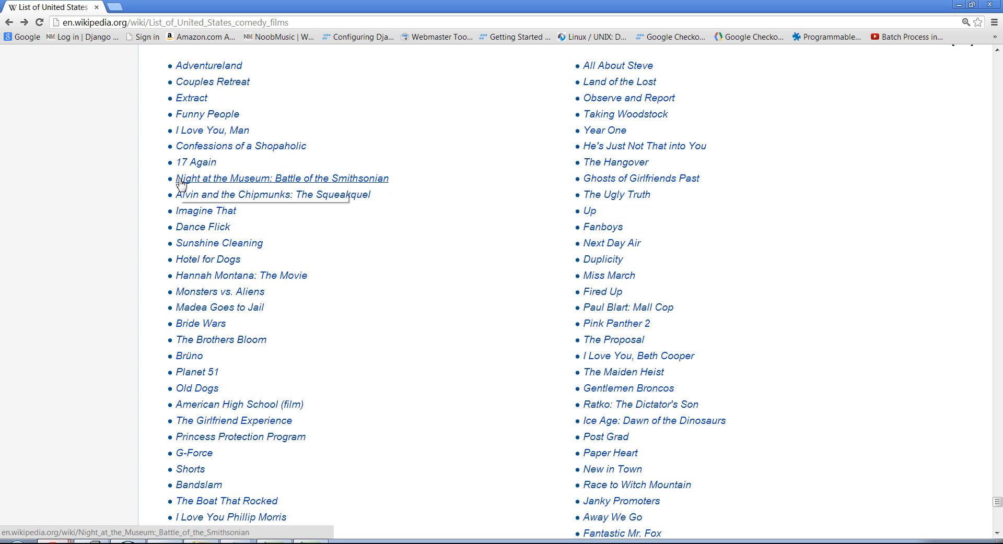
mouse_move(207, 114)
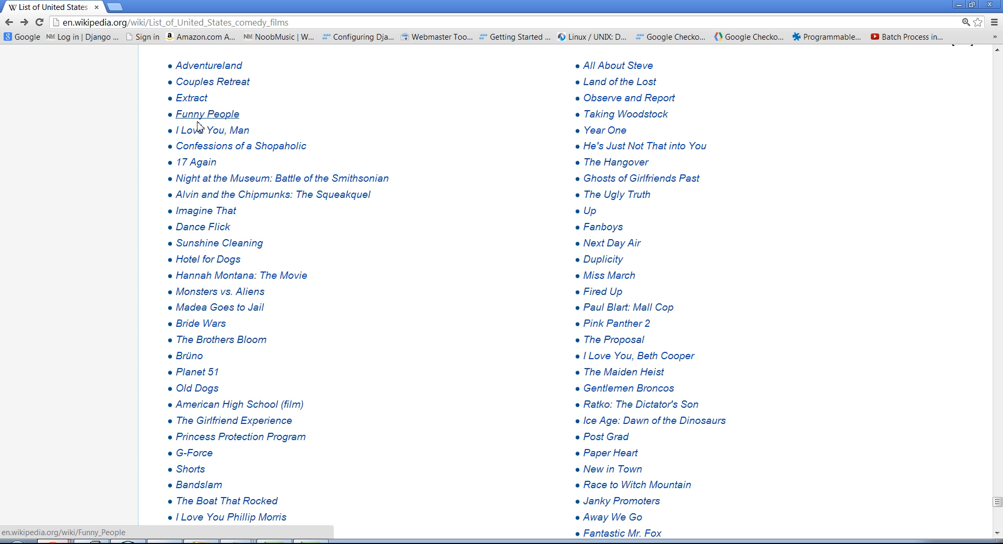
mouse_move(616, 195)
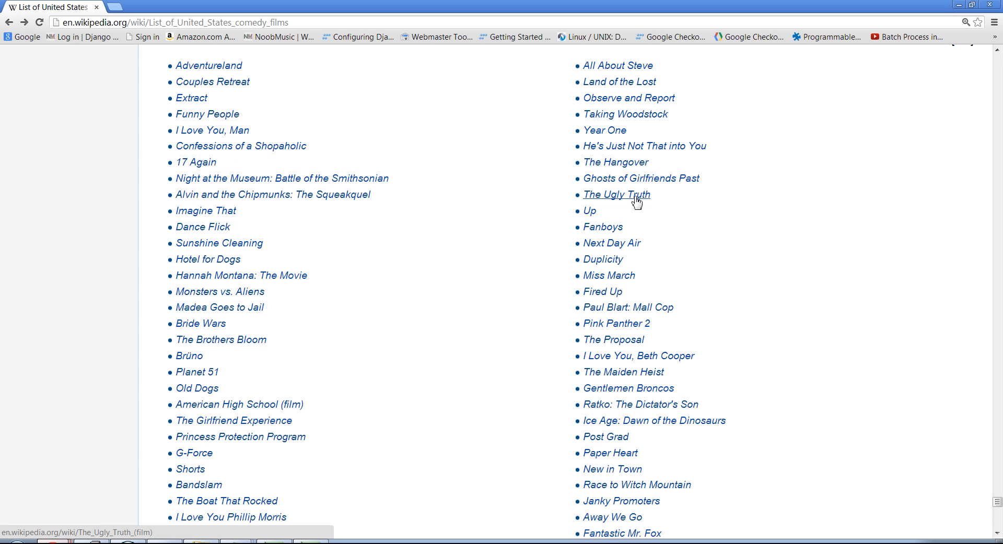
mouse_move(197, 103)
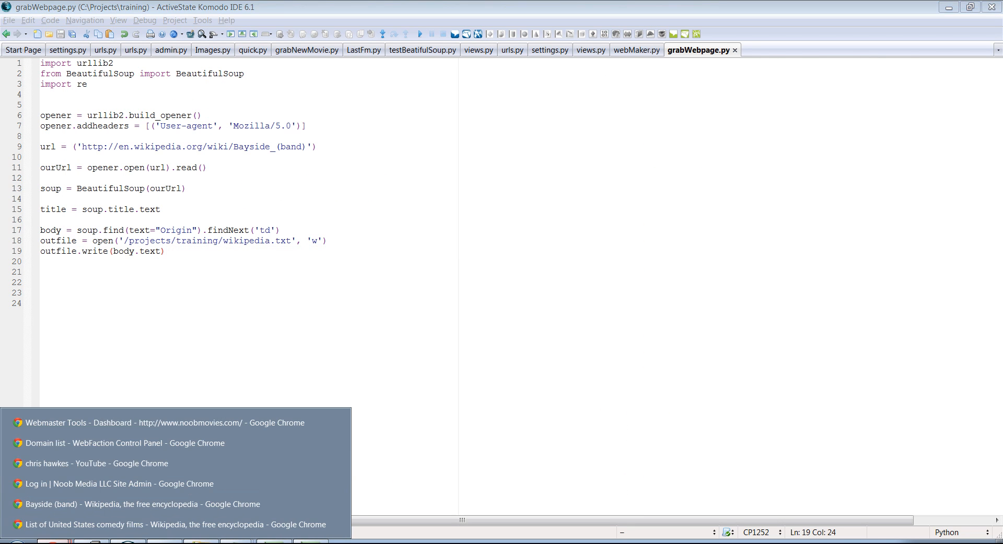
Copy the comedy films page address from Chrome and paste it over the Bayside url on line 9
left_click(175, 525)
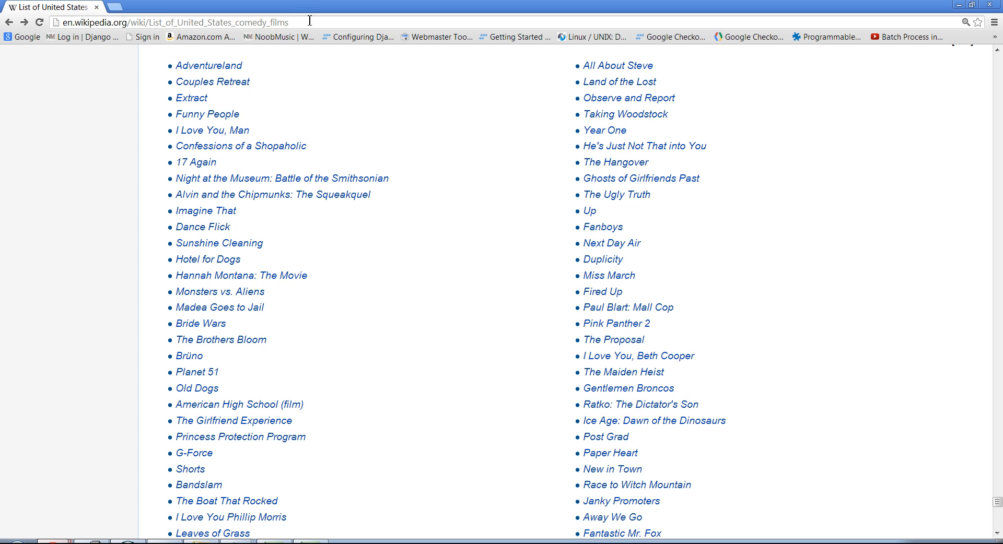
left_click(172, 22)
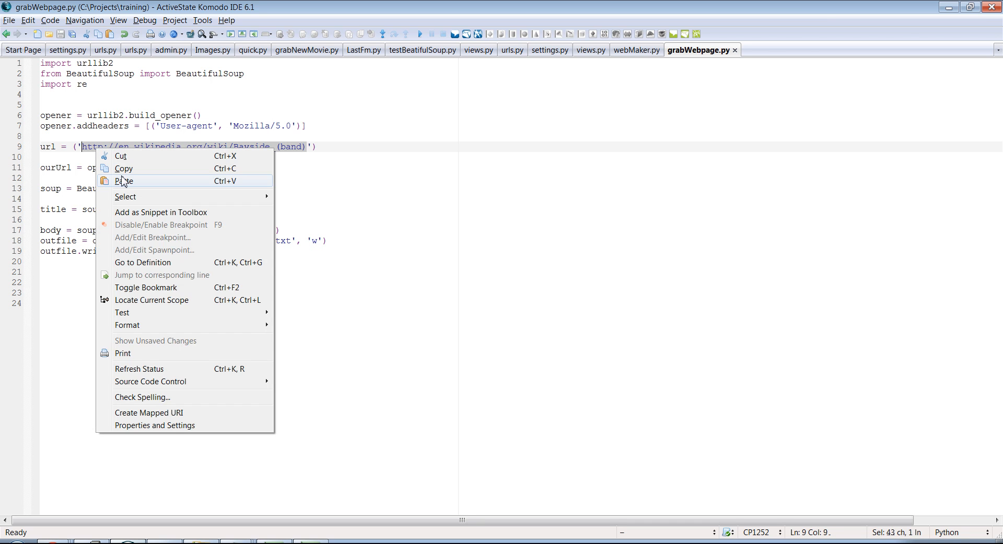
left_click(124, 180)
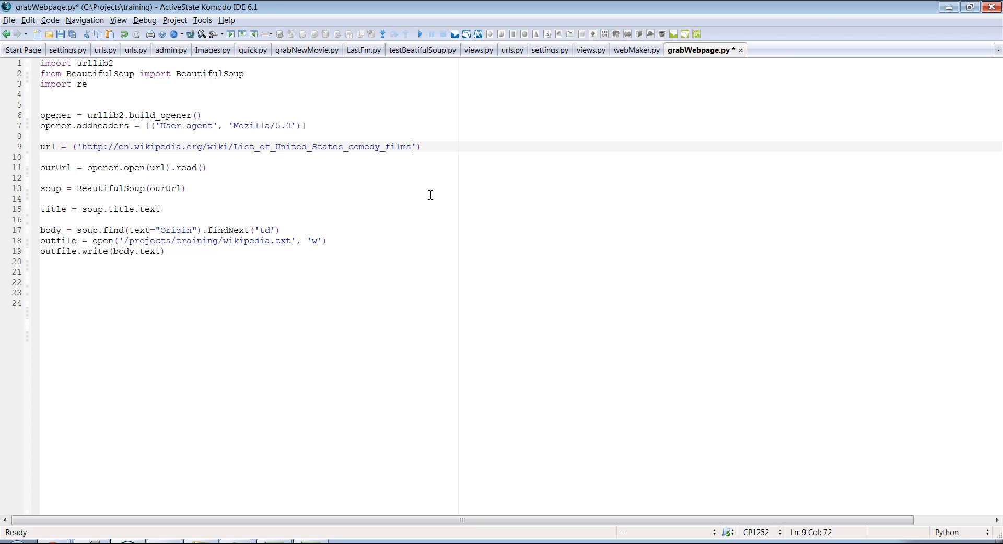
mouse_move(251, 474)
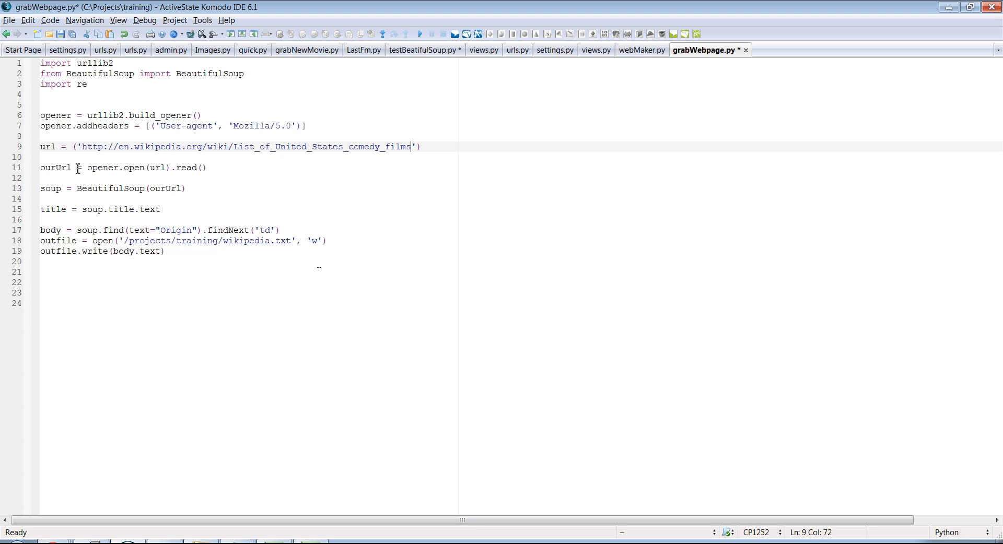
mouse_move(180, 178)
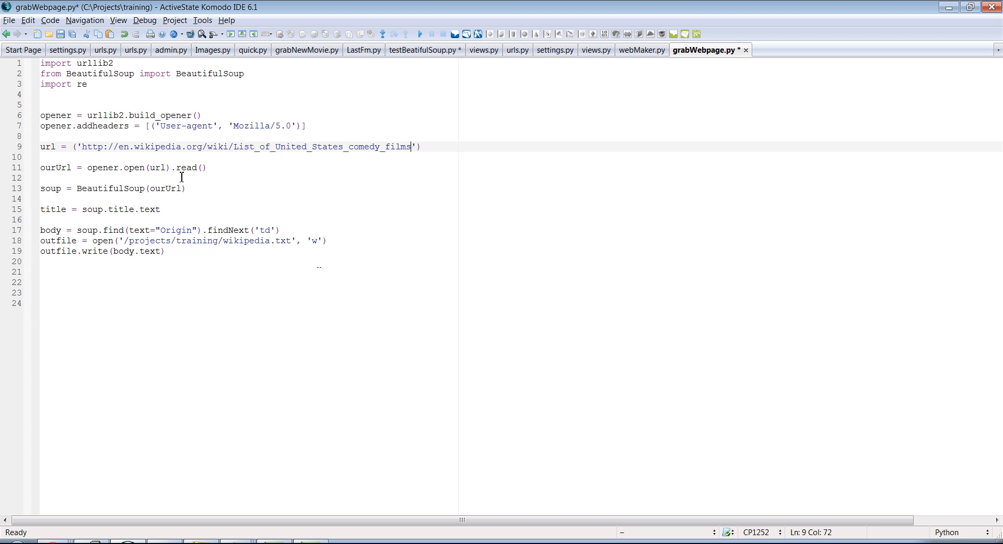
mouse_move(67, 190)
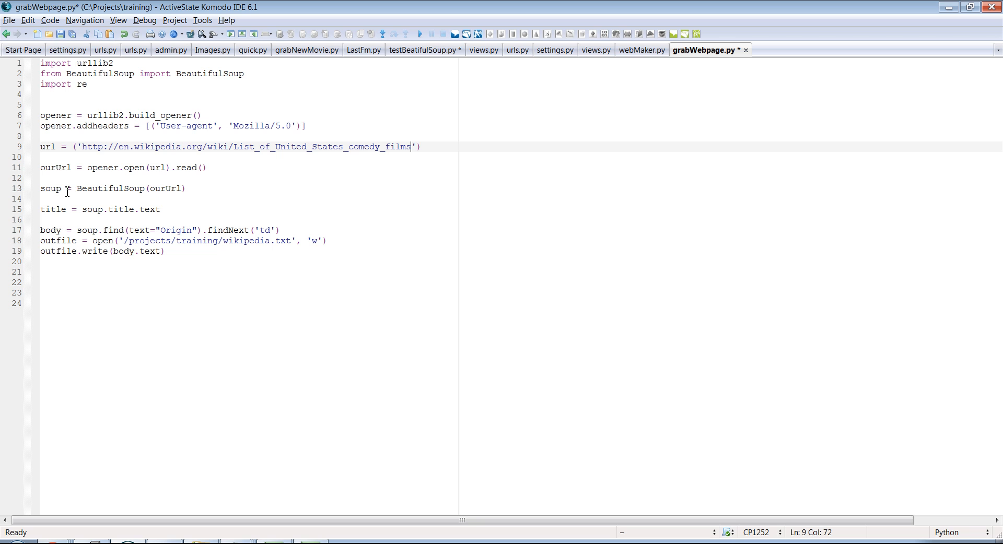
mouse_move(91, 216)
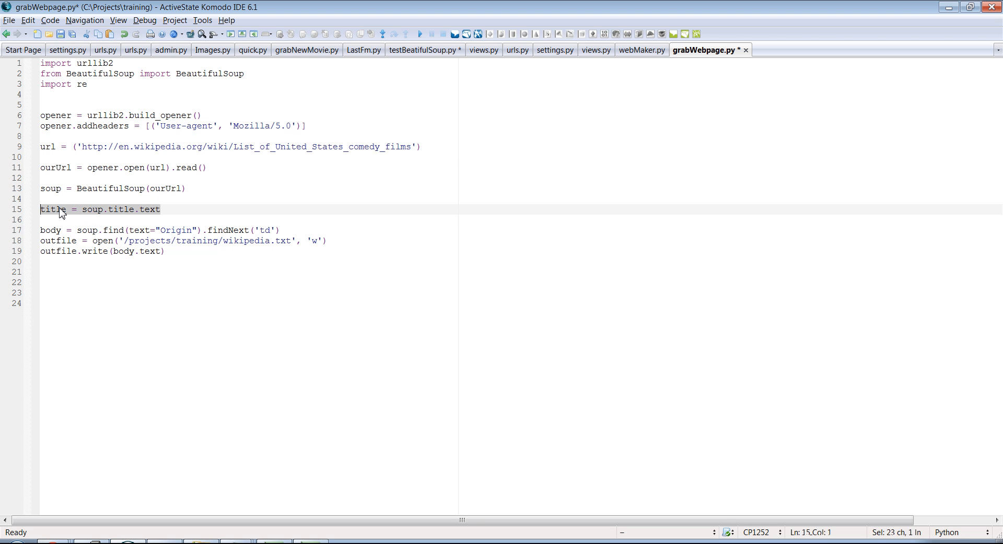
Loop over links whose href matches "^/wiki/" and print each link in the body
type("for link in soup.findAll('a', attrs={'href': re.compile(\"^/wiki/\")}):")
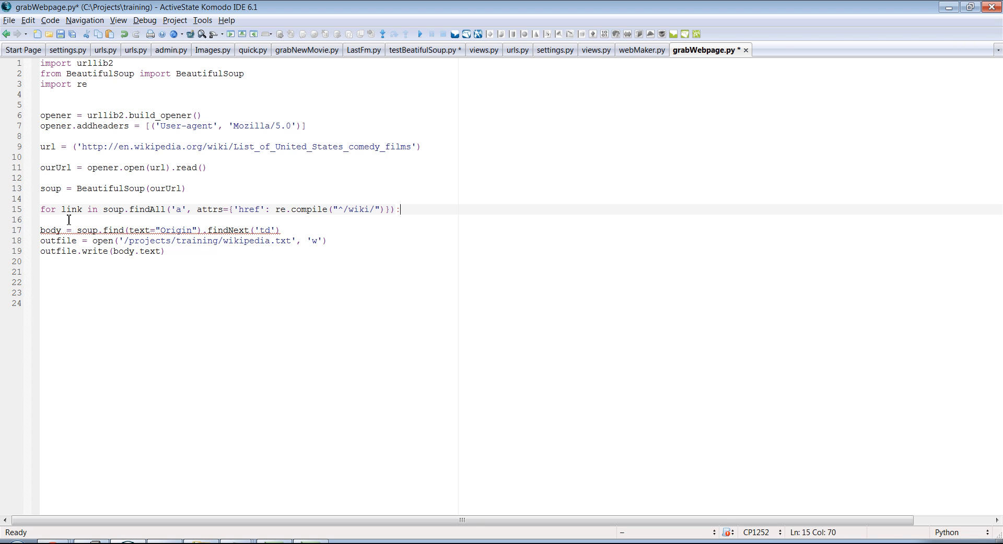
mouse_move(55, 210)
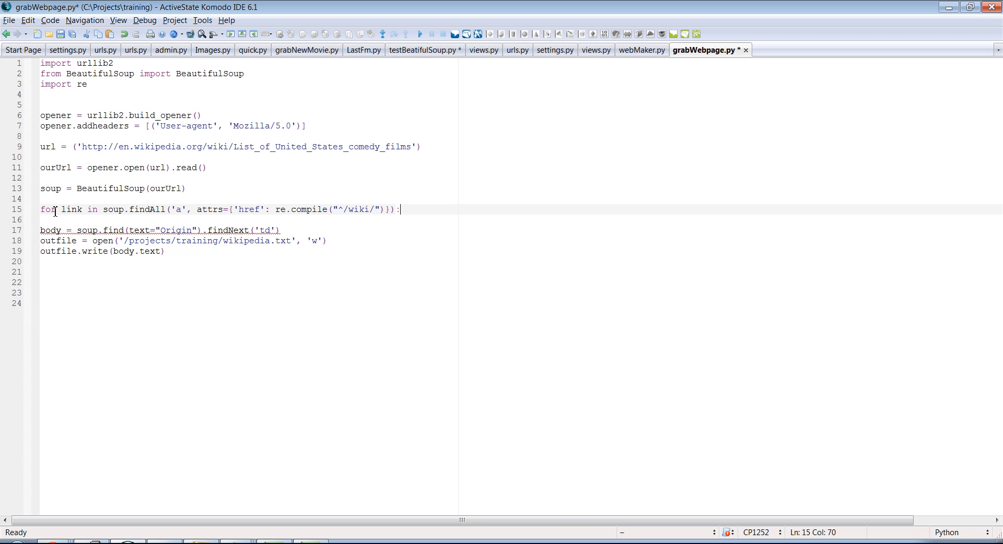
mouse_move(143, 215)
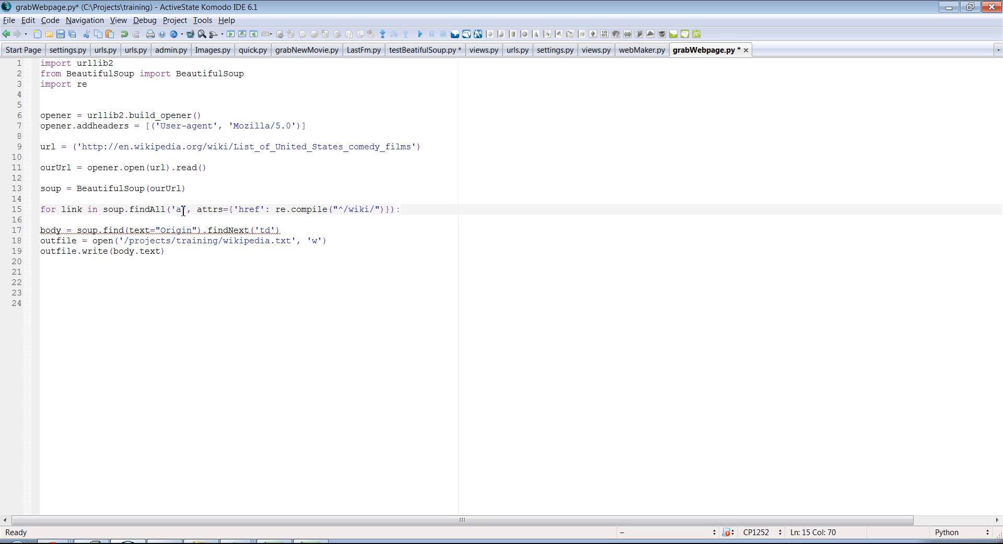
mouse_move(211, 216)
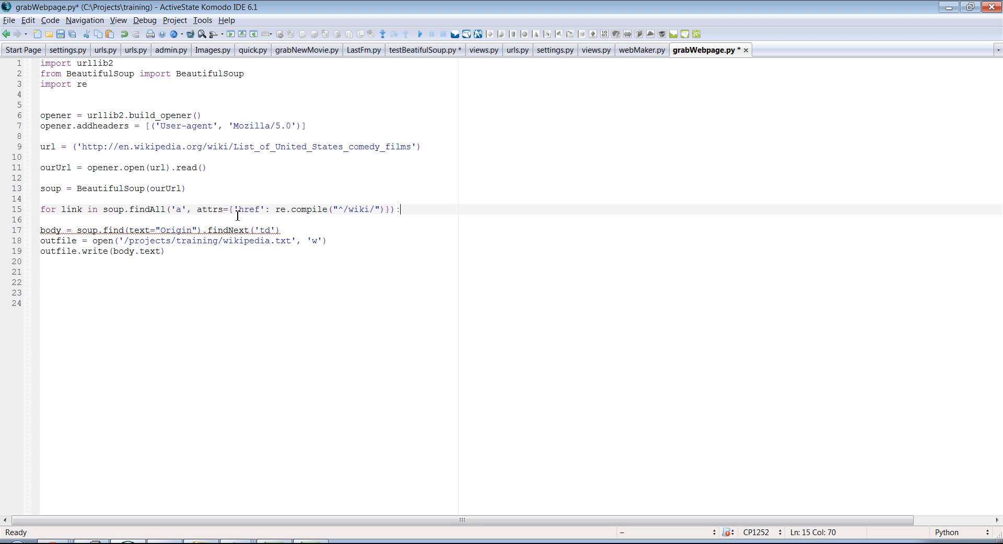
mouse_move(254, 211)
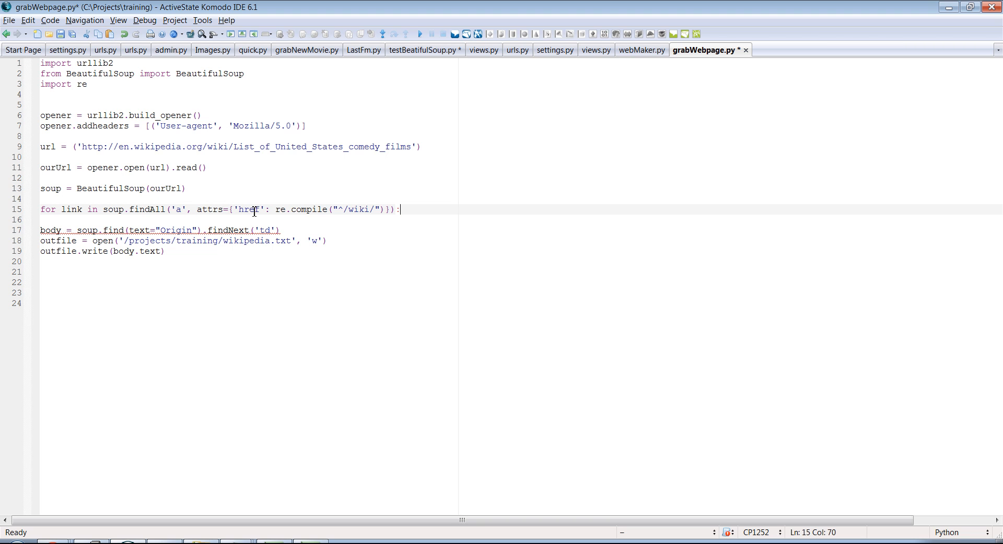
mouse_move(370, 235)
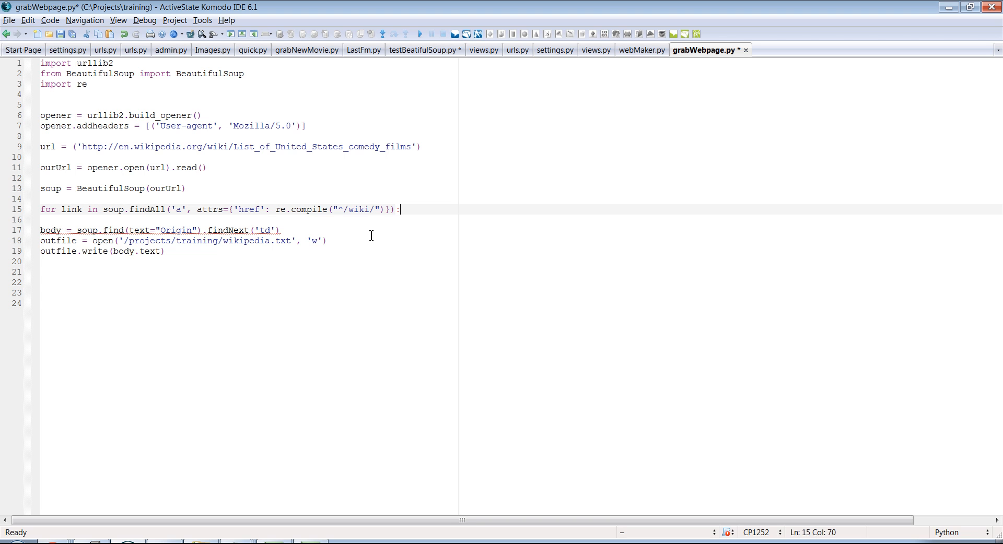
mouse_move(349, 212)
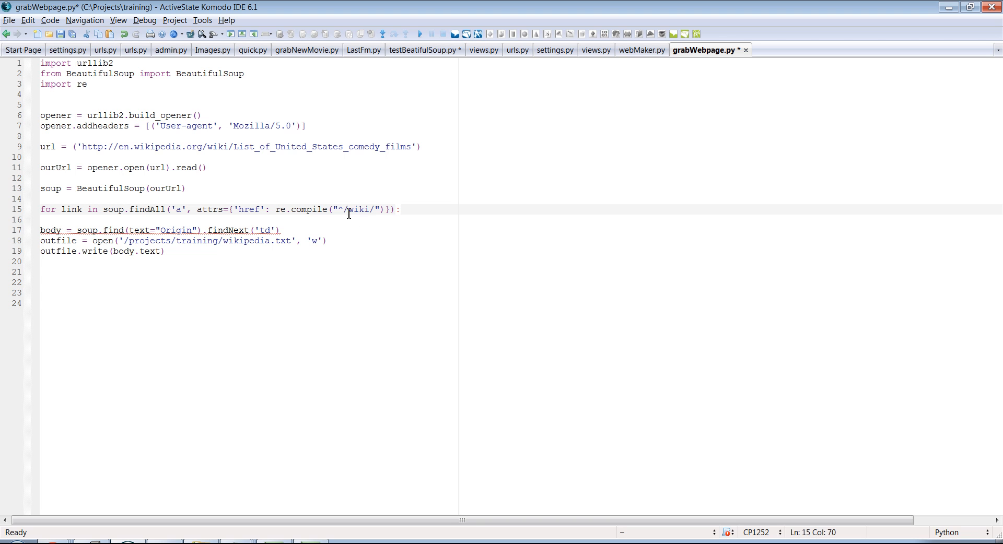
mouse_move(378, 205)
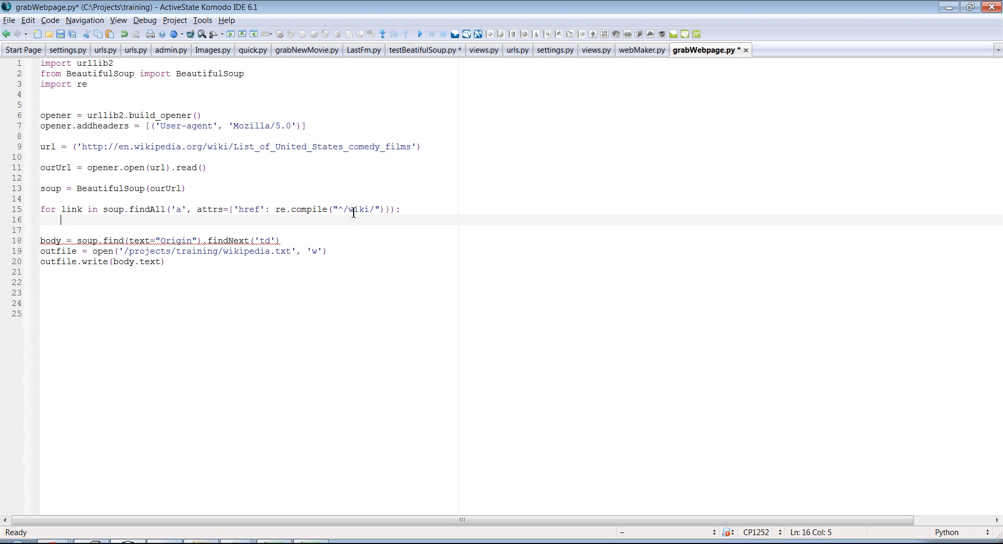
mouse_move(351, 211)
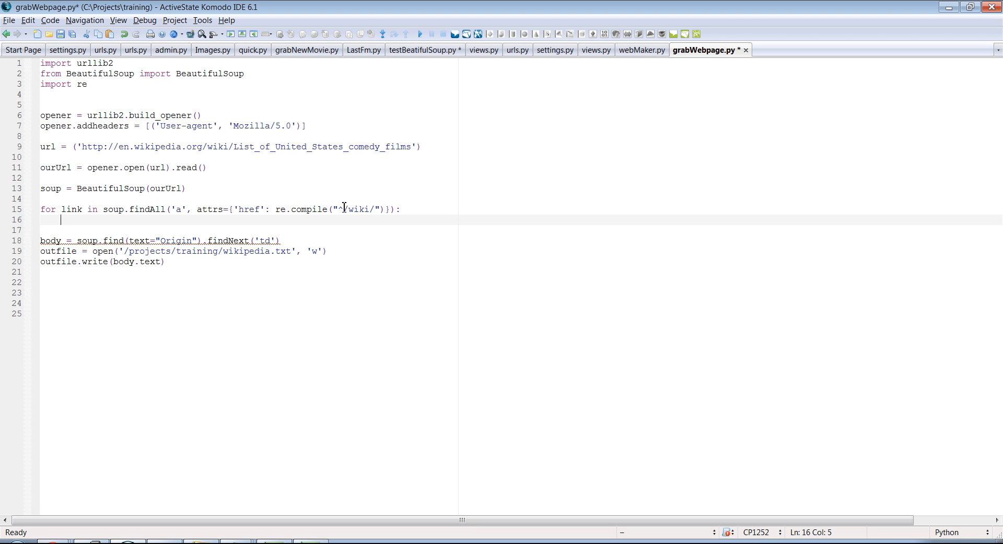
mouse_move(343, 215)
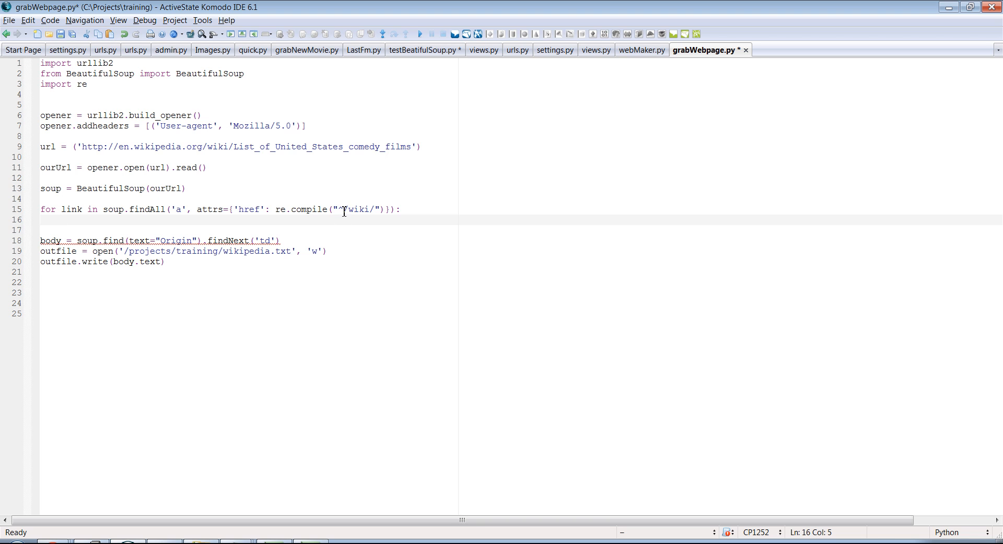
mouse_move(351, 215)
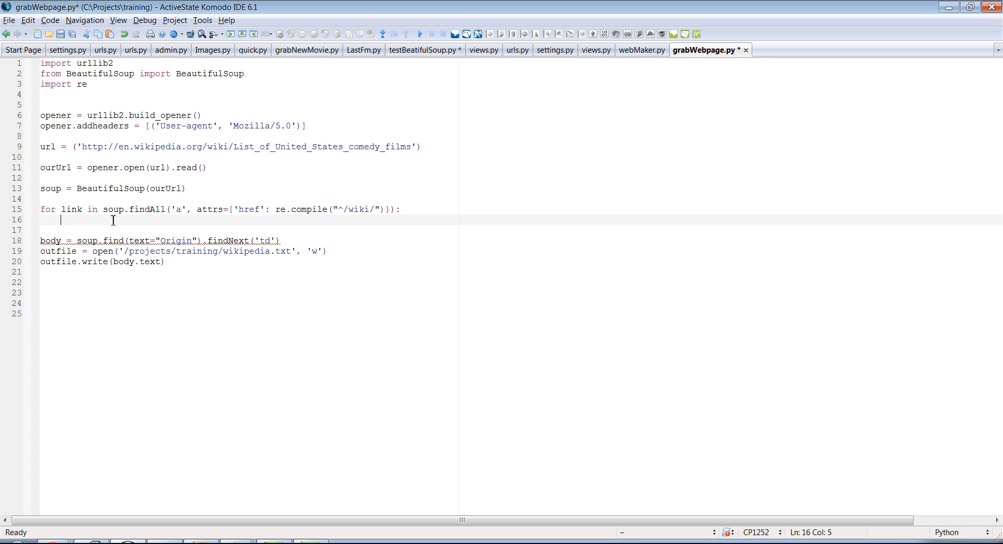
type("o")
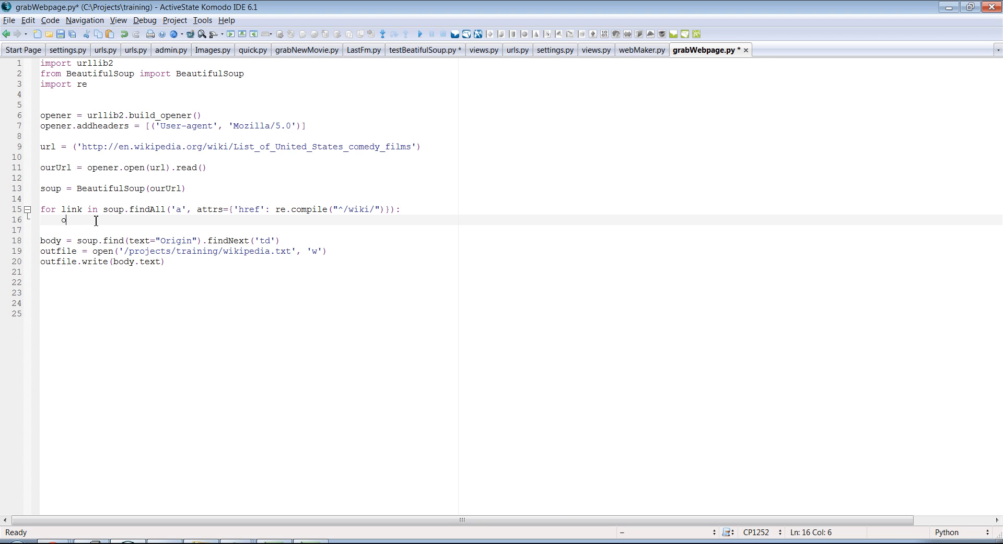
type("rint")
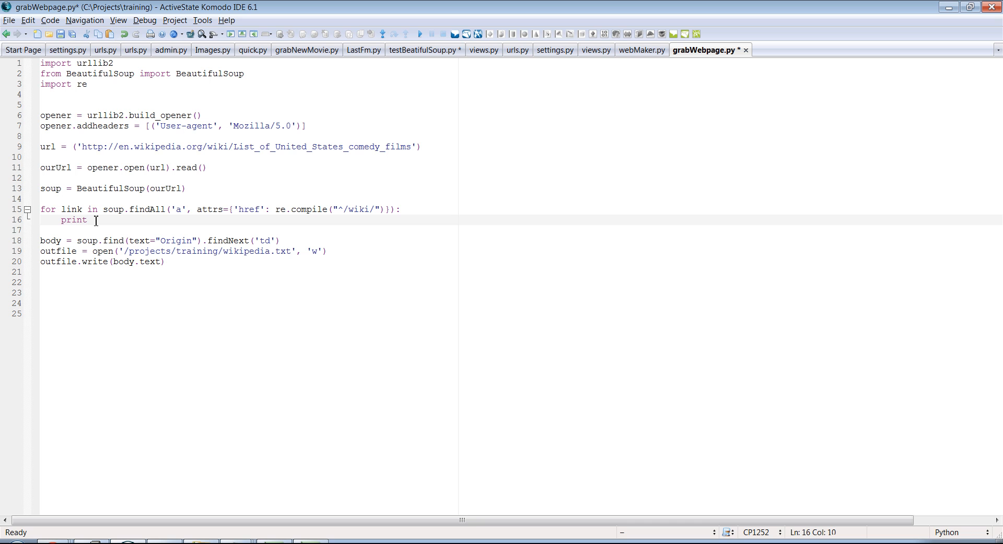
type("link")
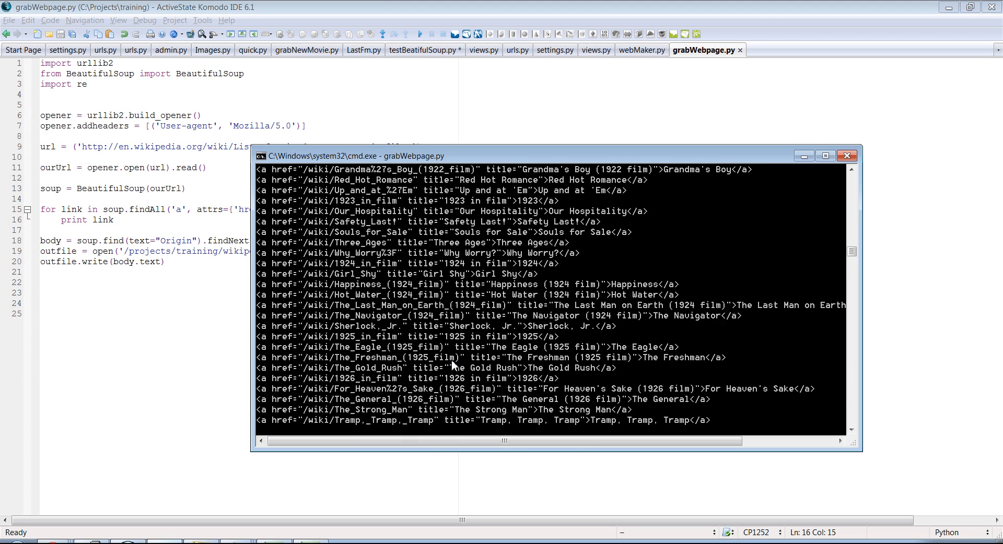
Scroll through the printed /wiki/ link tags in cmd, then minimize the console
scroll("down", 3)
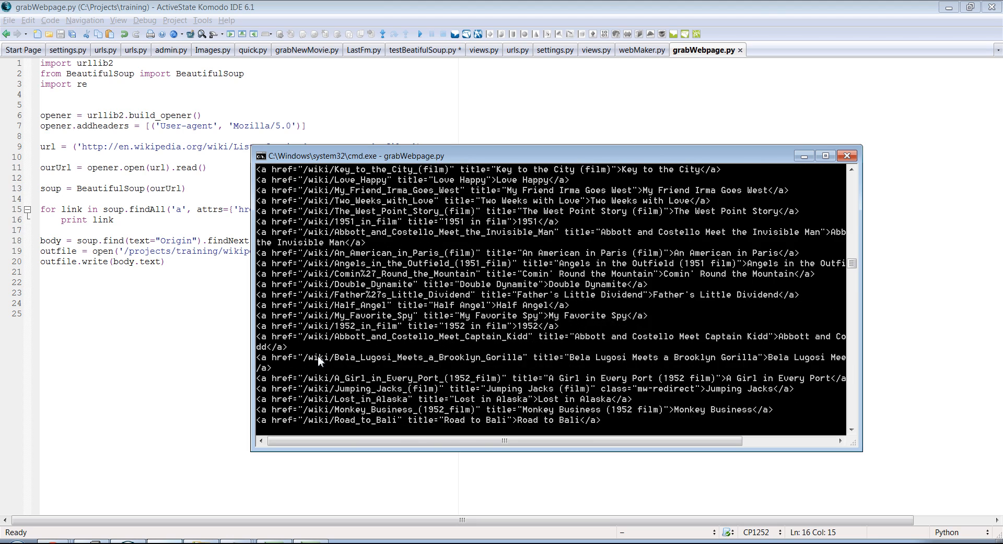
scroll("down", 3)
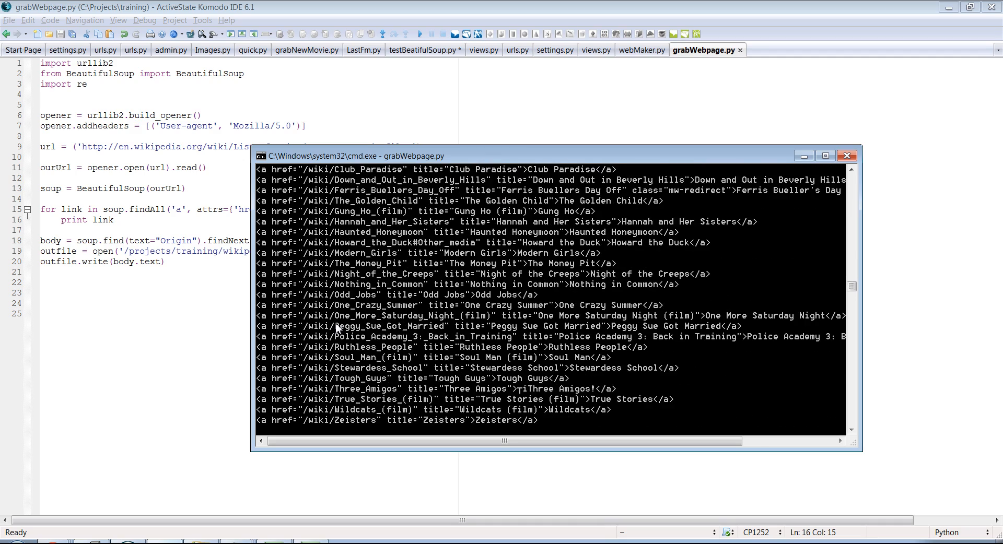
scroll("down", 3)
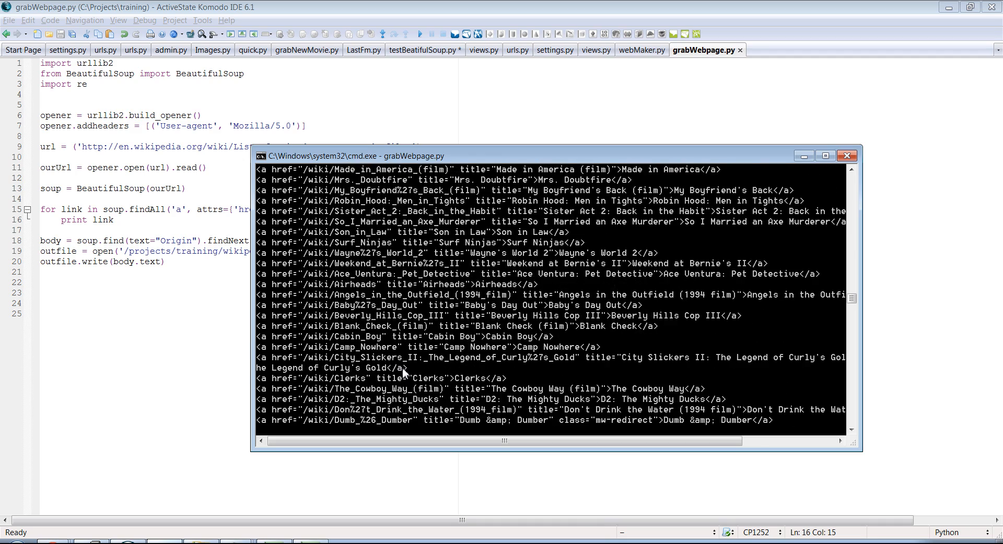
scroll("down", 3)
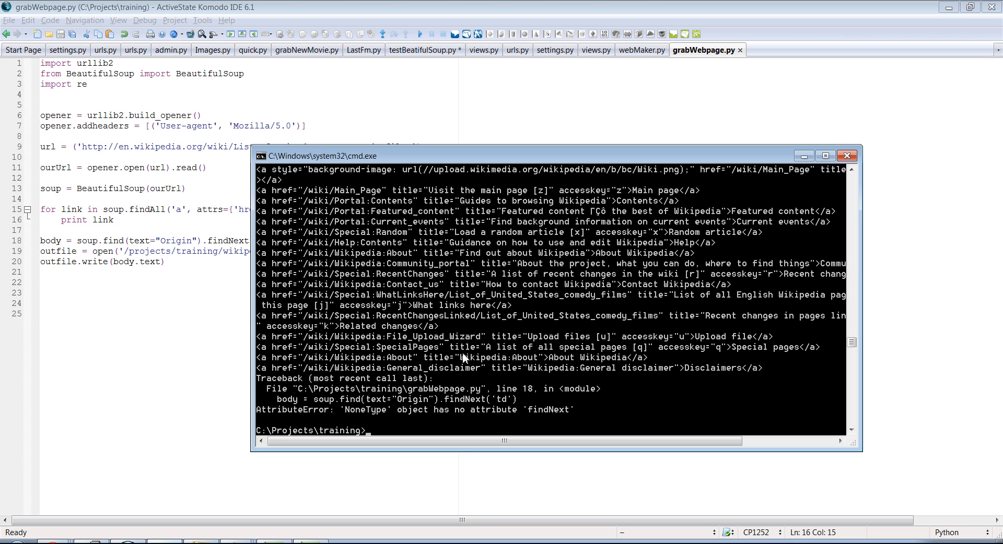
mouse_move(803, 158)
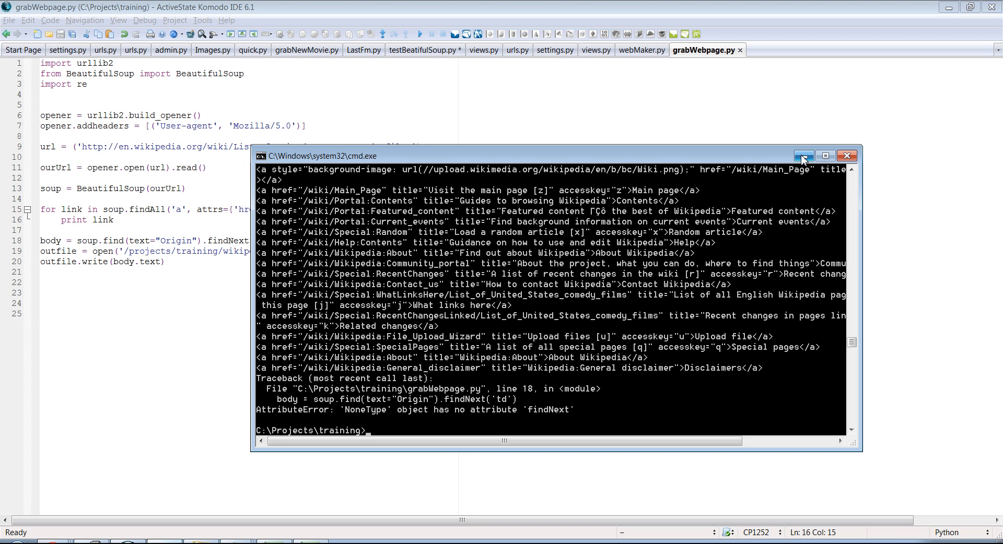
mouse_move(803, 156)
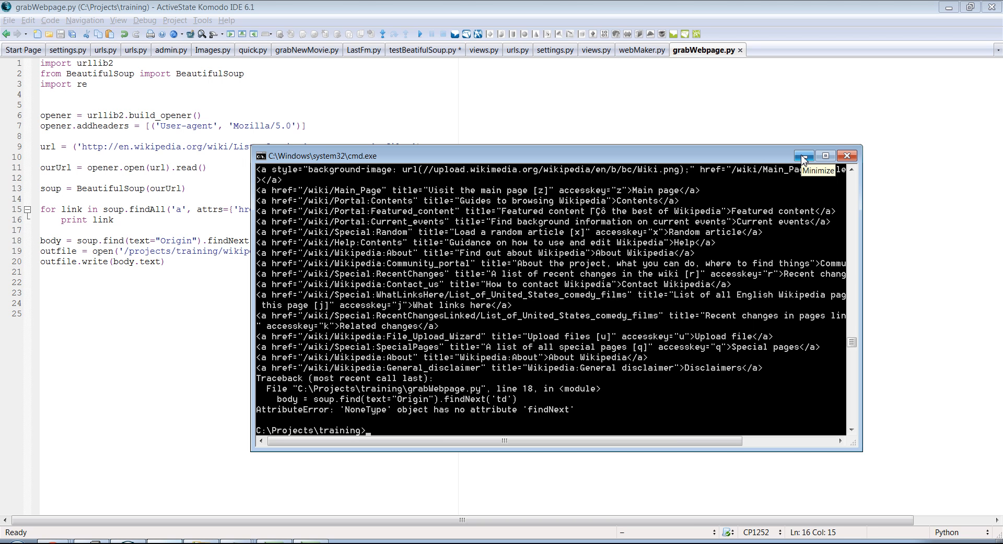
left_click(803, 156)
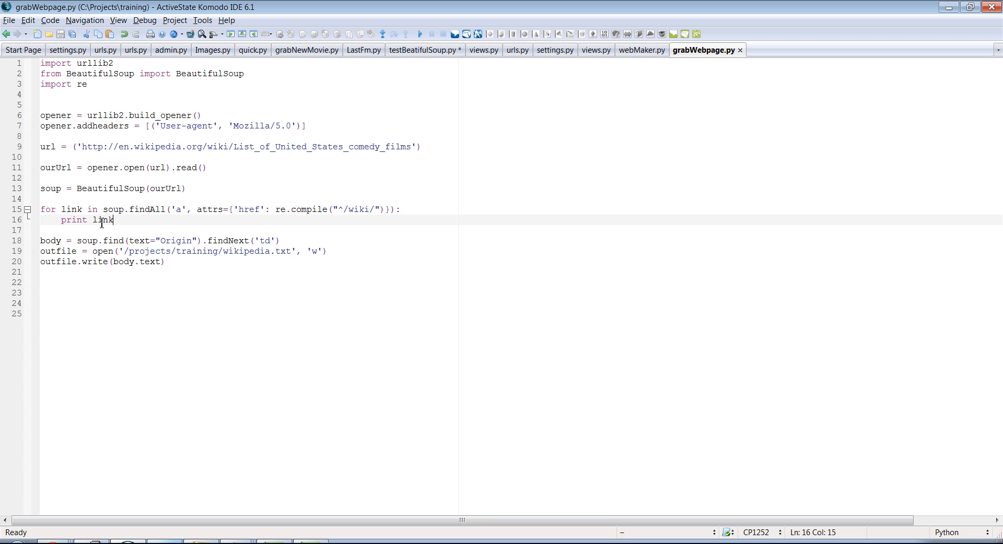
mouse_move(121, 209)
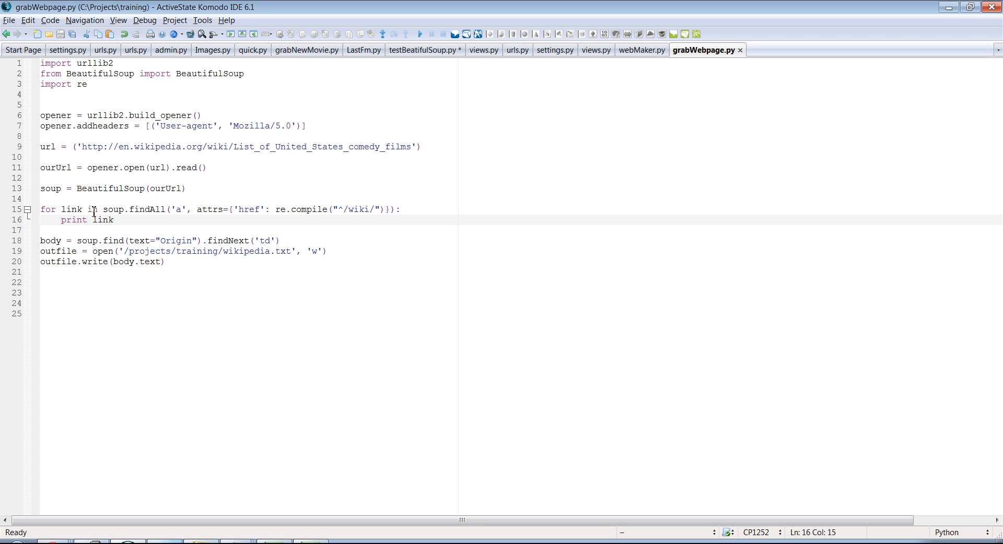
mouse_move(326, 210)
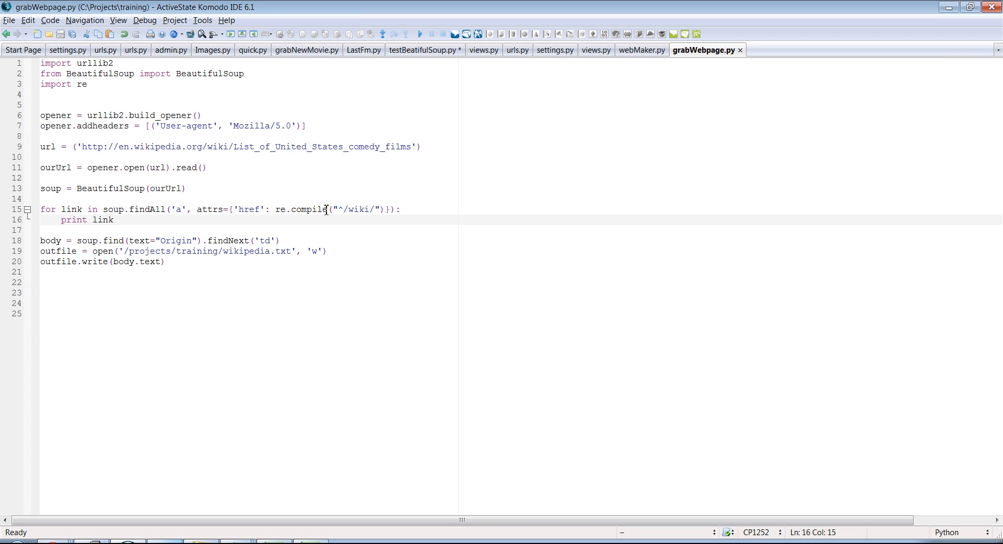
left_click(115, 220)
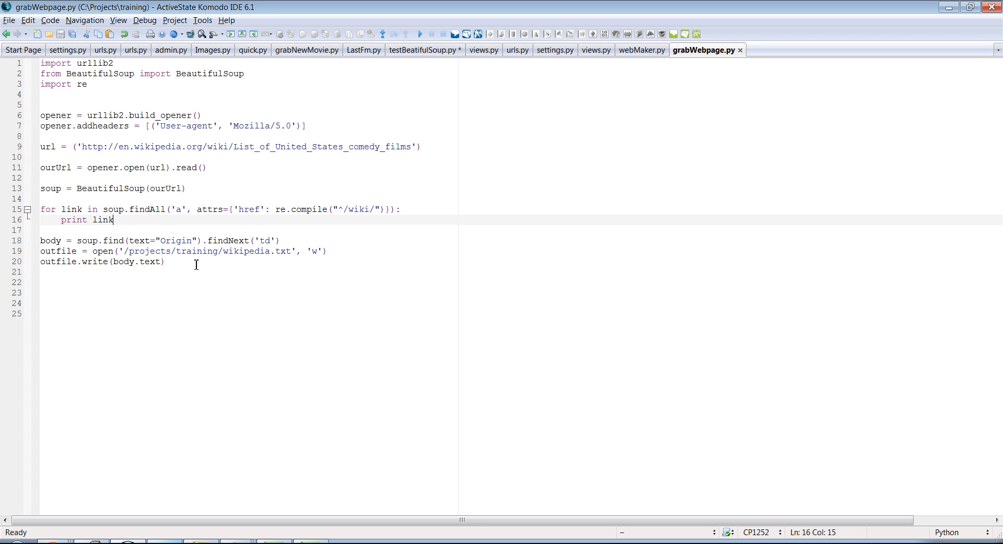
mouse_move(118, 220)
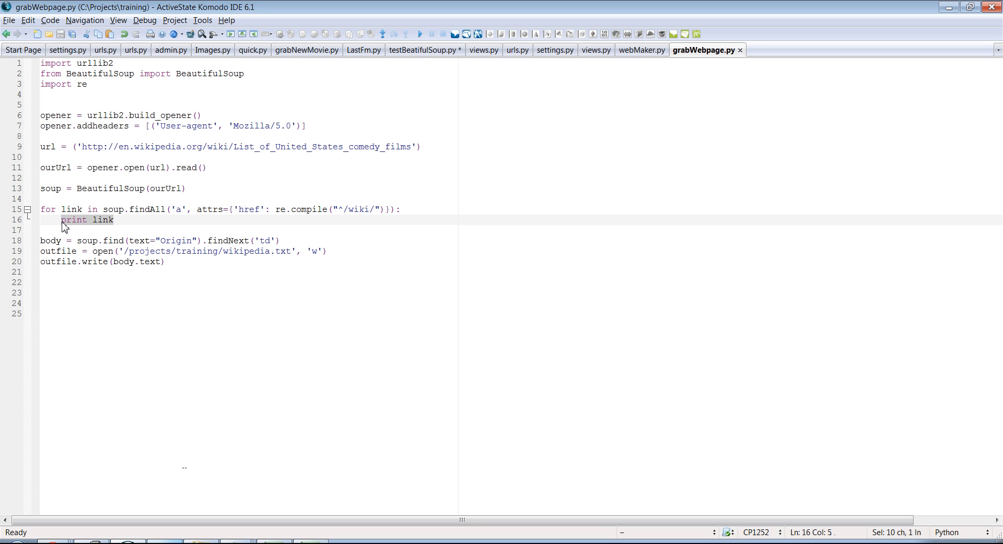
Delete the print link statement and drag the cmd window down to uncover the script's code
key("Delete")
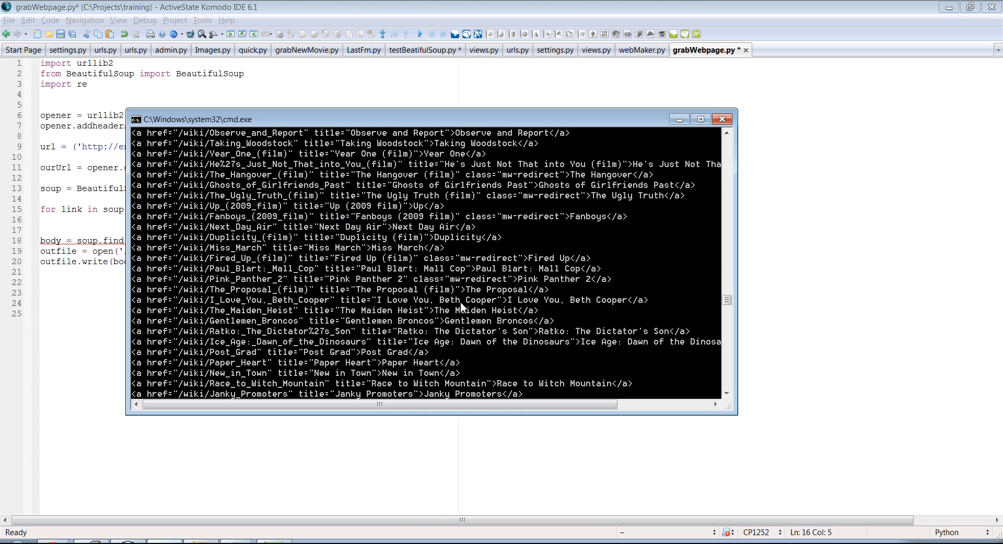
mouse_move(274, 258)
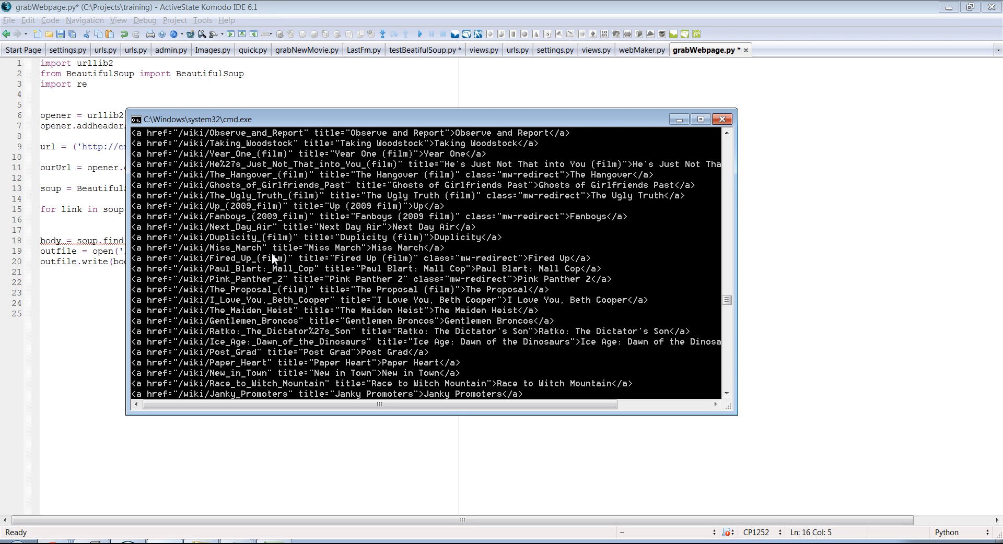
scroll("down", 3)
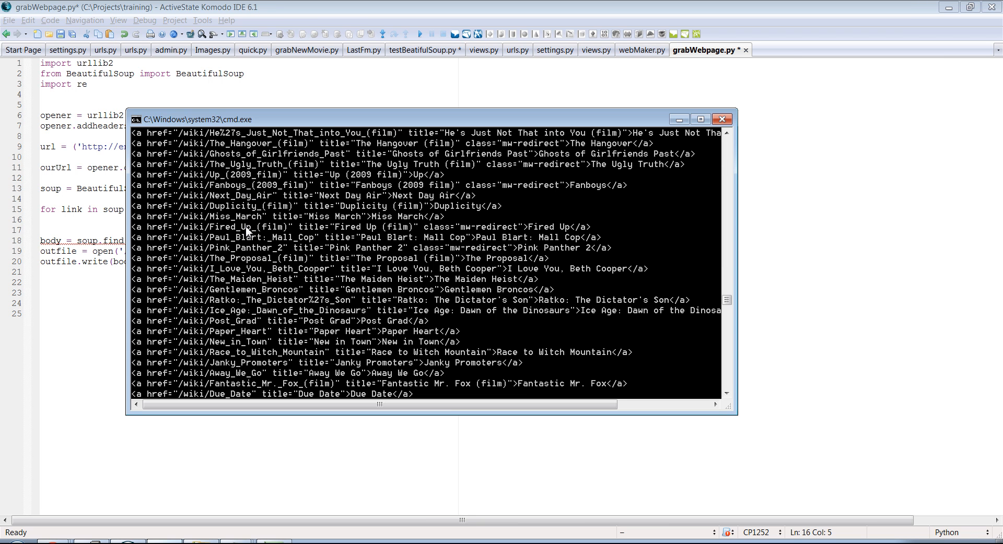
mouse_move(343, 244)
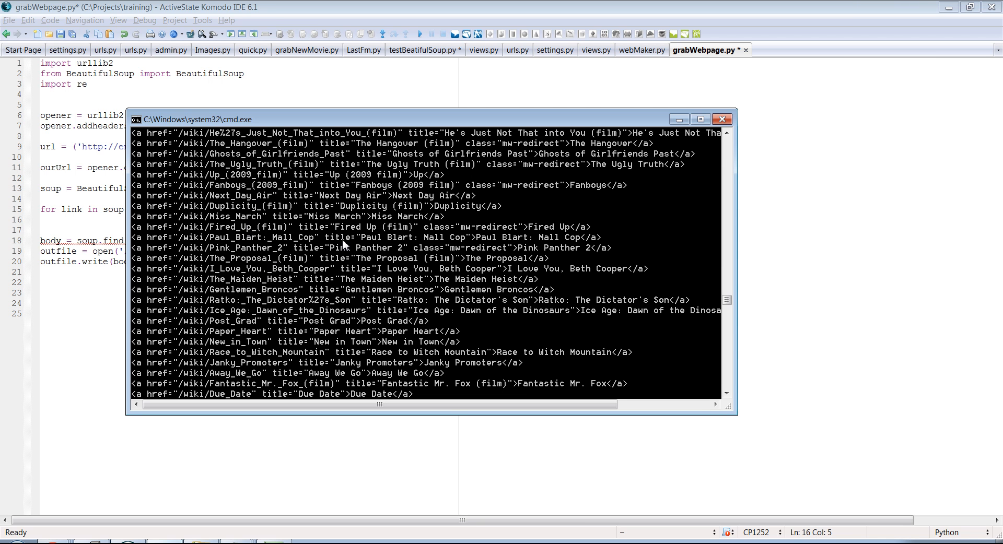
mouse_move(228, 249)
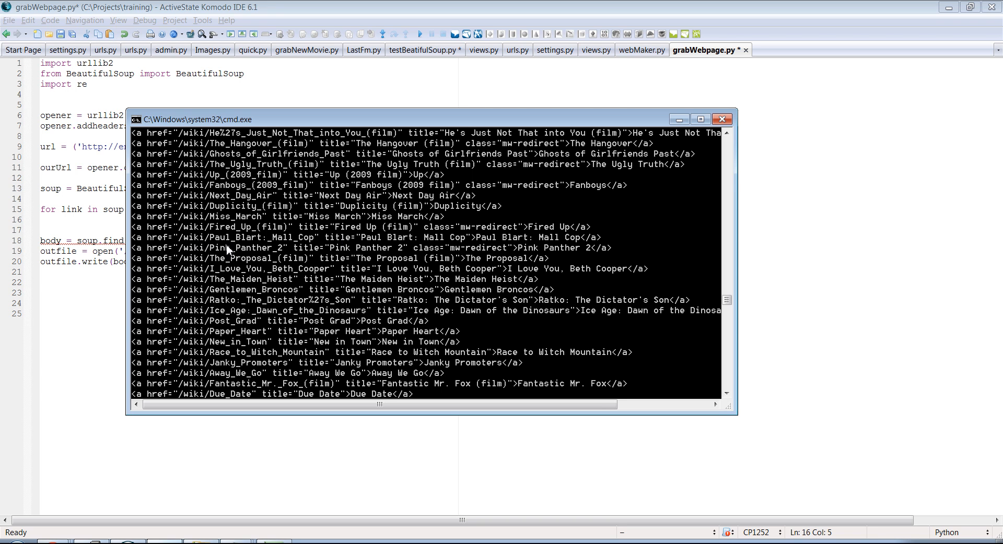
mouse_move(577, 250)
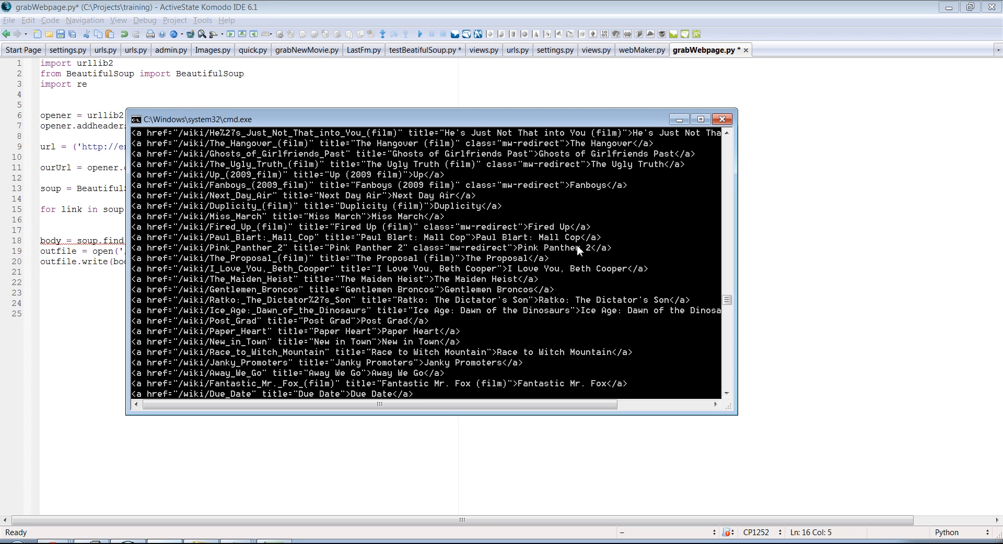
mouse_move(406, 121)
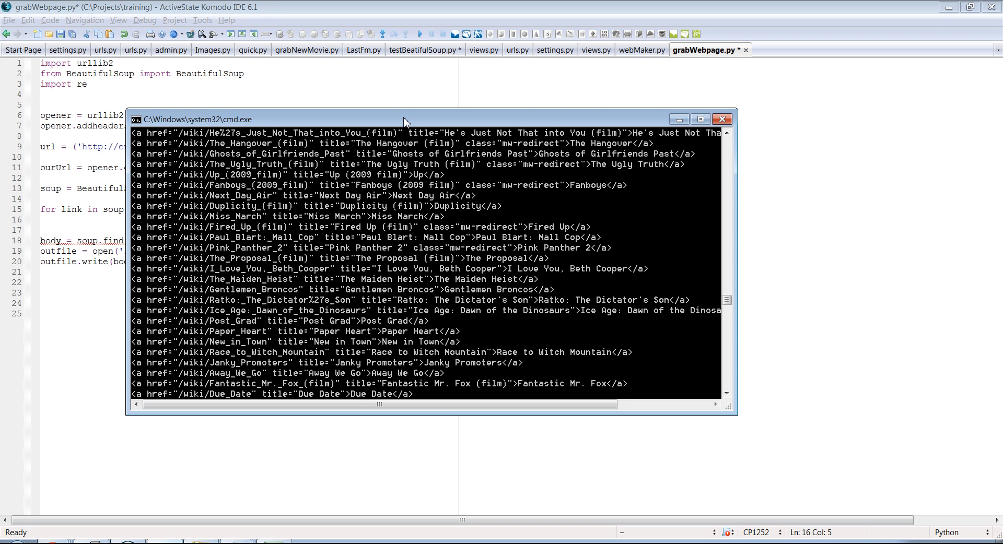
left_click_drag(406, 120, 373, 122)
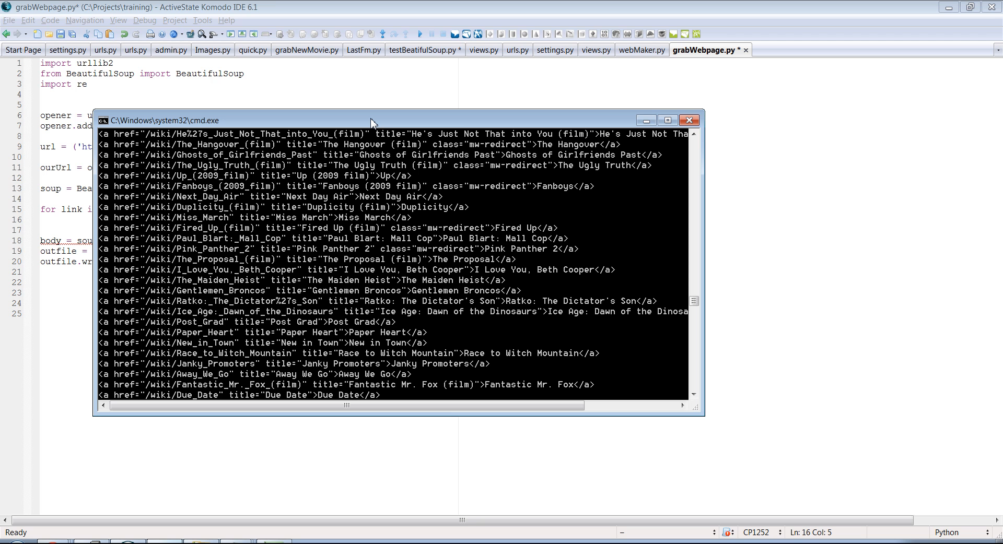
left_click_drag(371, 120, 382, 135)
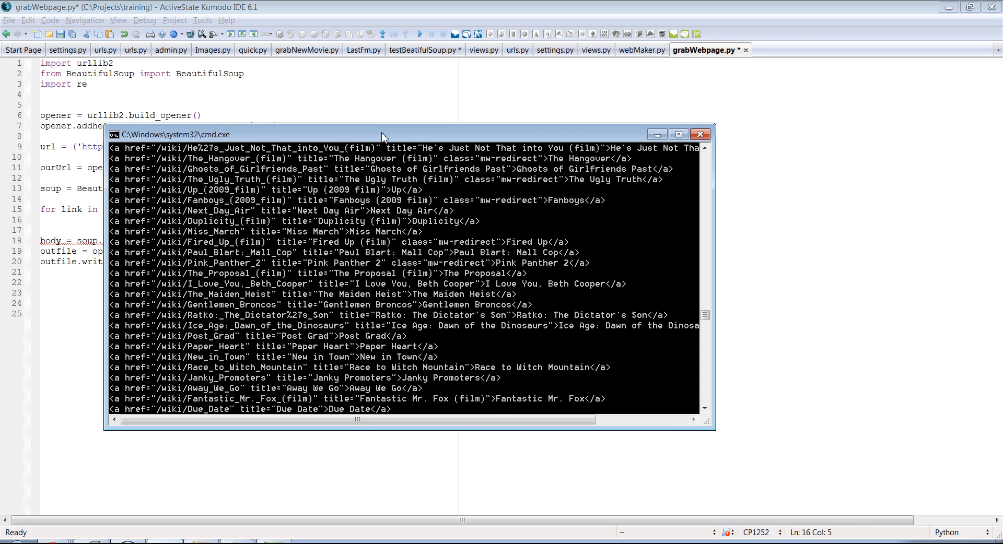
left_click_drag(380, 135, 381, 307)
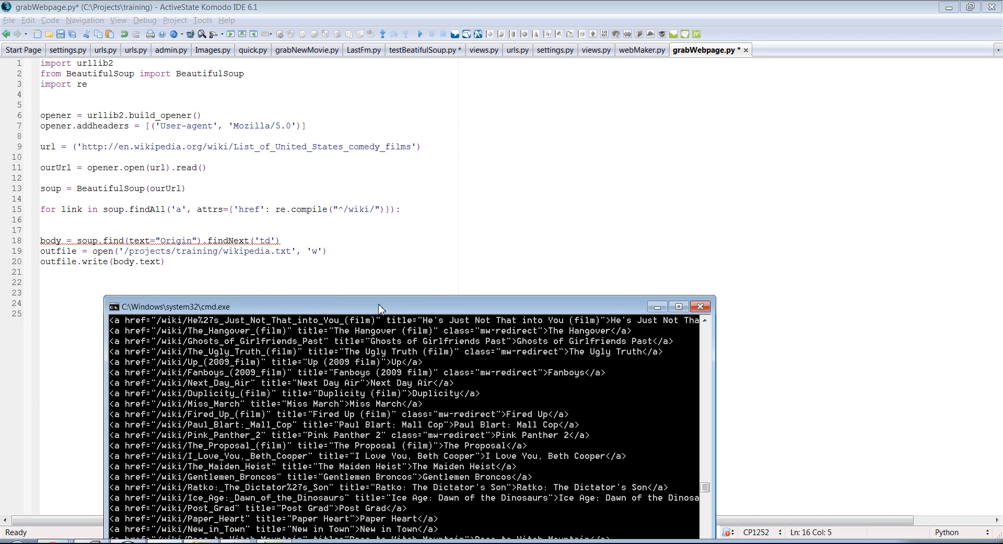
Give the for loop a body line print link.text on the empty line 16
left_click_drag(380, 307, 322, 298)
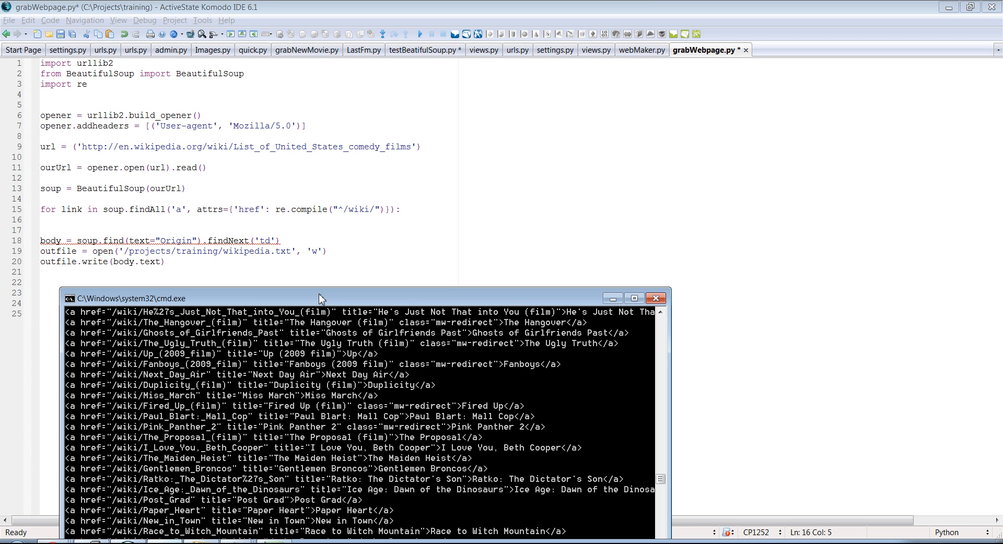
left_click(655, 298)
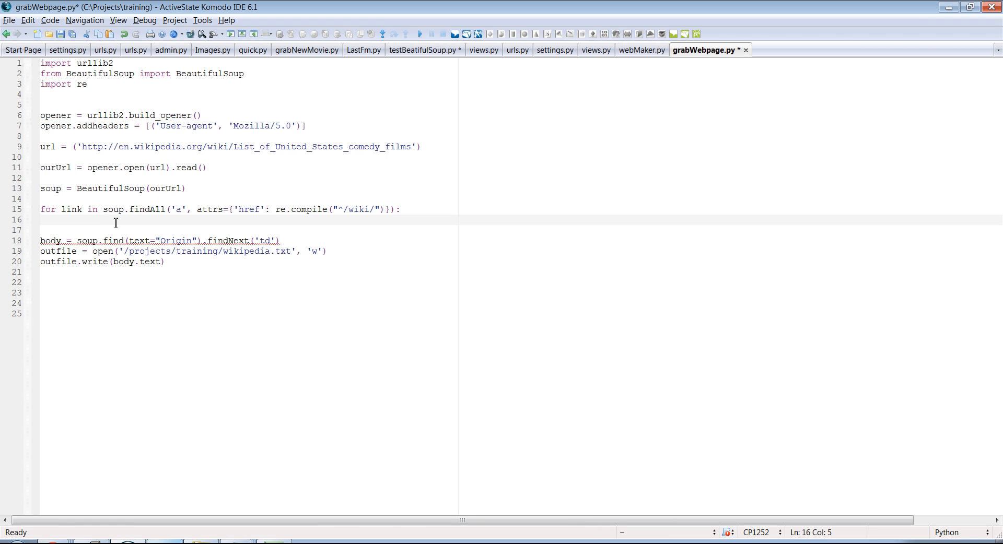
type("print link.")
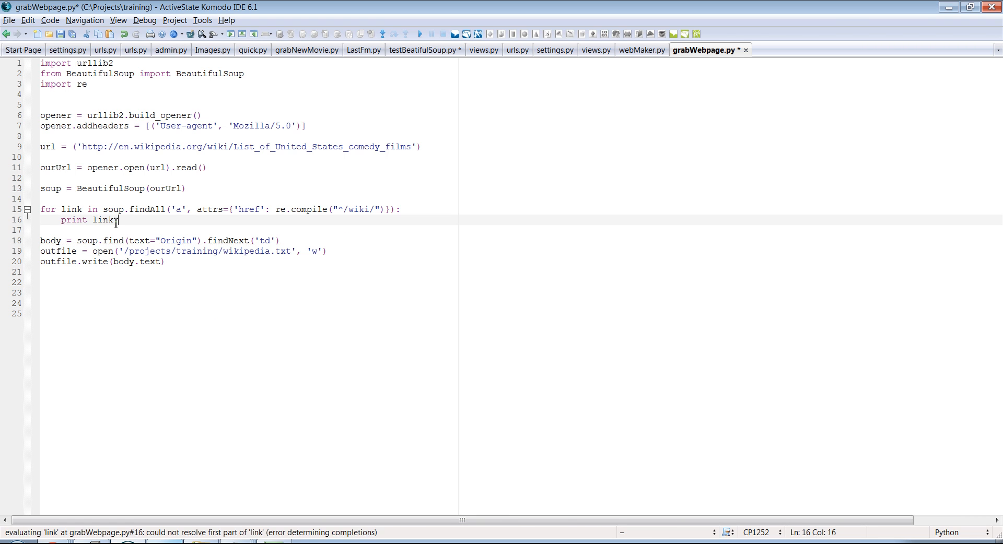
type(".text")
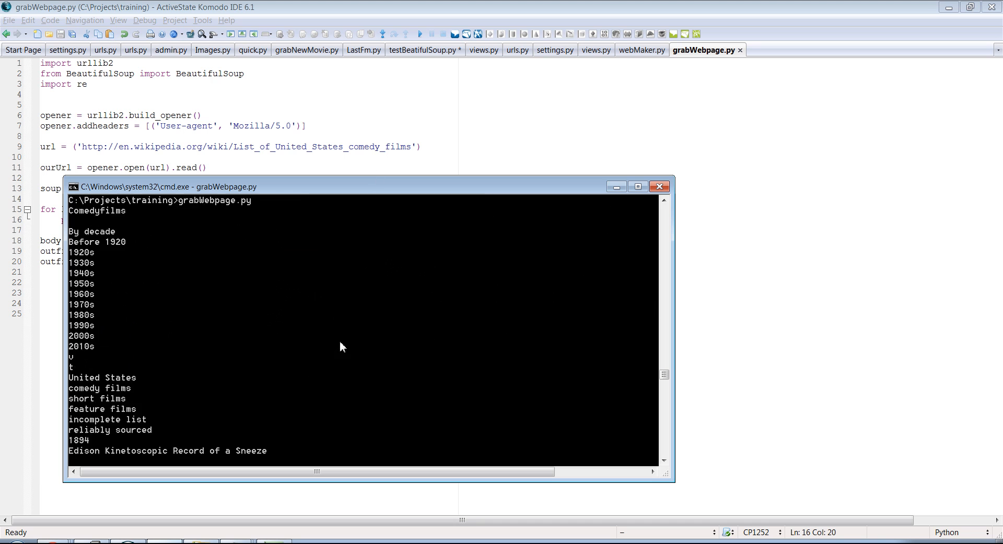
Scroll through the console's printed film titles by year, such as Cracked Nuts and Duck Soup
scroll("down", 3)
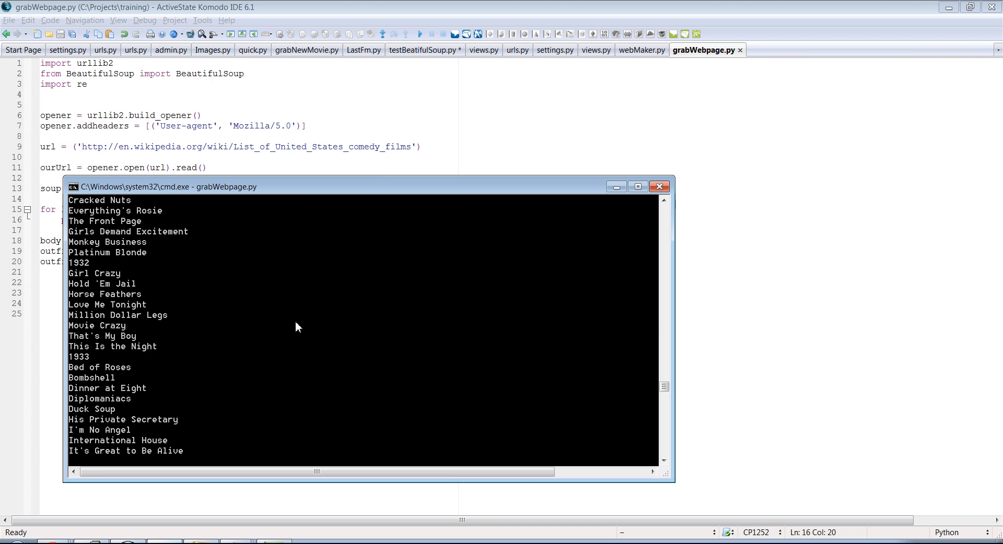
scroll("down", 3)
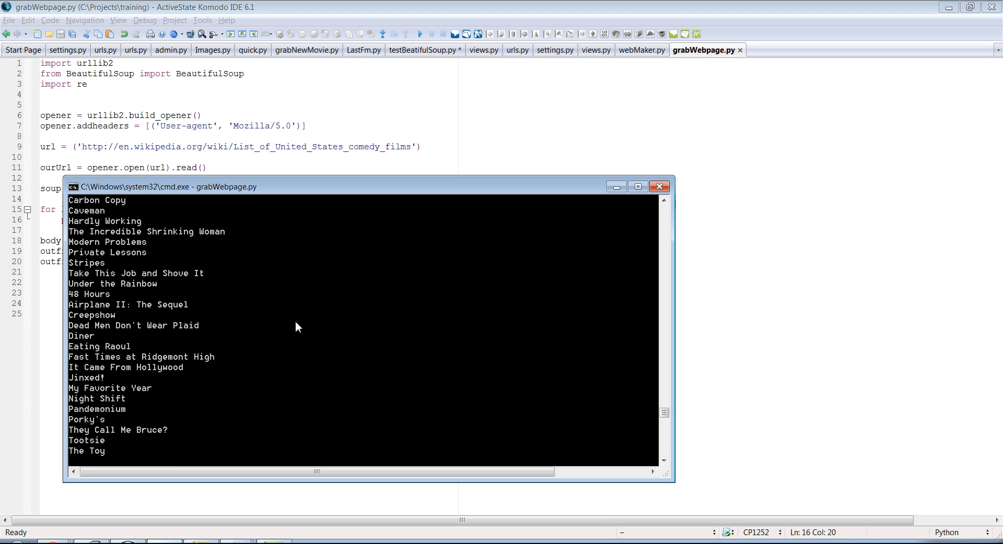
scroll("down", 3)
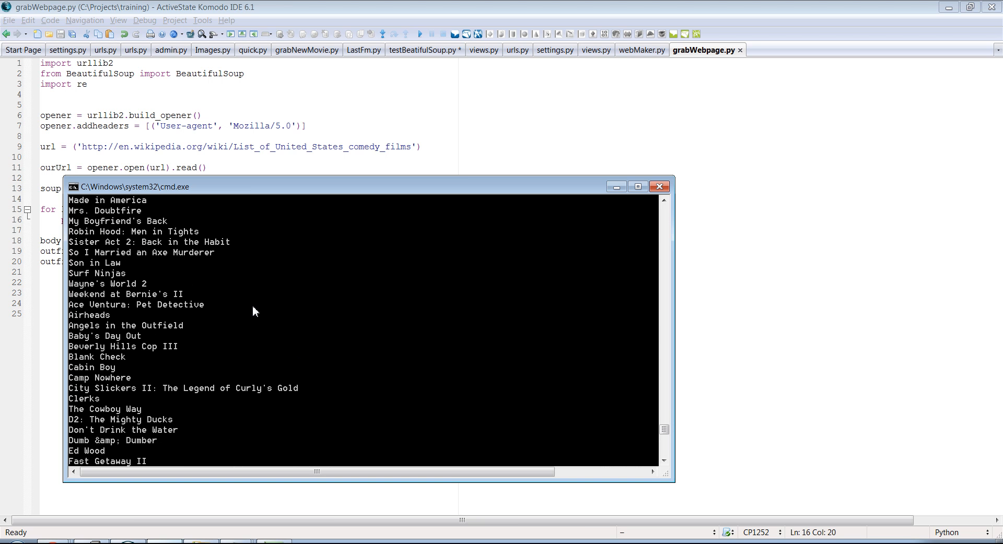
scroll("up", 3)
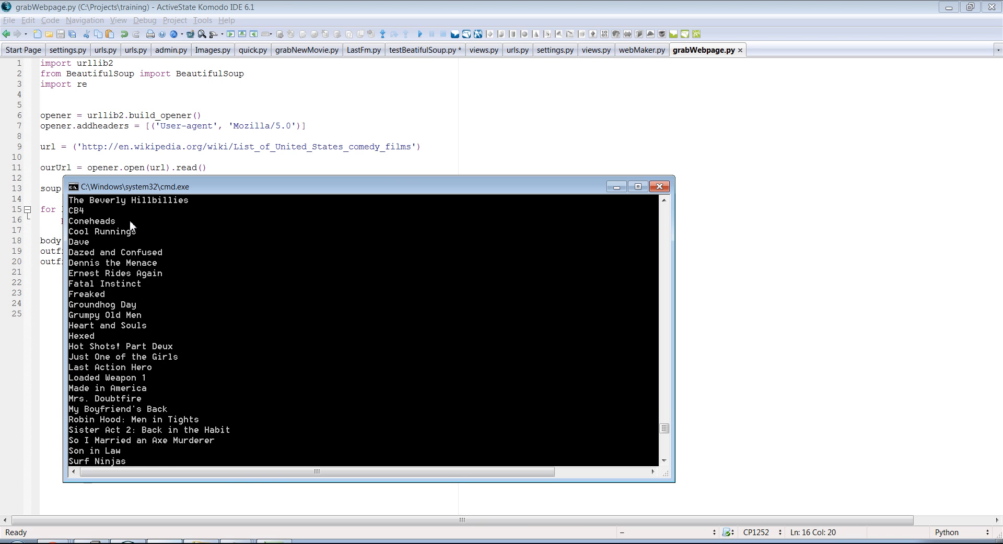
scroll("down", 3)
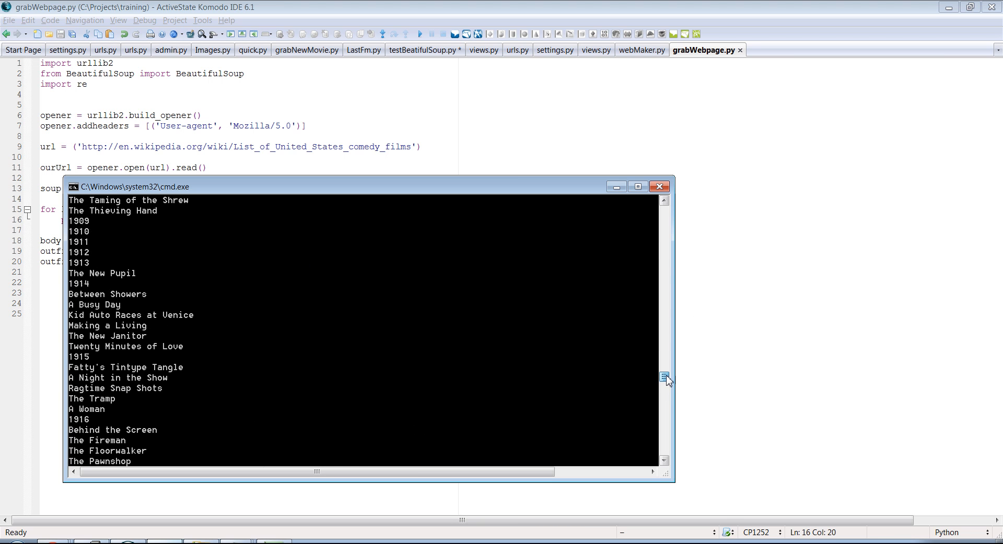
scroll("down", 3)
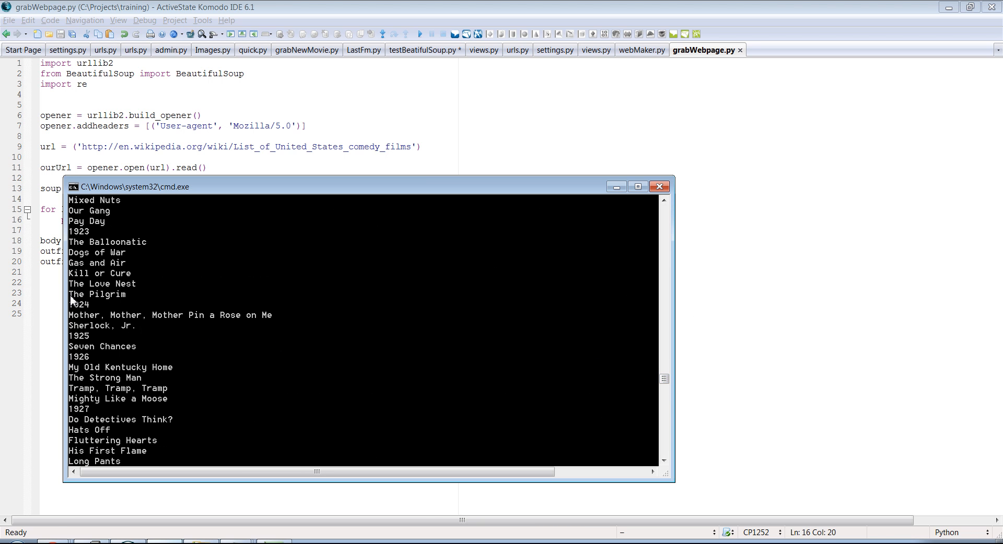
mouse_move(232, 241)
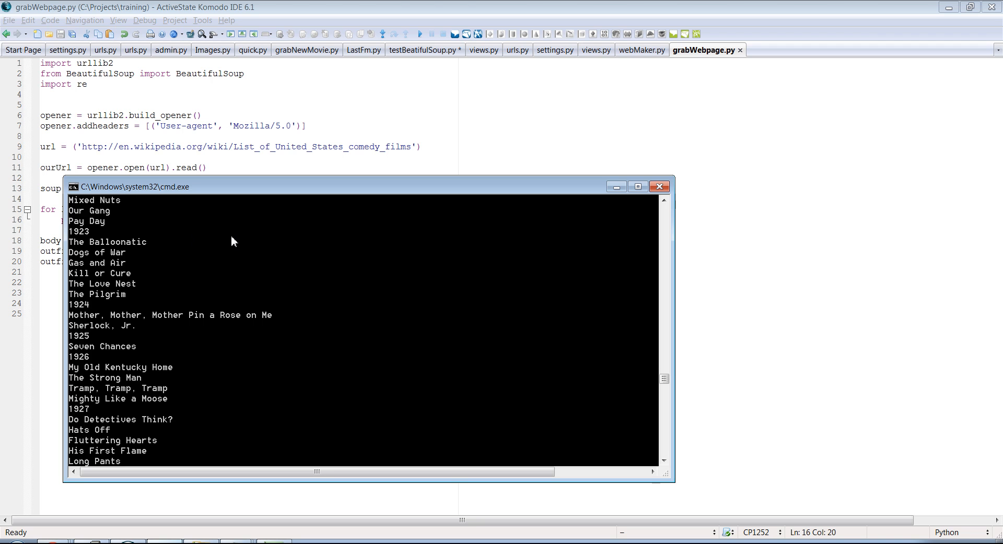
scroll("down", 3)
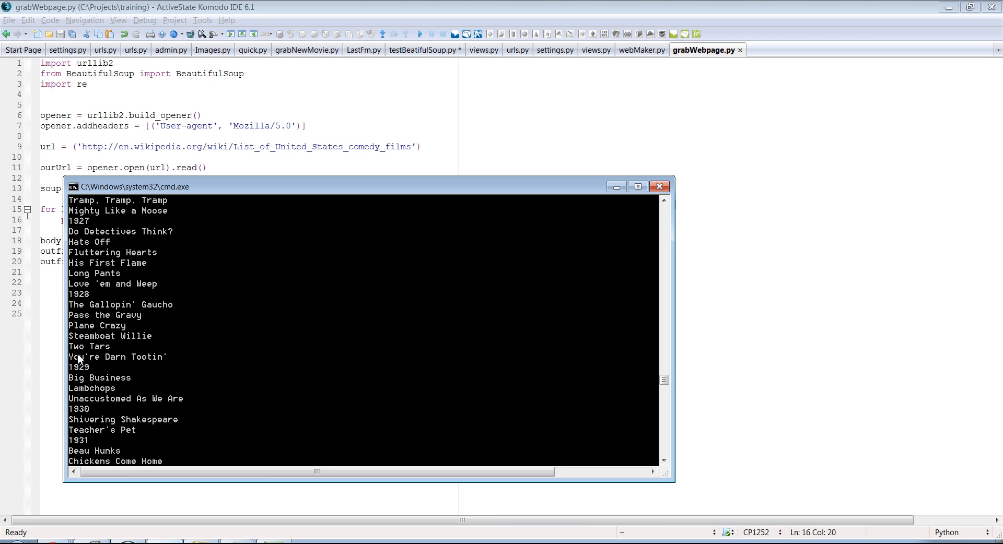
mouse_move(93, 373)
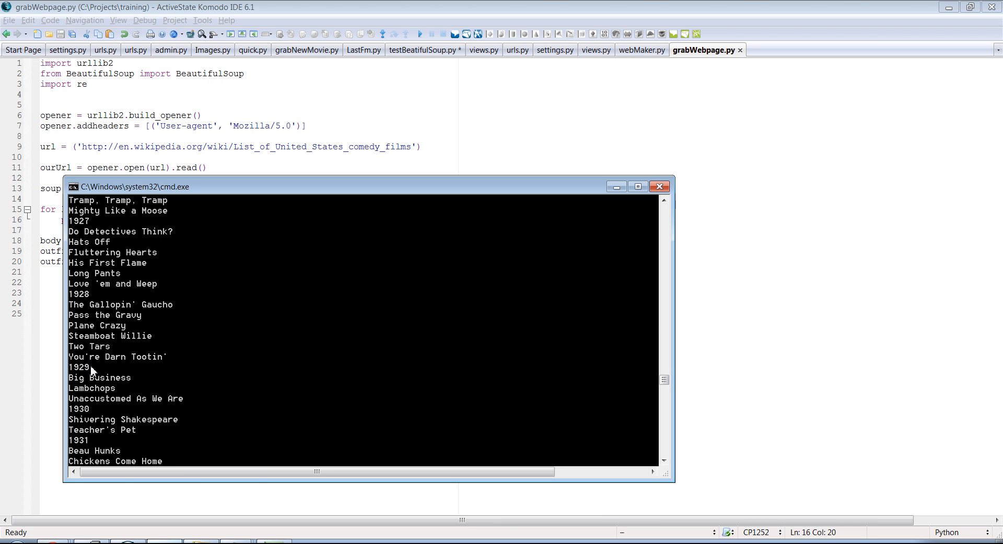
scroll("down", 3)
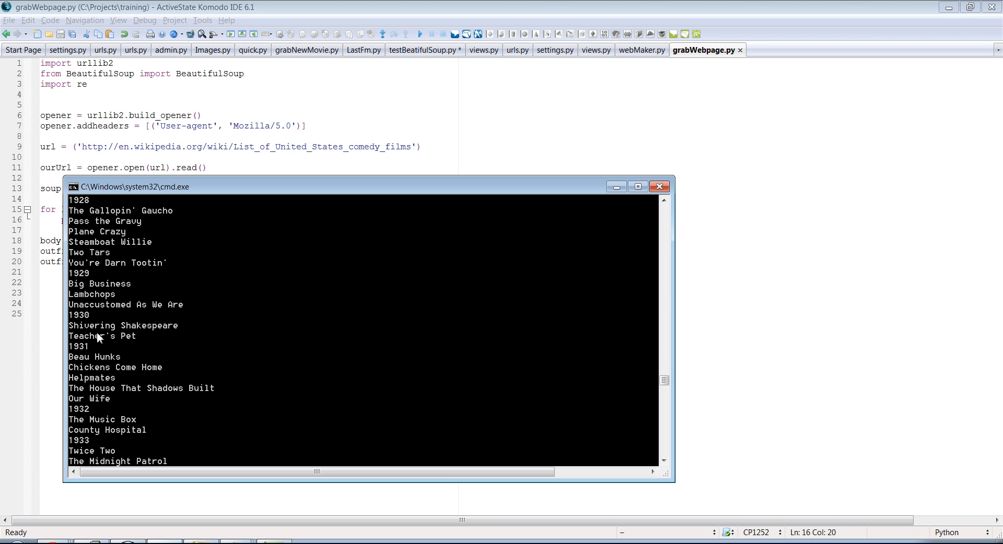
scroll("down", 3)
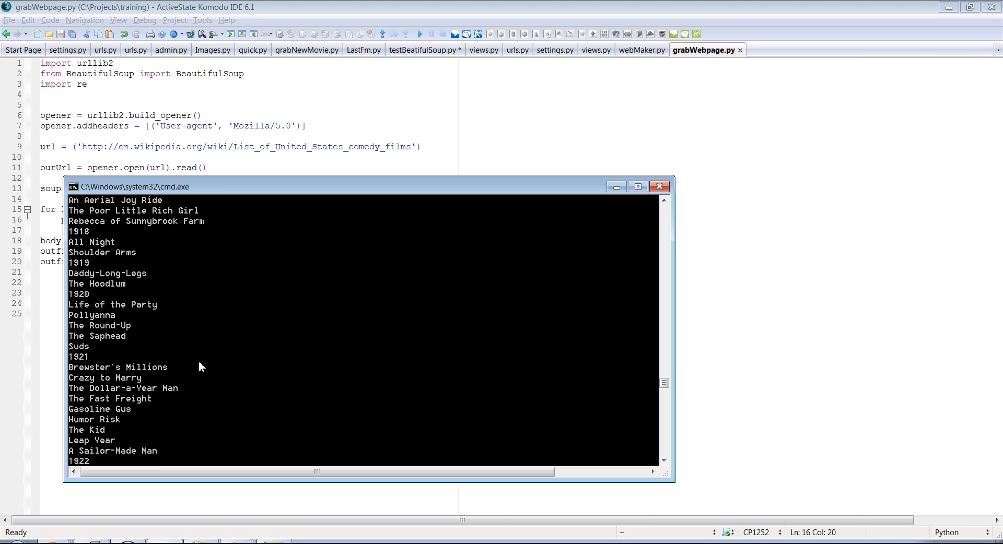
scroll("down", 3)
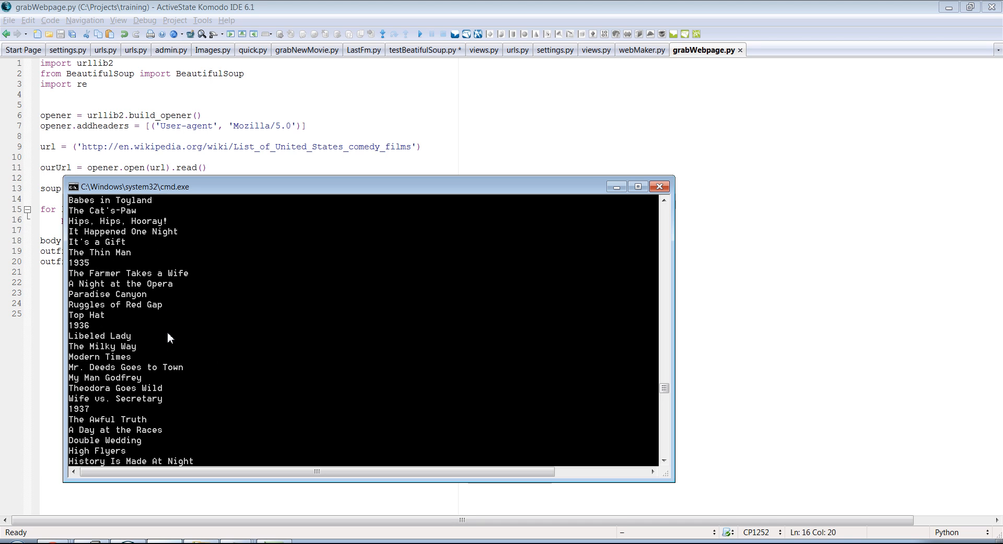
scroll("down", 3)
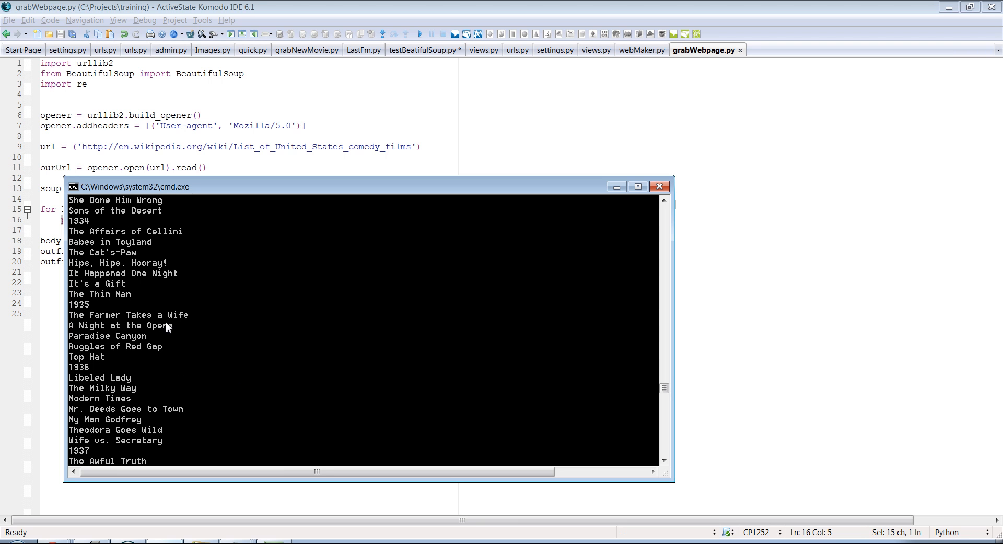
mouse_move(81, 374)
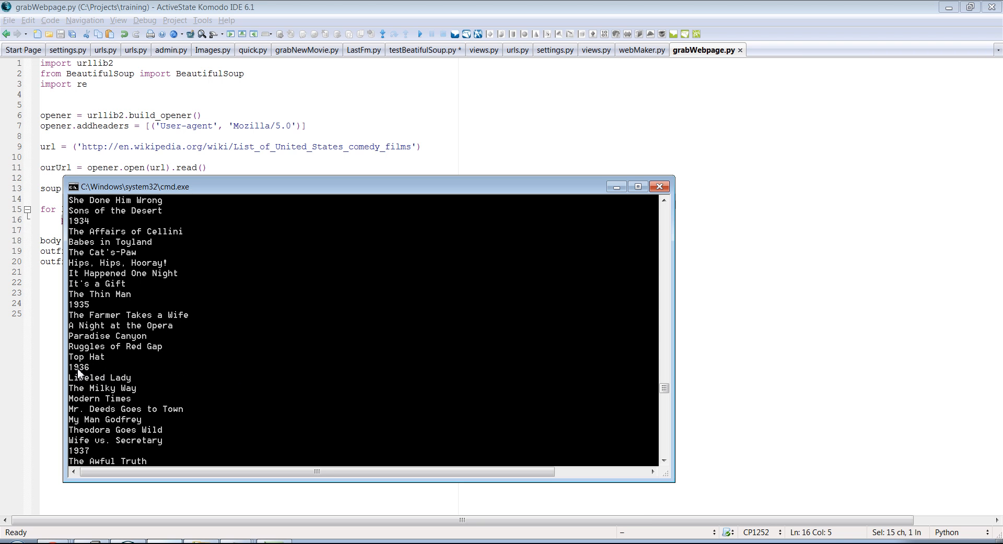
scroll("down", 3)
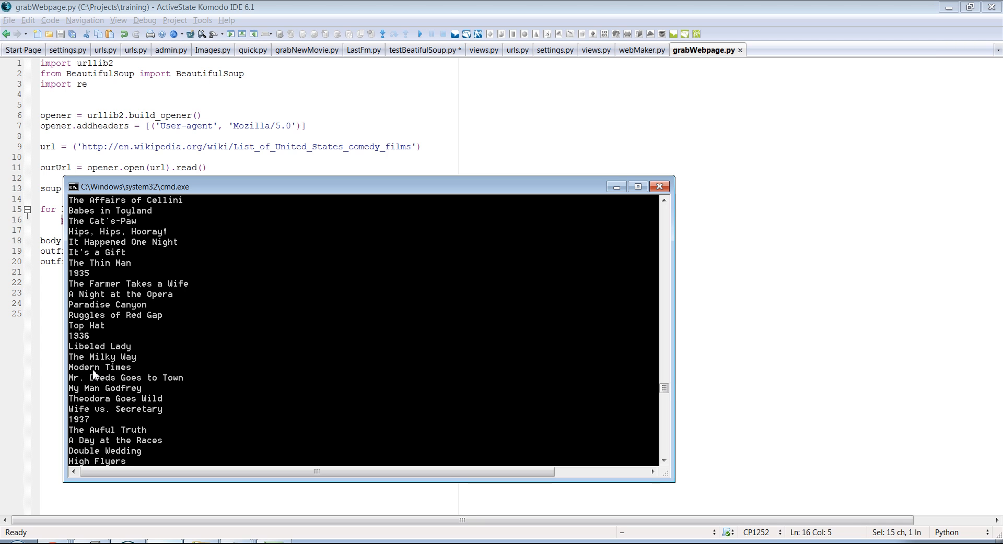
scroll("down", 3)
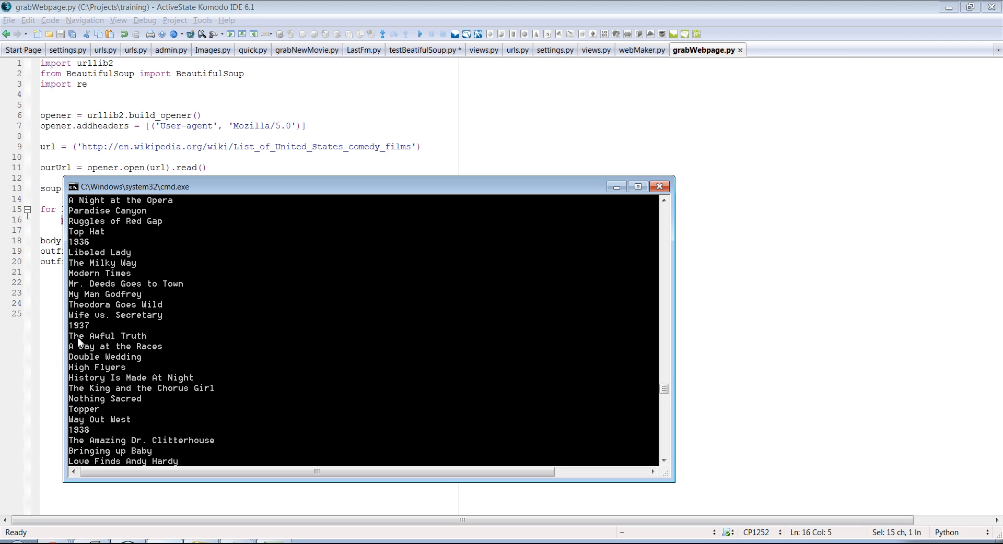
scroll("down", 3)
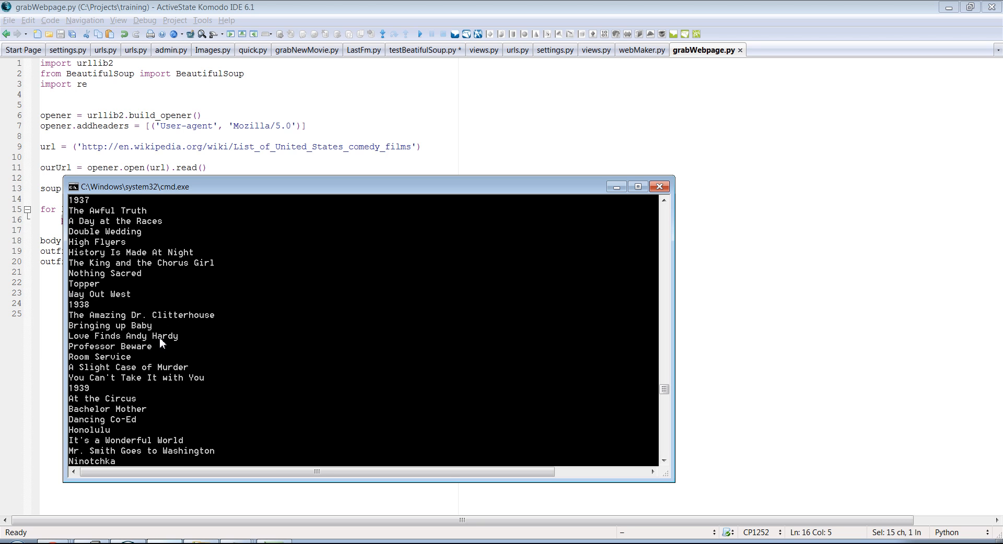
scroll("down", 3)
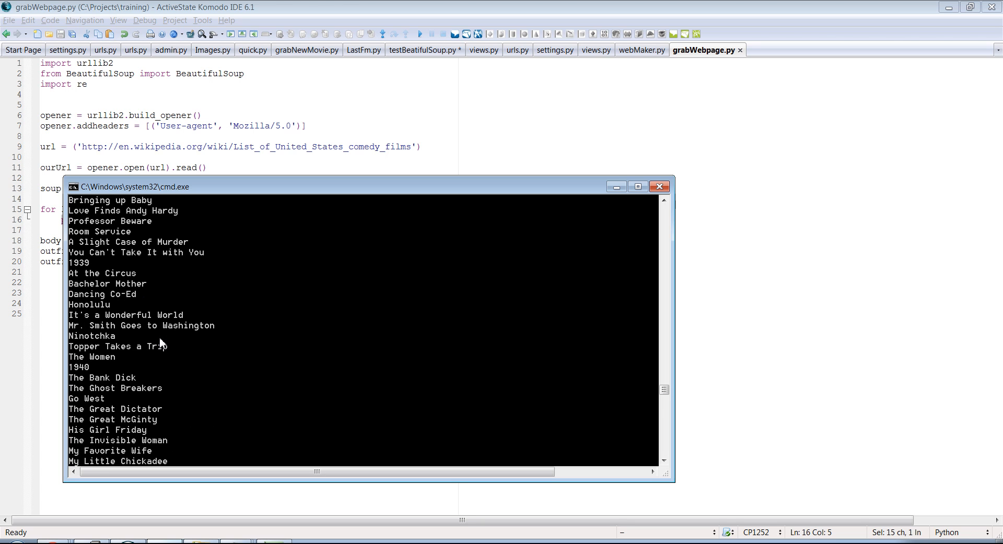
mouse_move(224, 339)
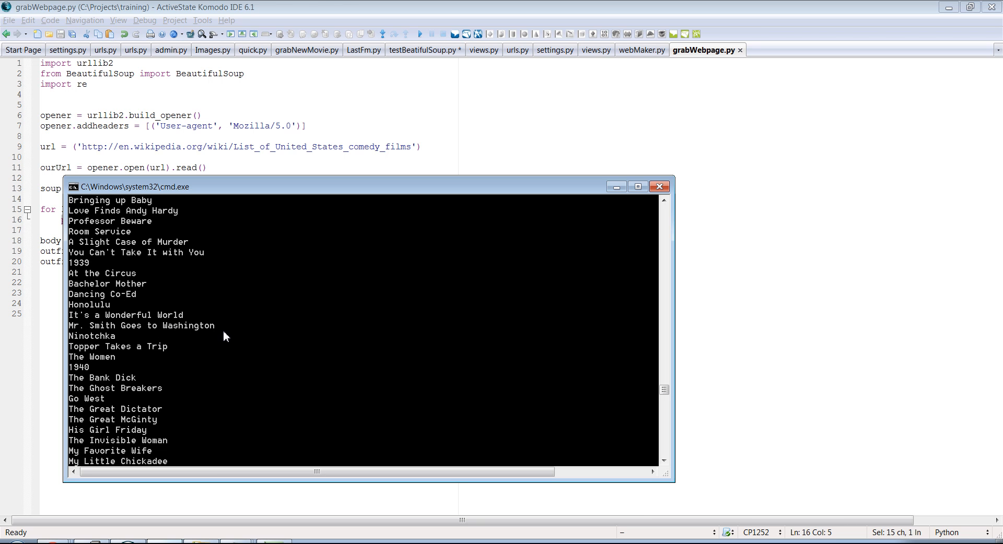
mouse_move(87, 368)
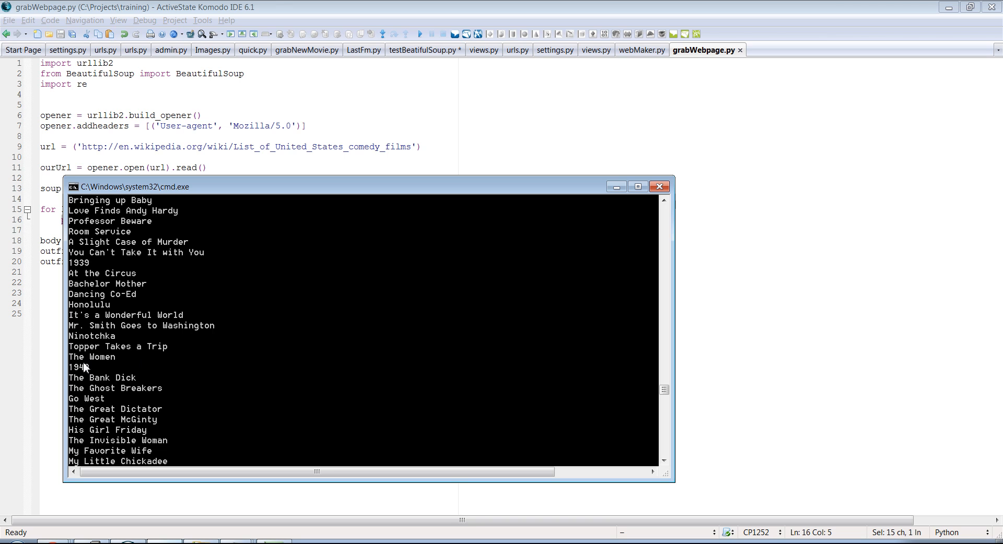
mouse_move(92, 374)
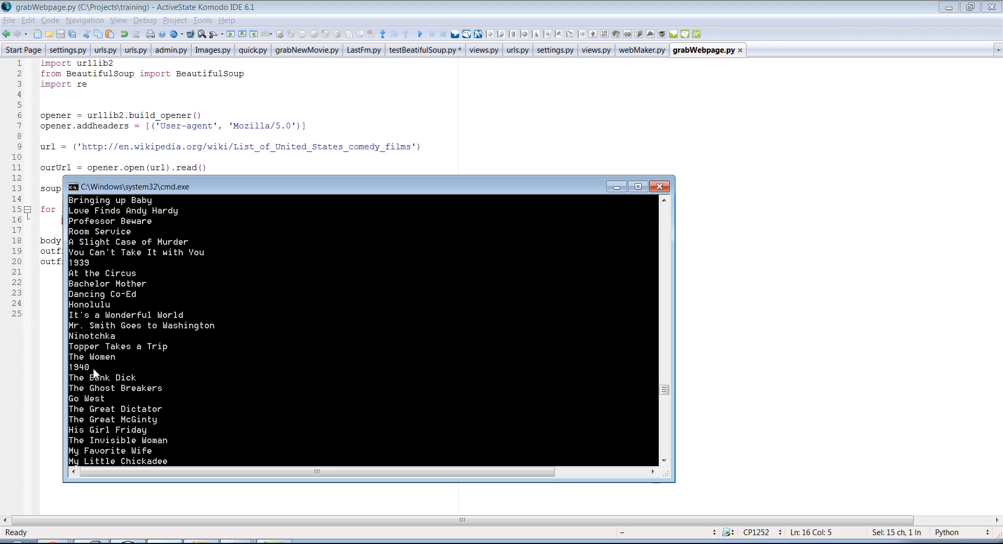
mouse_move(162, 371)
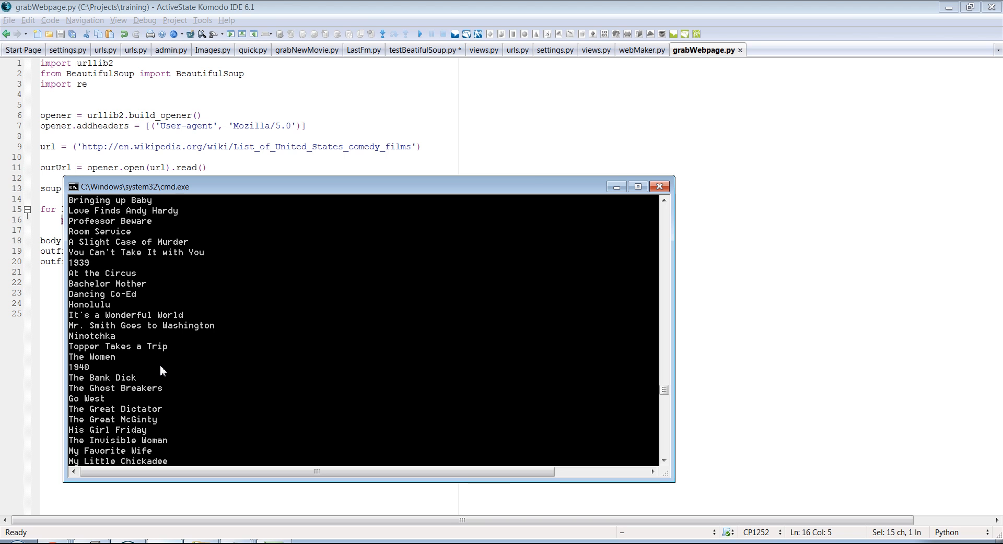
mouse_move(94, 324)
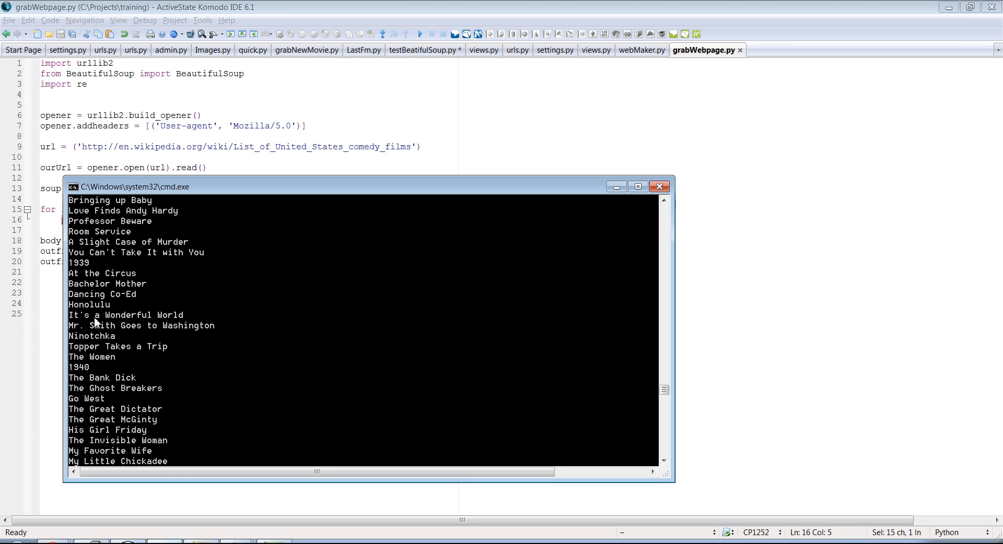
mouse_move(120, 365)
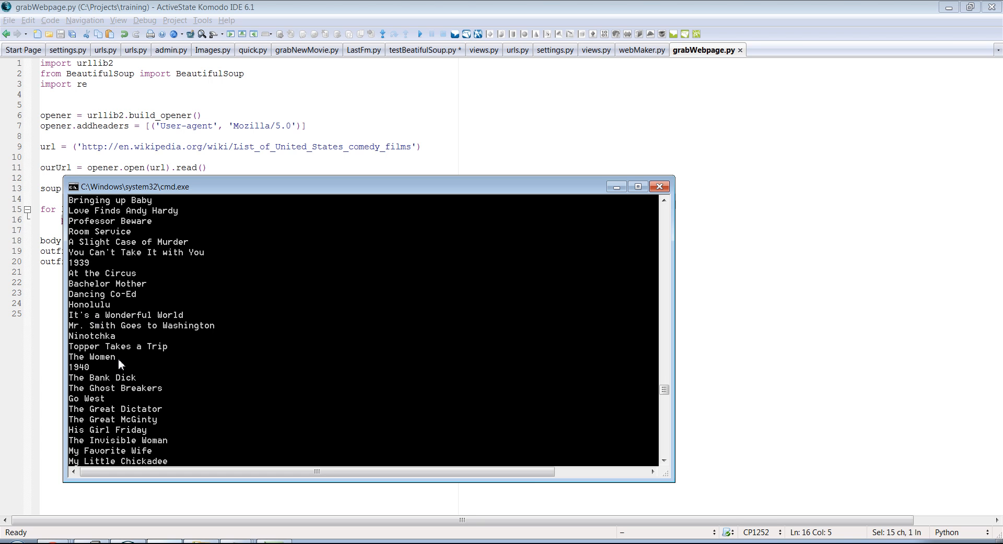
scroll("down", 3)
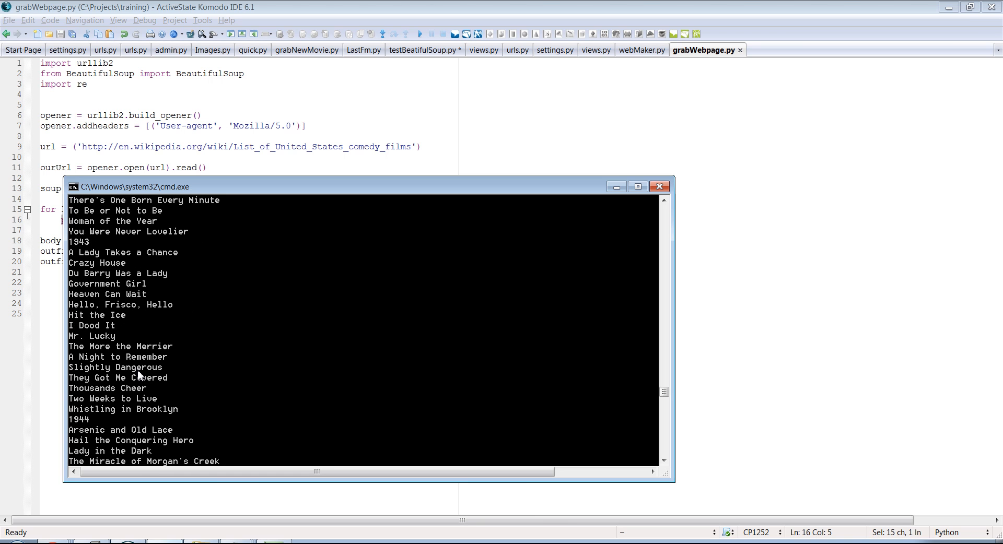
scroll("down", 3)
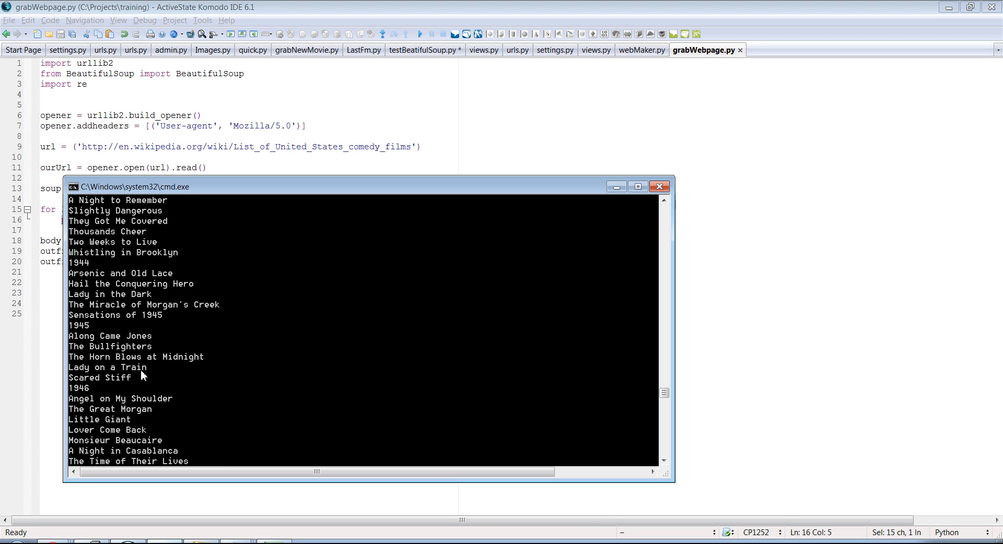
scroll("down", 3)
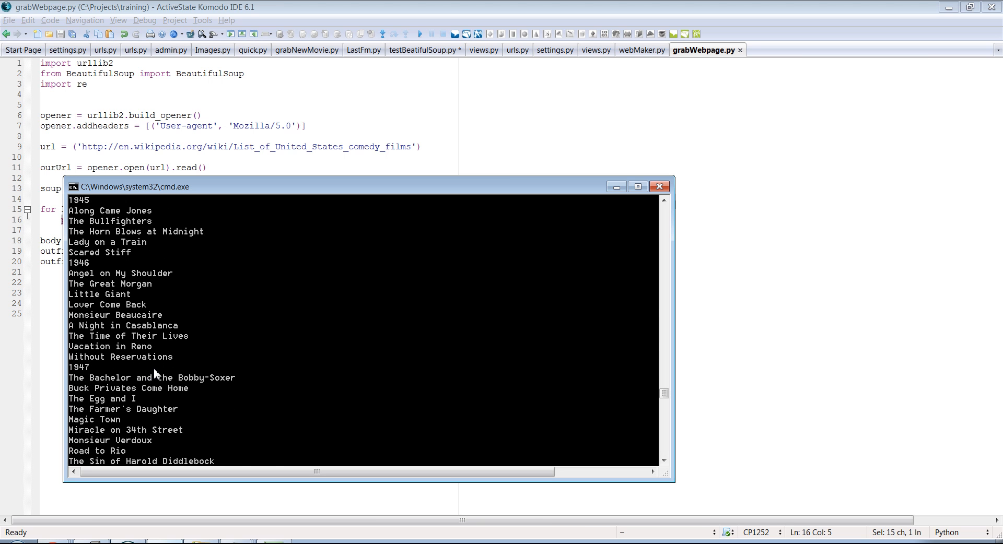
scroll("down", 3)
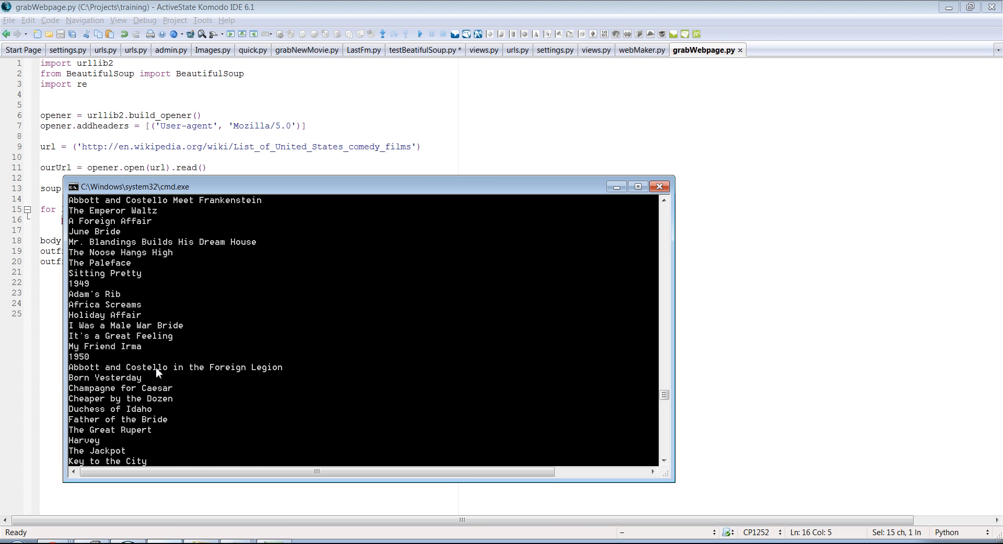
scroll("down", 3)
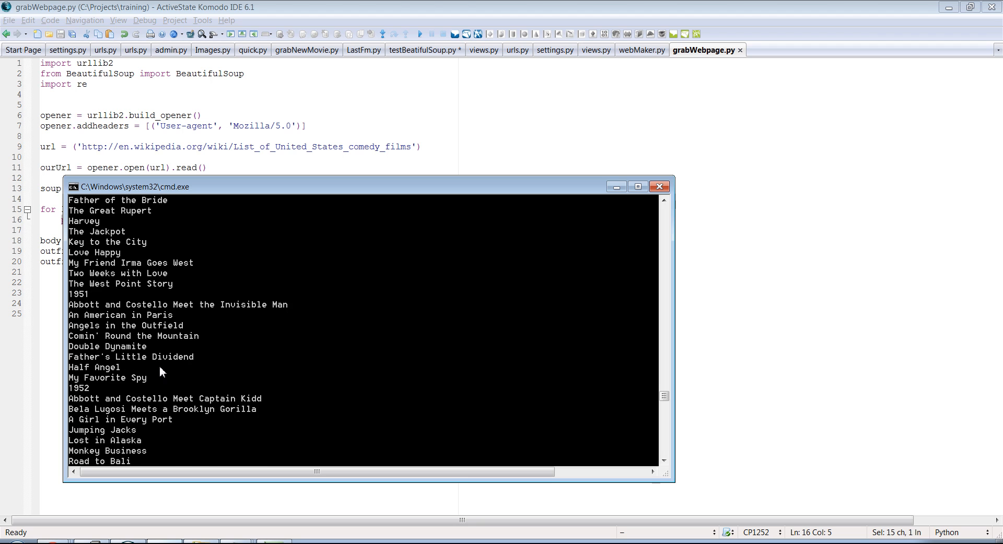
scroll("down", 3)
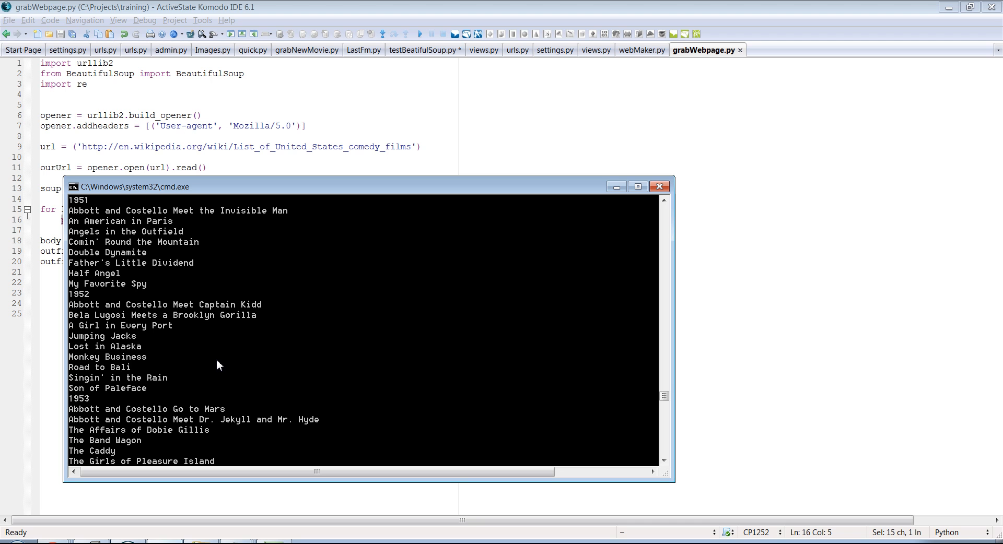
scroll("down", 3)
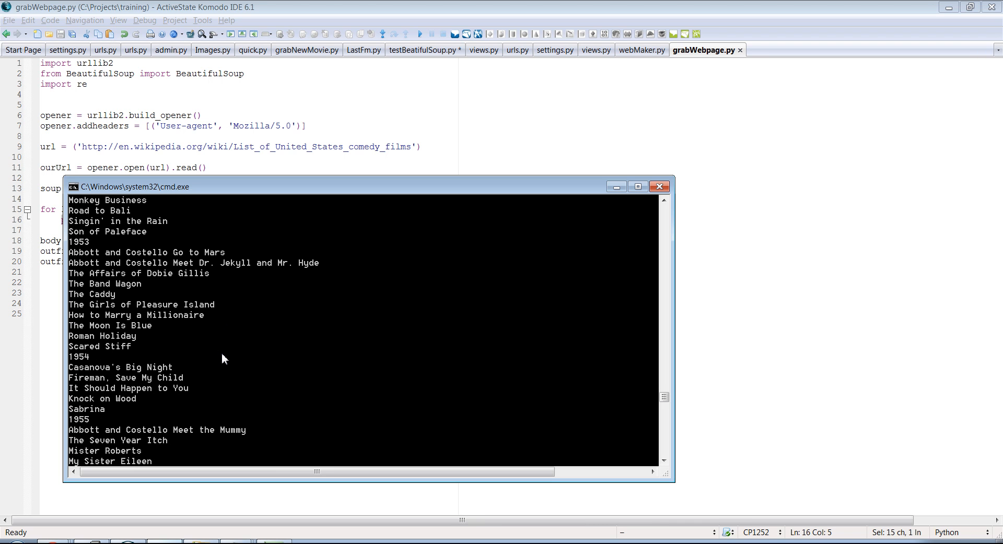
mouse_move(100, 417)
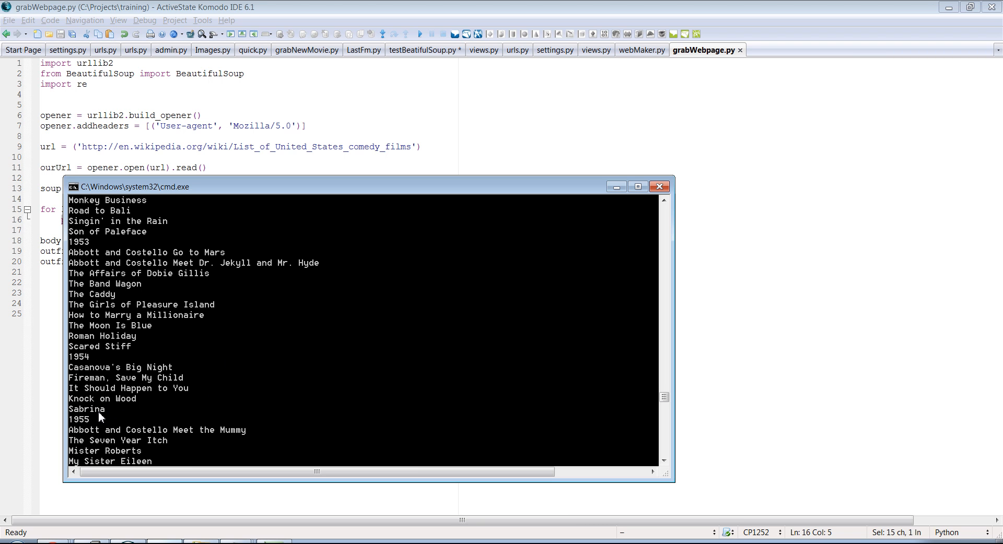
mouse_move(90, 423)
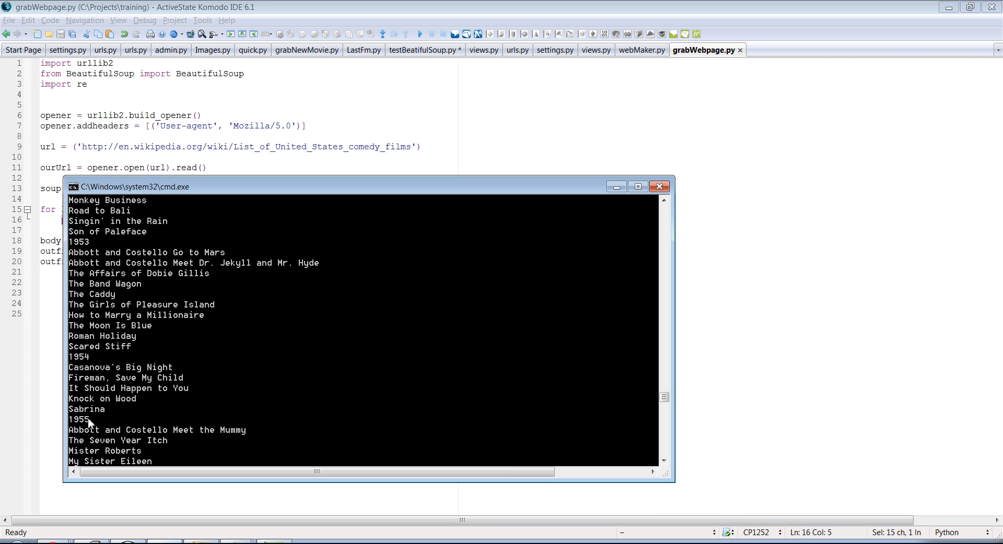
mouse_move(85, 418)
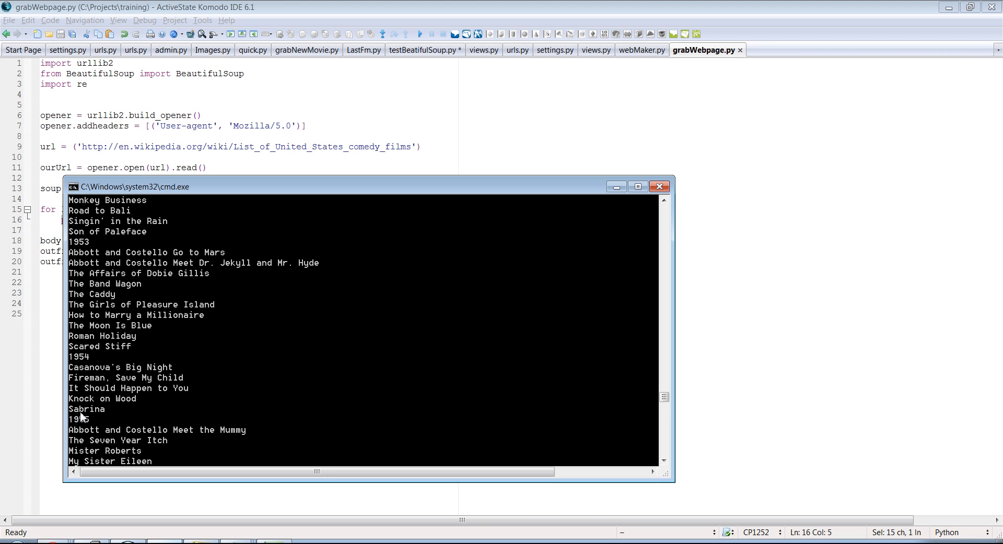
mouse_move(446, 172)
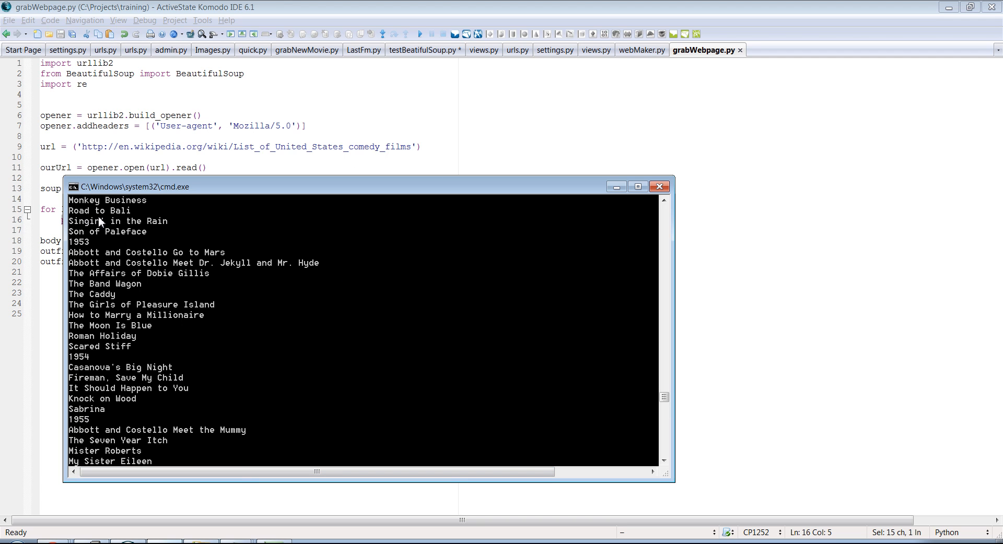
mouse_move(154, 232)
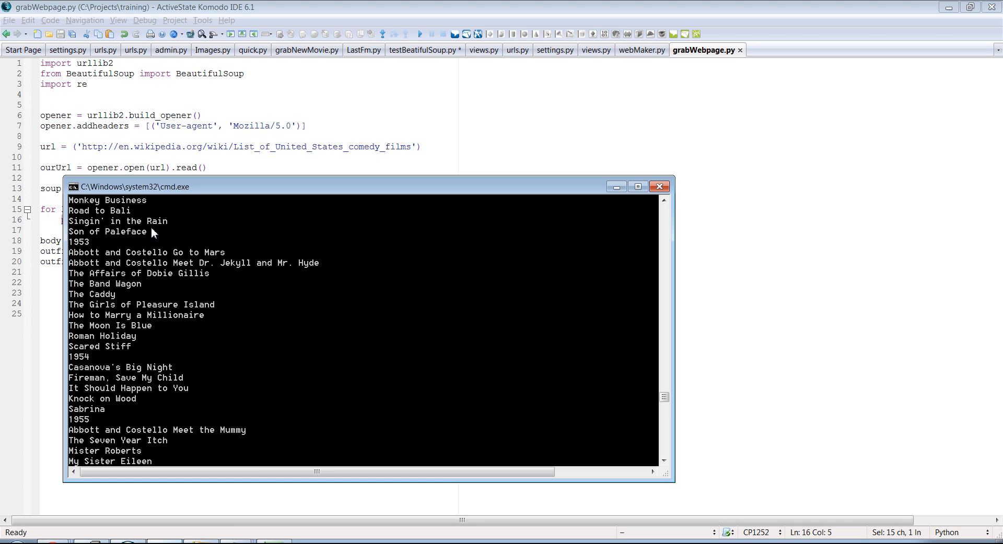
mouse_move(194, 537)
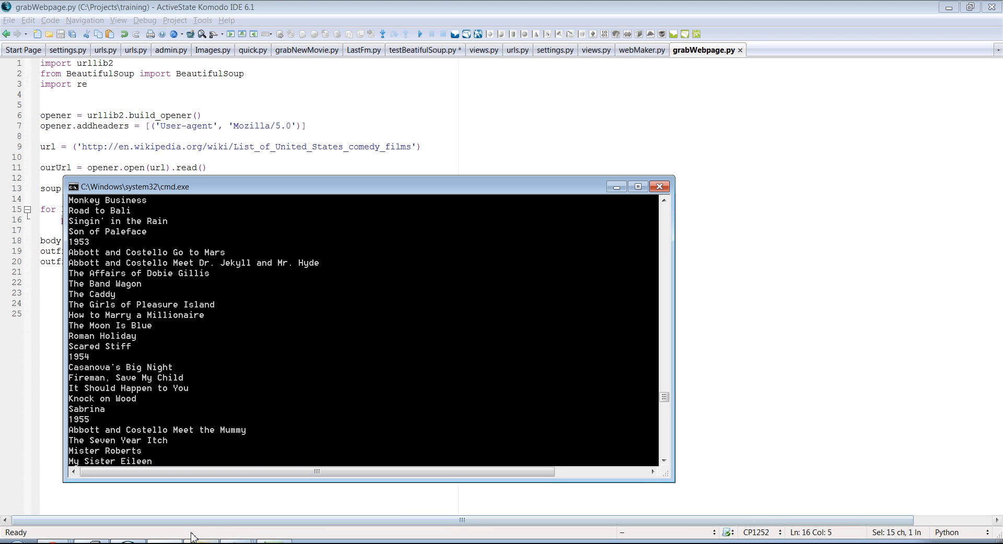
Return from the console to the grabWebpage.py script in Komodo
left_click(659, 187)
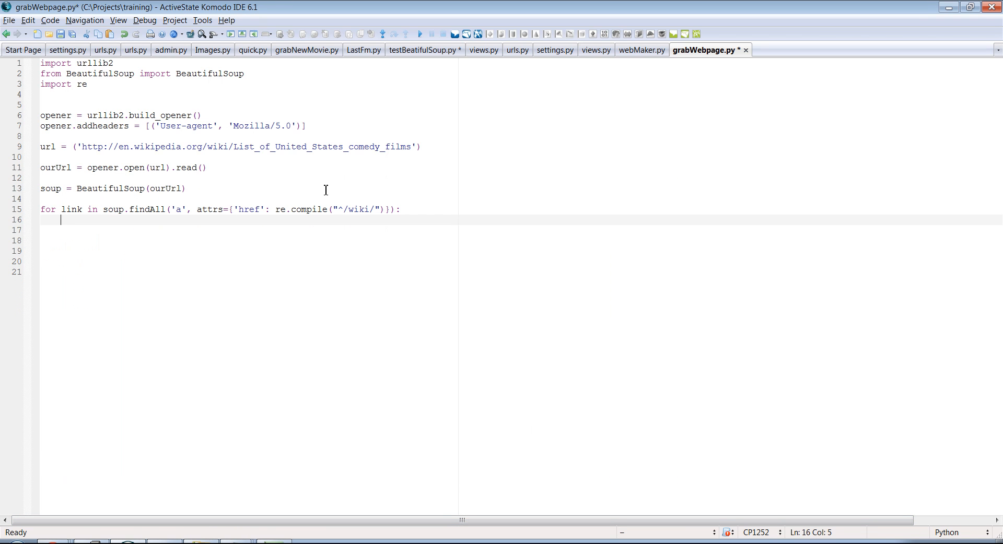
mouse_move(229, 232)
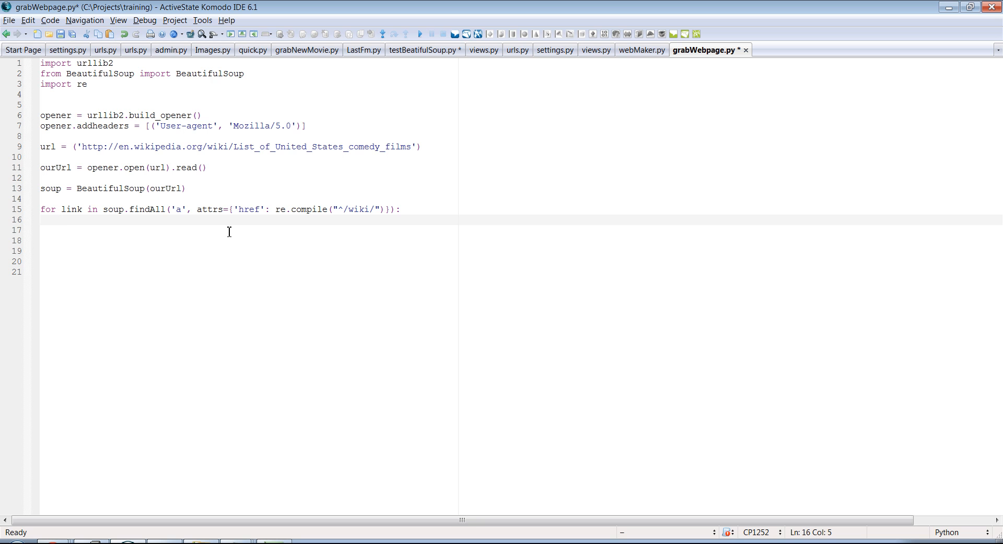
mouse_move(307, 523)
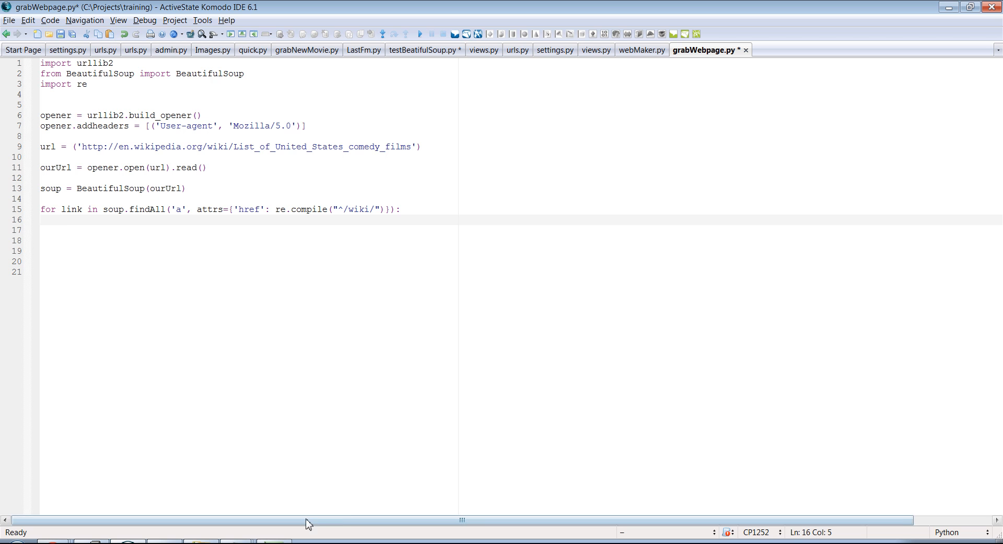